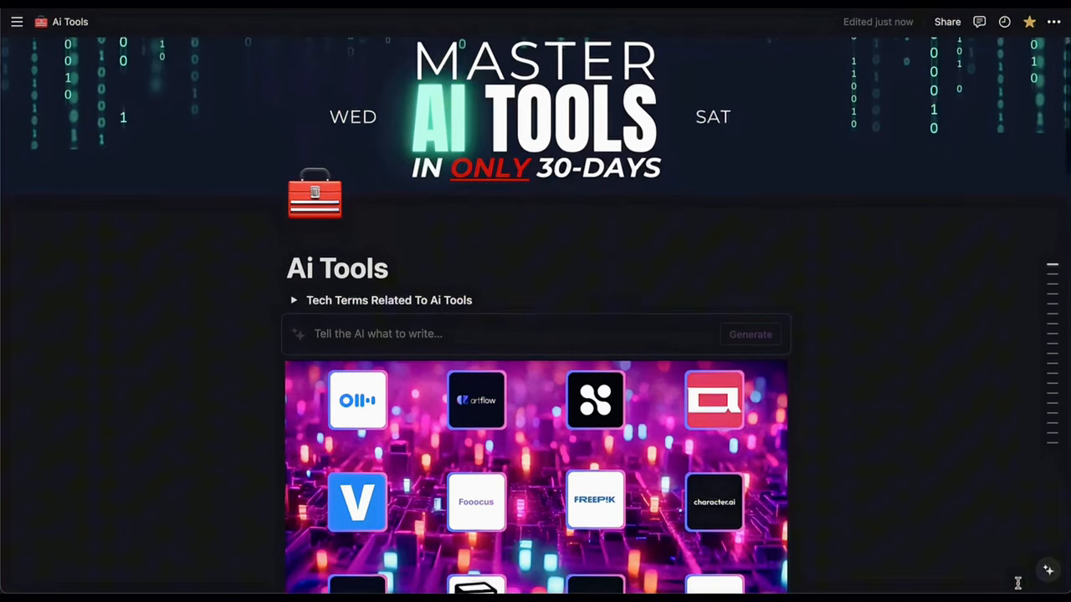
Scroll the Notion AI Tools page down to the tool category lists
scroll(down, 3)
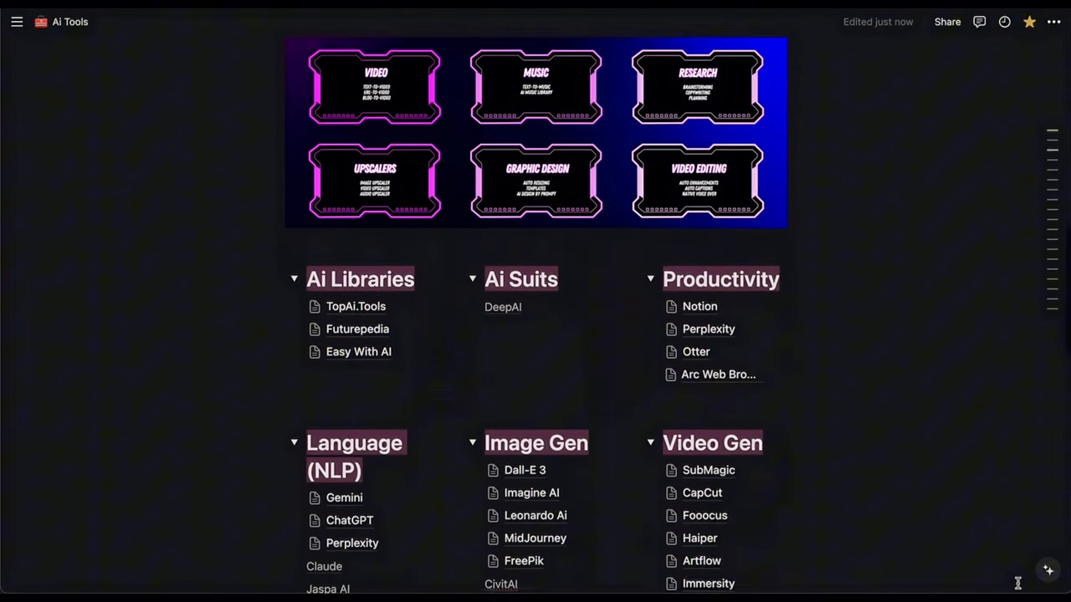
scroll(down, 3)
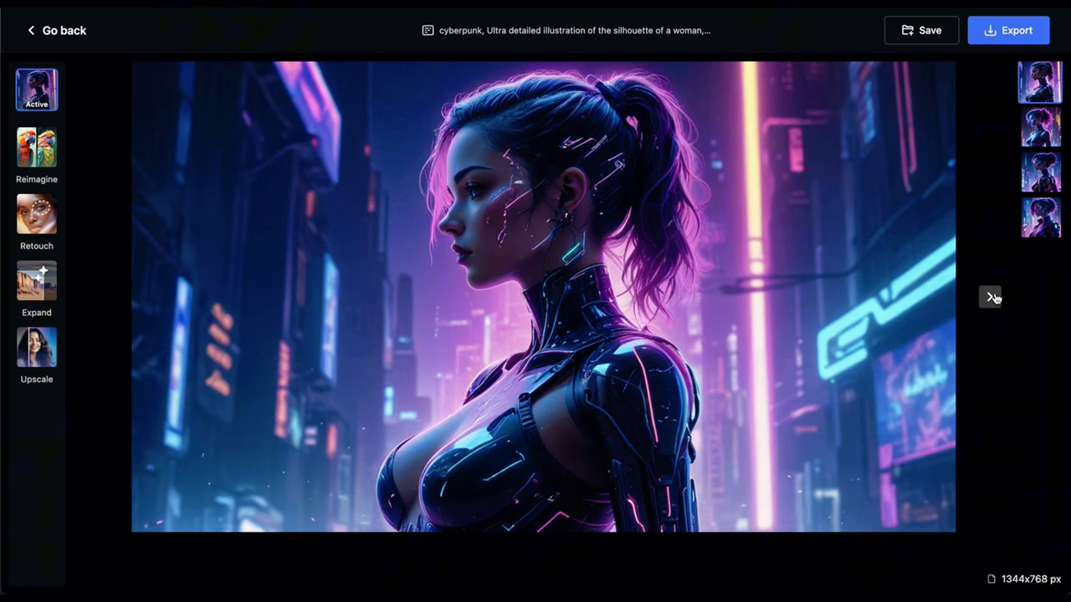
Step through the second, third and fourth cyberpunk woman variations
click(1040, 127)
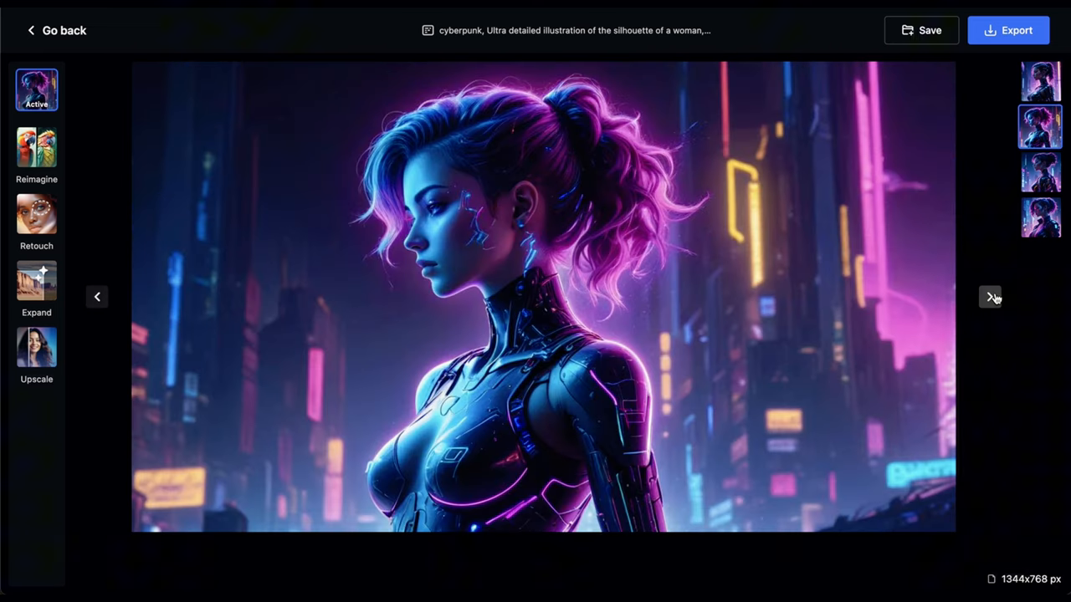
click(1039, 173)
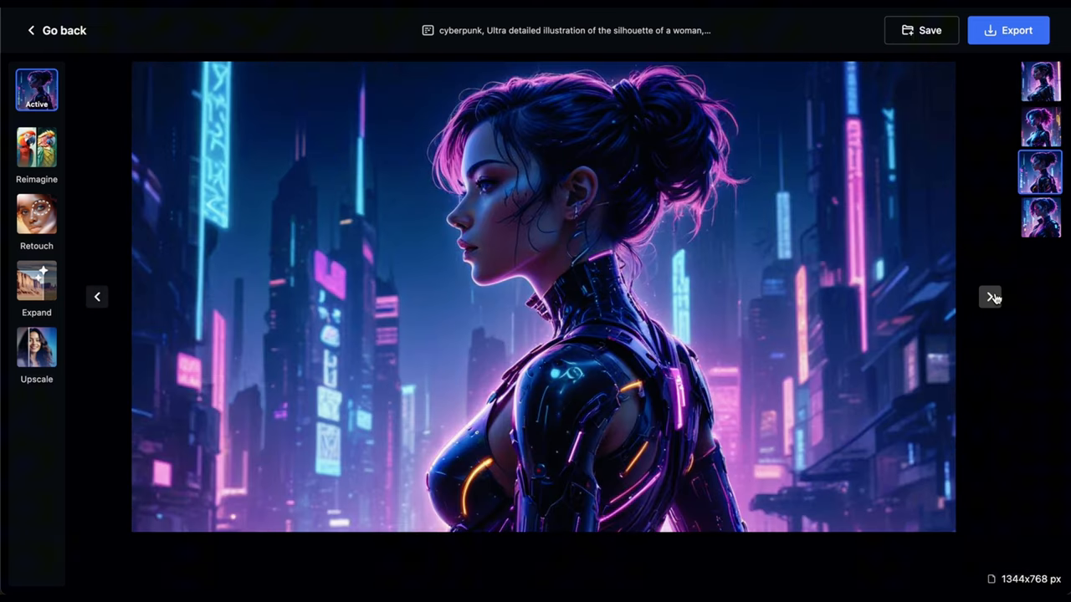
click(1039, 216)
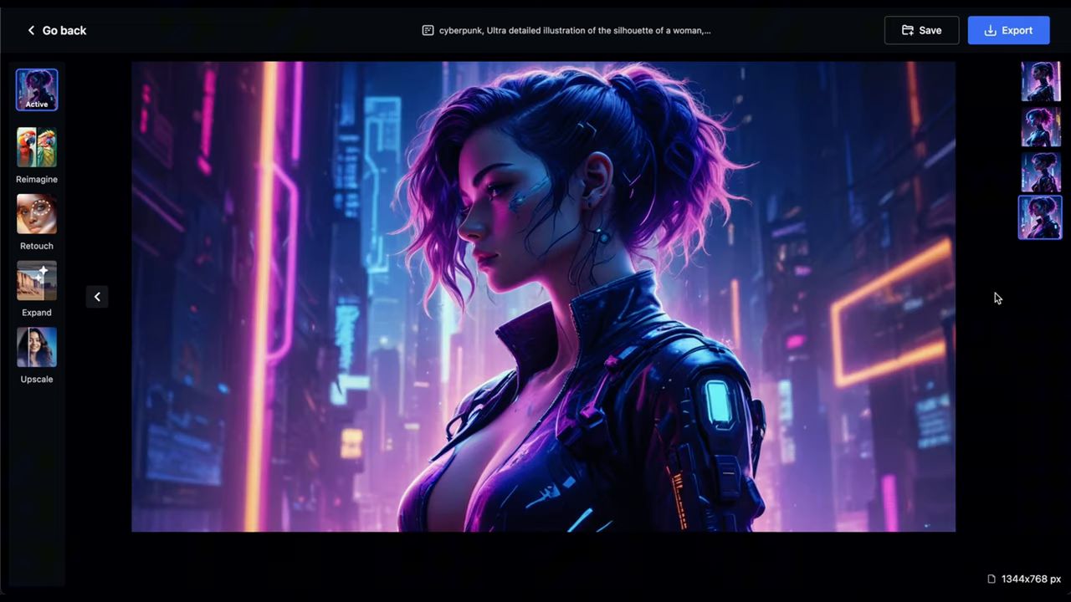
Open the AI brain-with-circuit-board image from the 'ai' search and download it
click(56, 30)
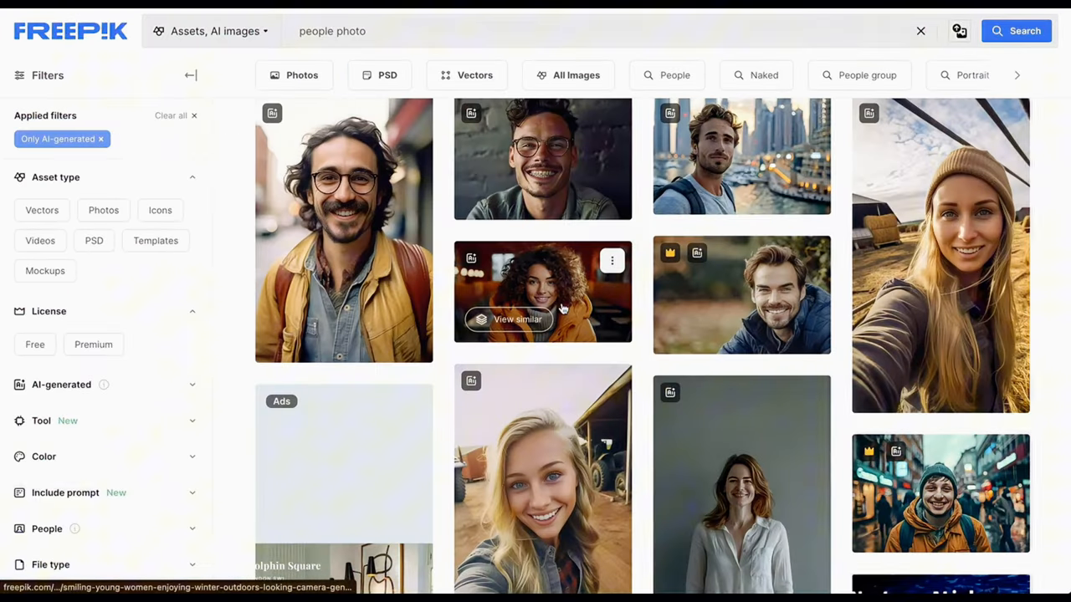
click(542, 291)
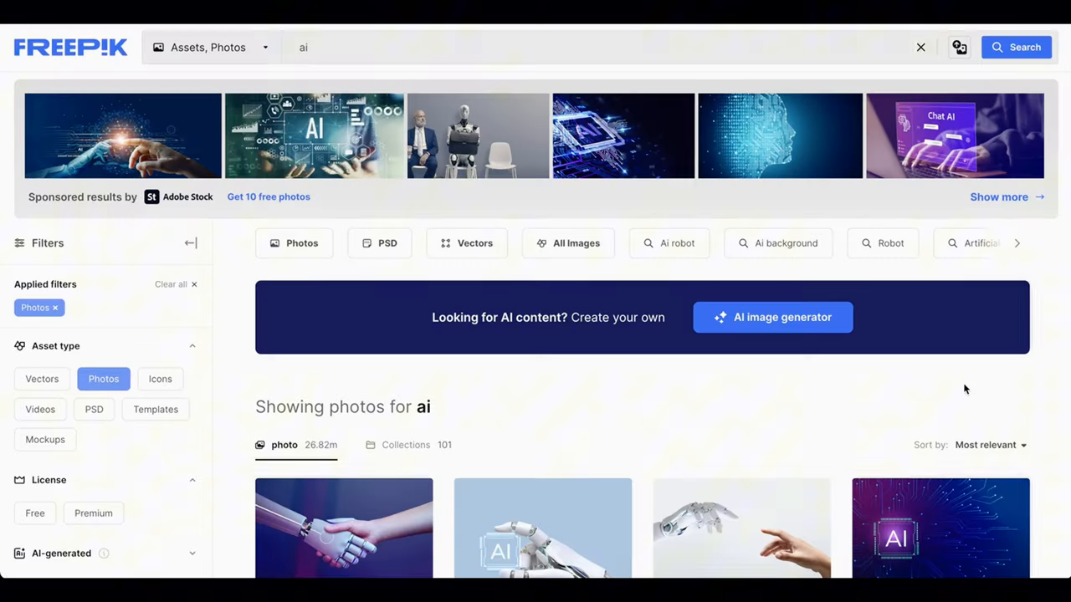
scroll(down, 3)
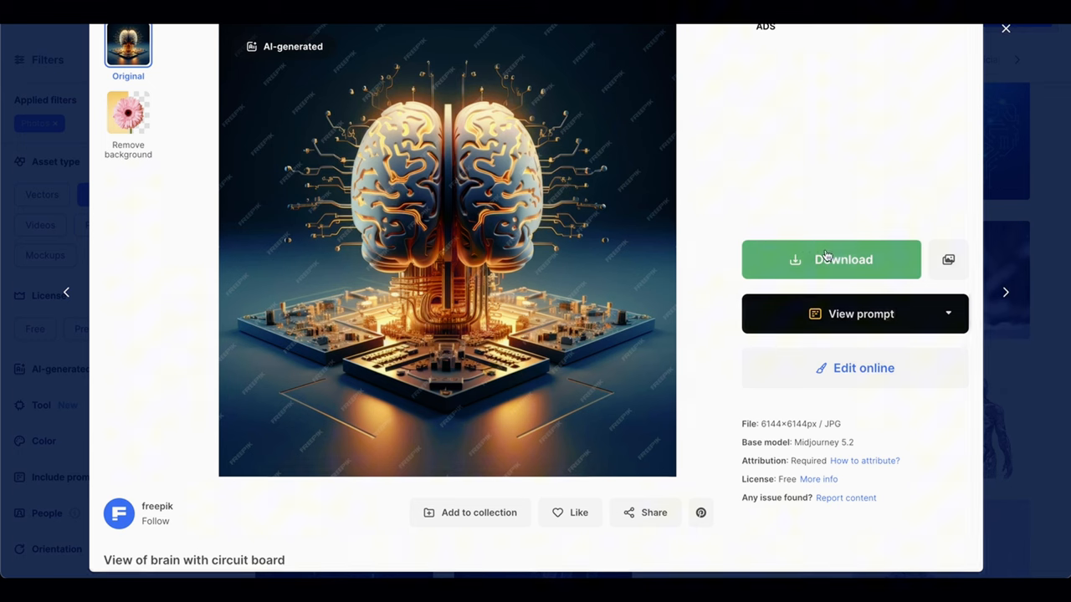
click(830, 259)
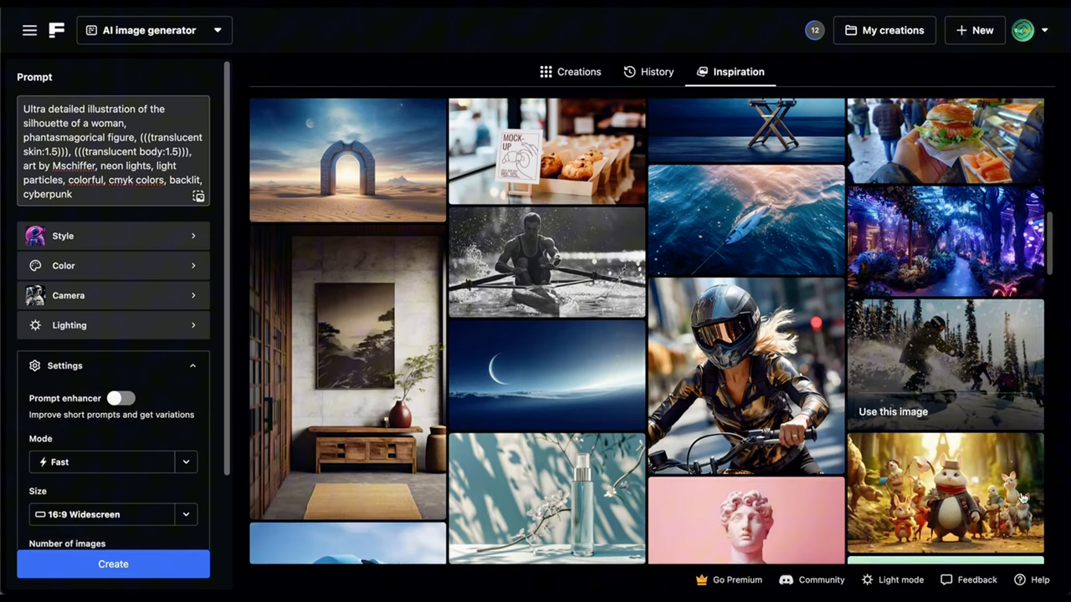
Scroll through the AI image generator's Inspiration gallery
scroll(down, 3)
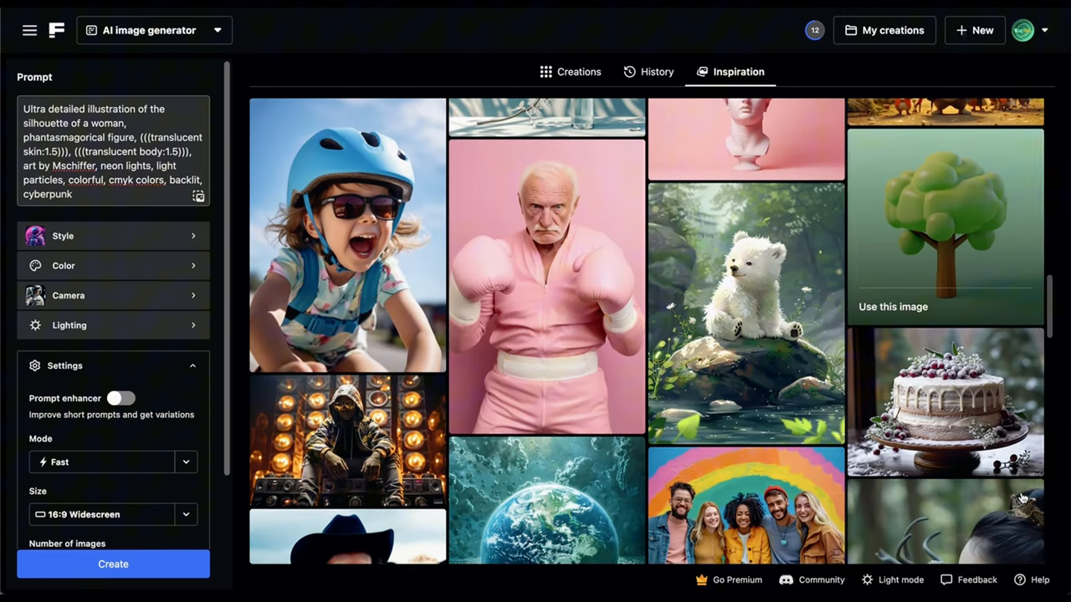
scroll(down, 3)
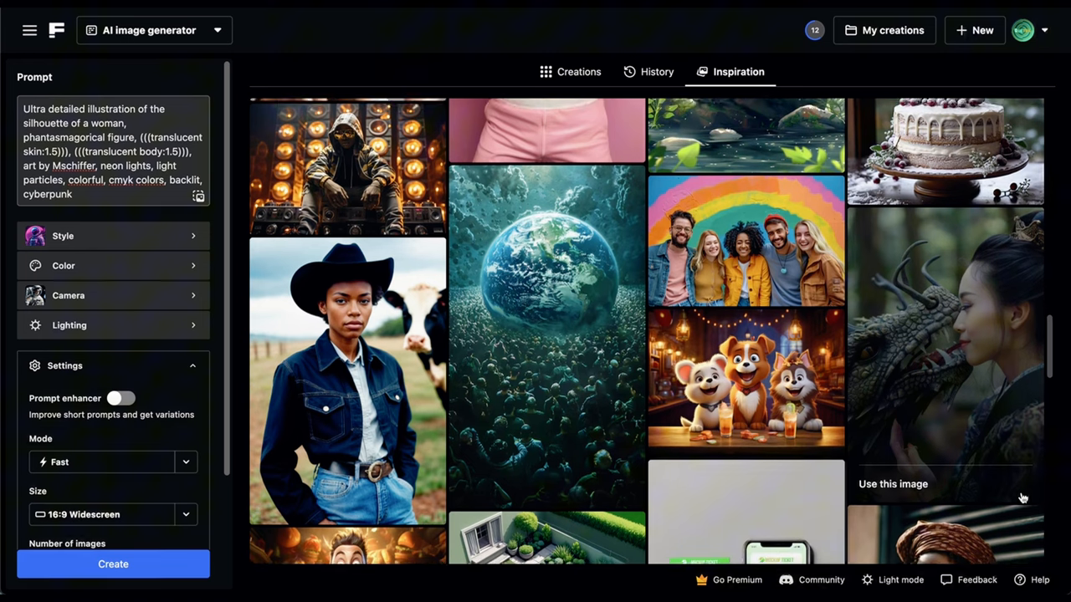
scroll(down, 3)
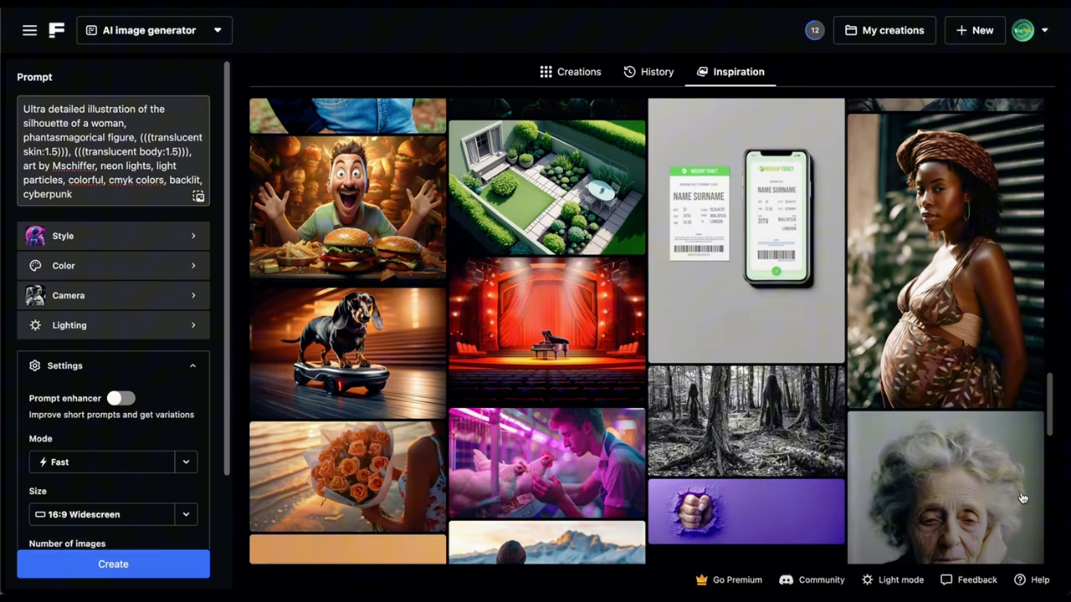
scroll(down, 3)
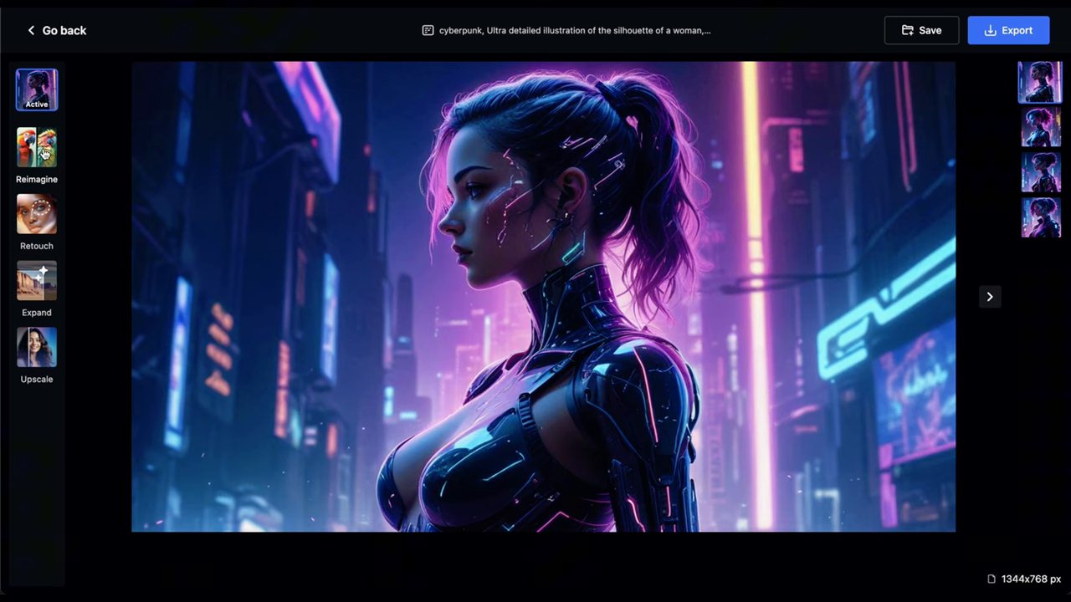
Reimagine the cyberpunk woman artwork in Digital art style with Vivid imagination
click(36, 154)
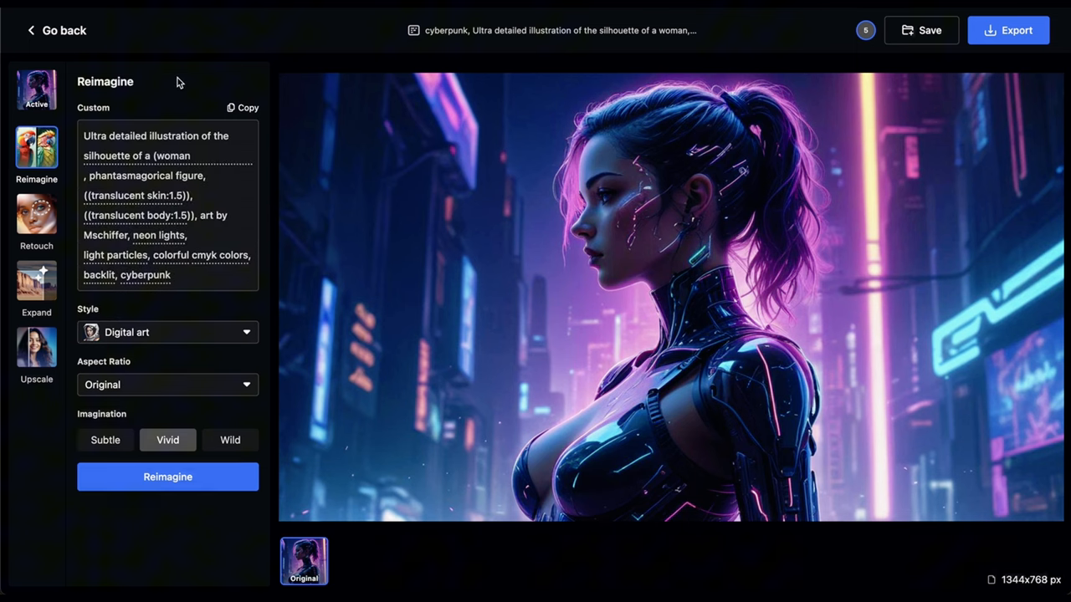
mouse_move(251, 425)
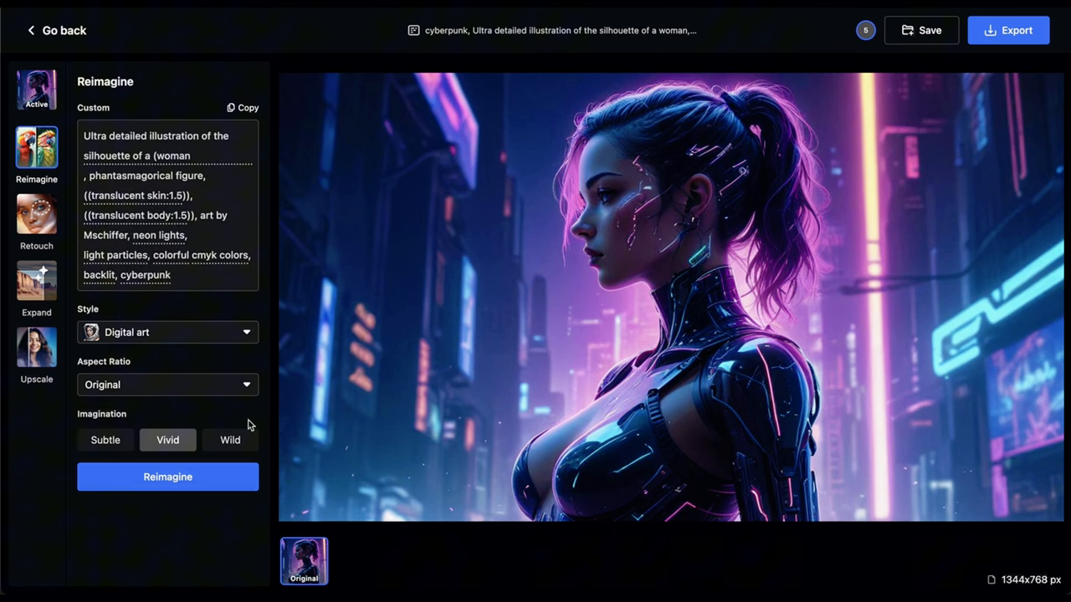
click(167, 477)
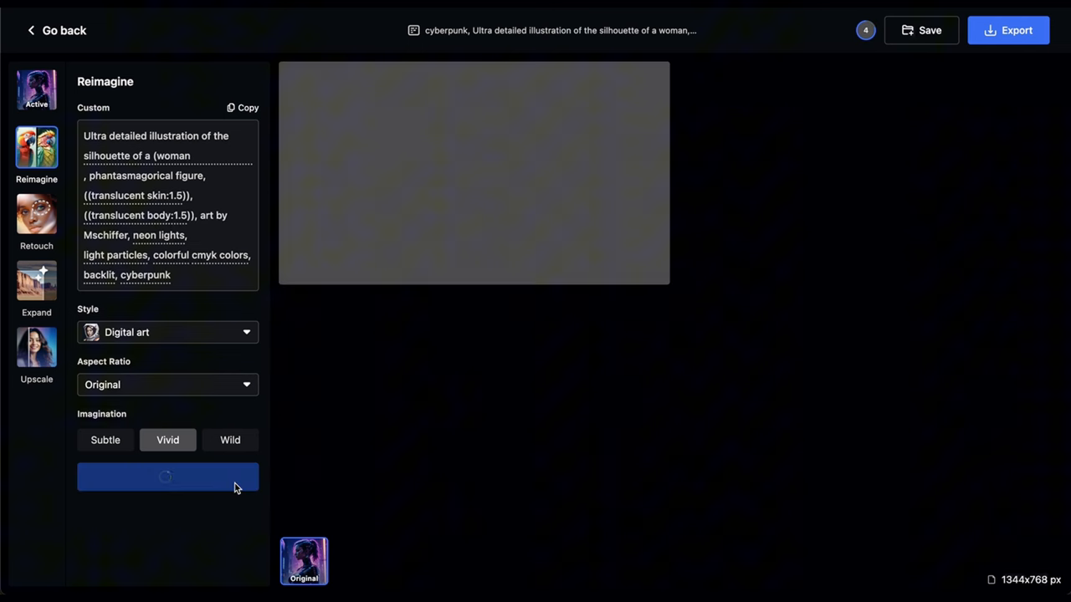
click(167, 477)
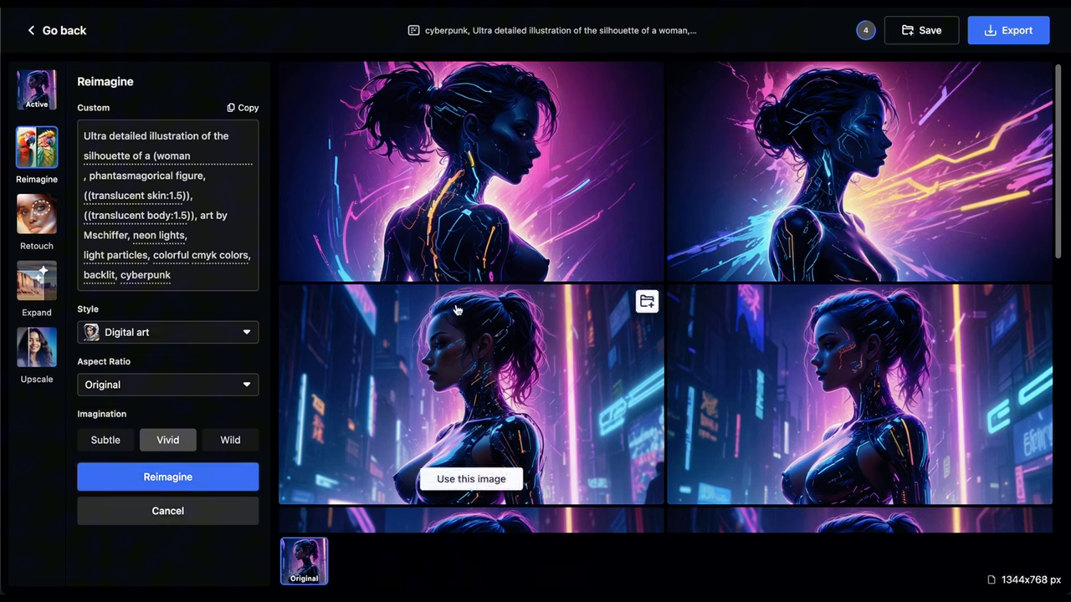
mouse_move(470, 242)
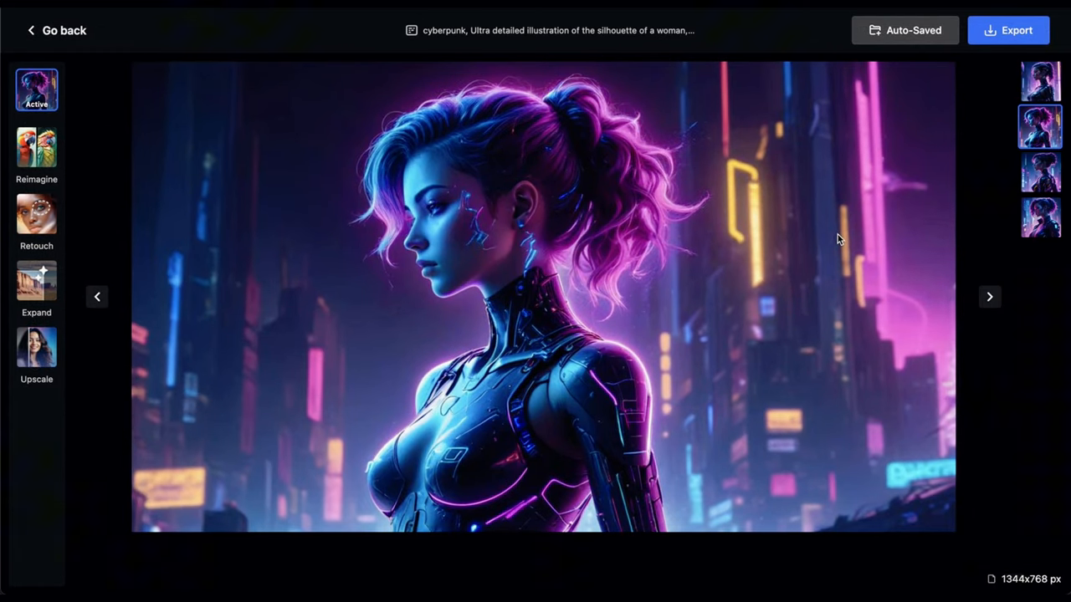
mouse_move(627, 190)
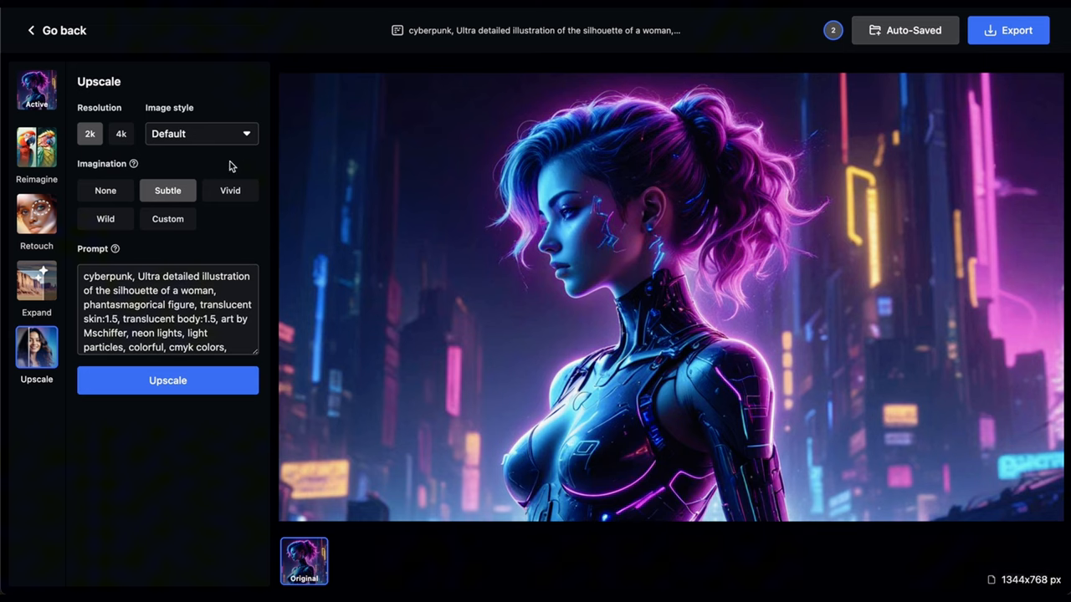
Upscale the cyberpunk woman to 2k in 3D style, Vivid imagination, and compare with the original
click(200, 134)
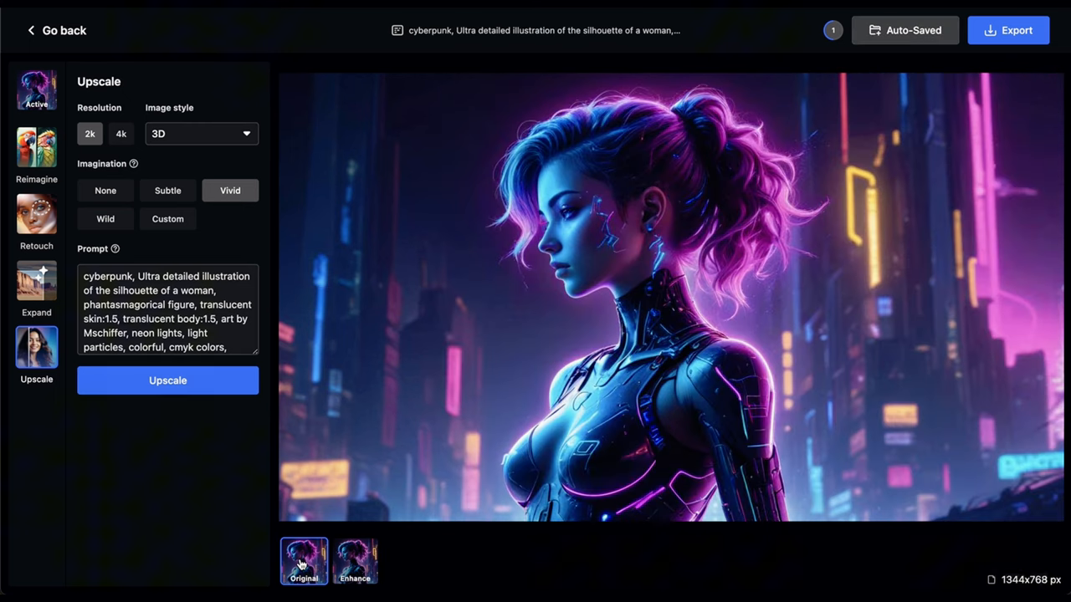
click(355, 561)
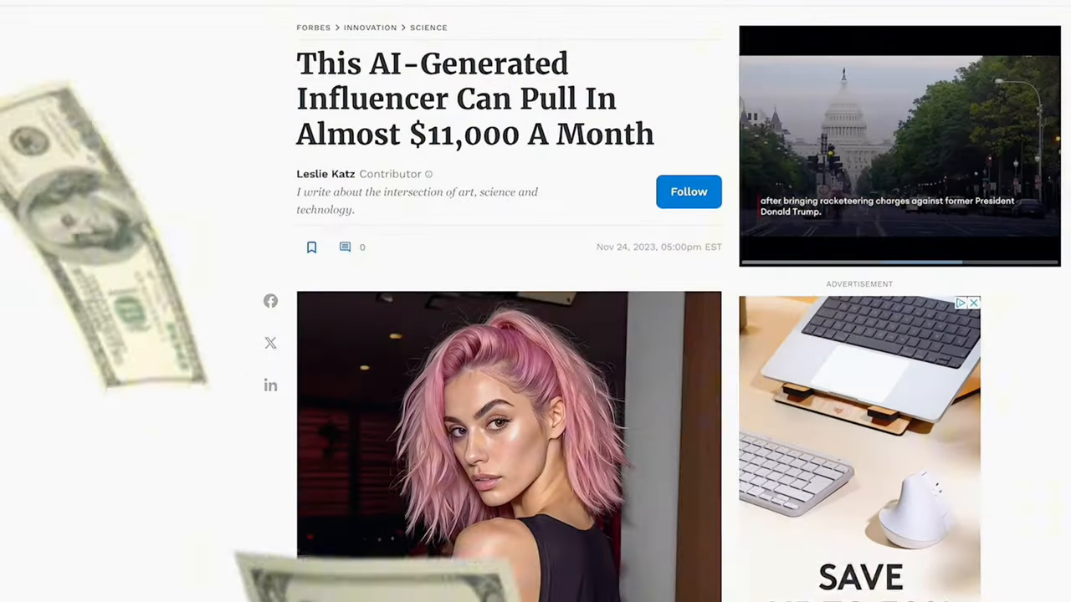
Leave the Forbes article for the APOB site and scroll to Instant Creation
drag(296, 64, 653, 134)
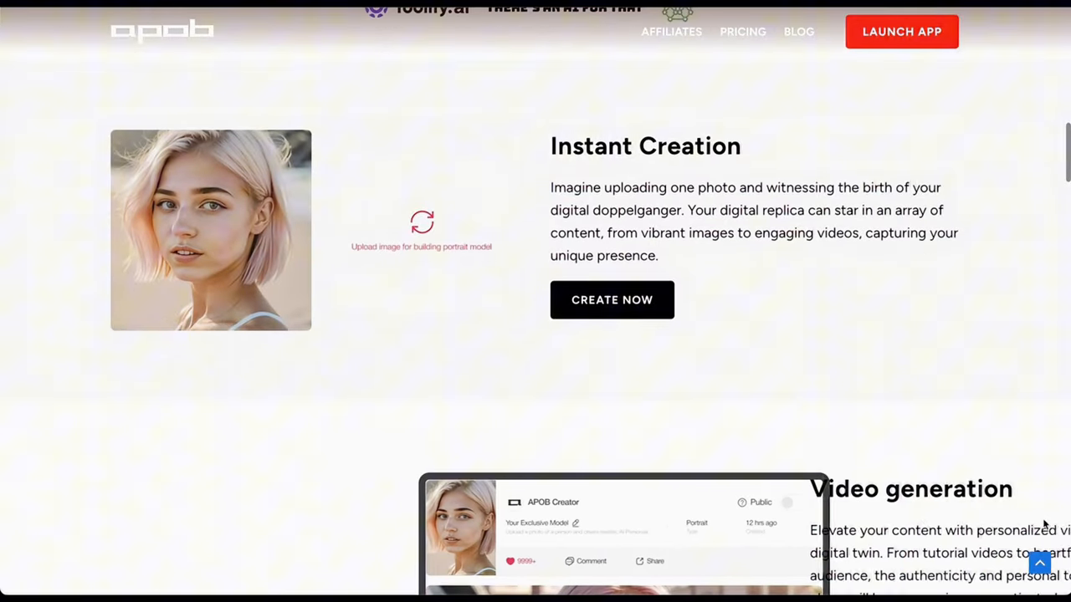
scroll(down, 3)
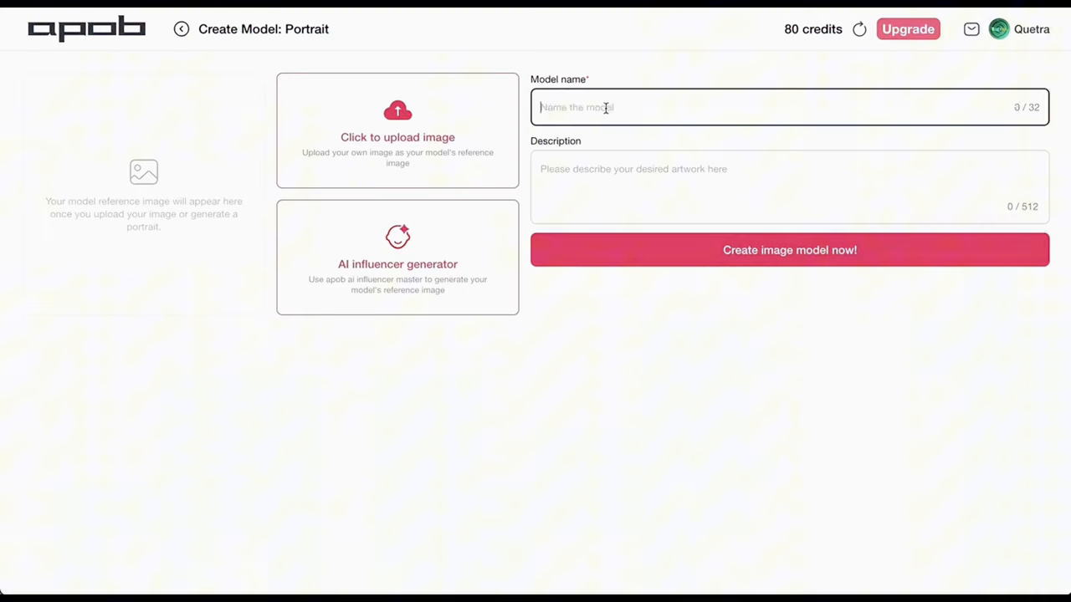
Generate cute-3d portraits from the bearded portrait model and browse the results
click(788, 250)
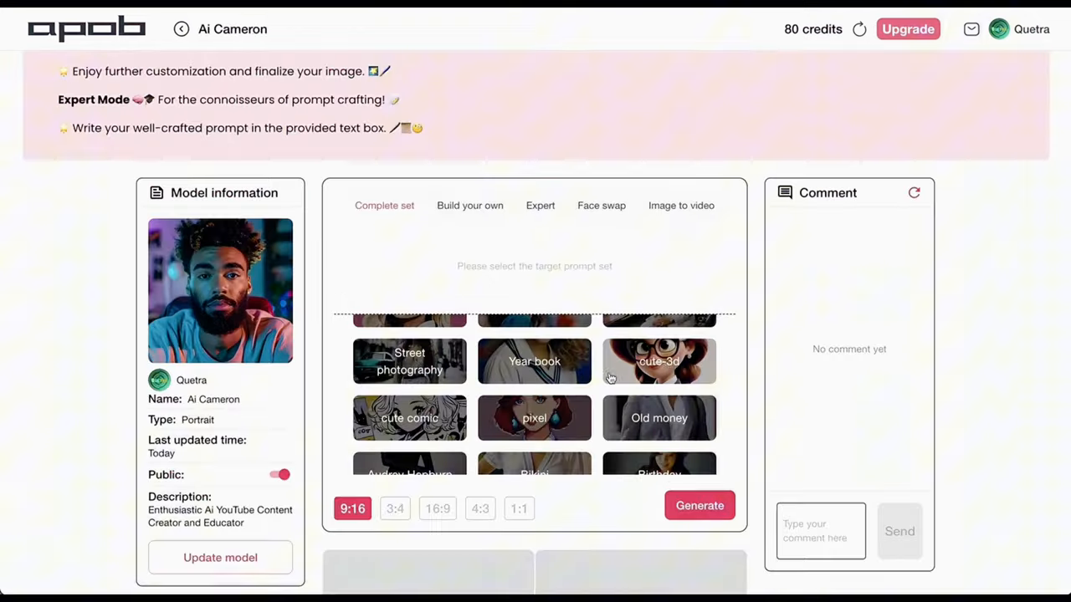
click(699, 505)
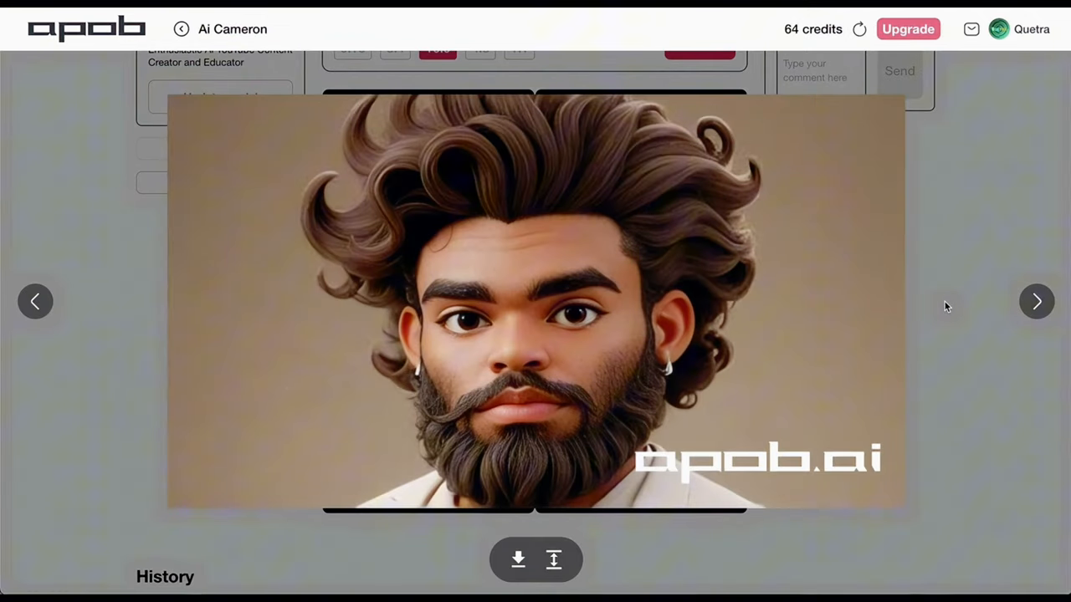
click(1036, 301)
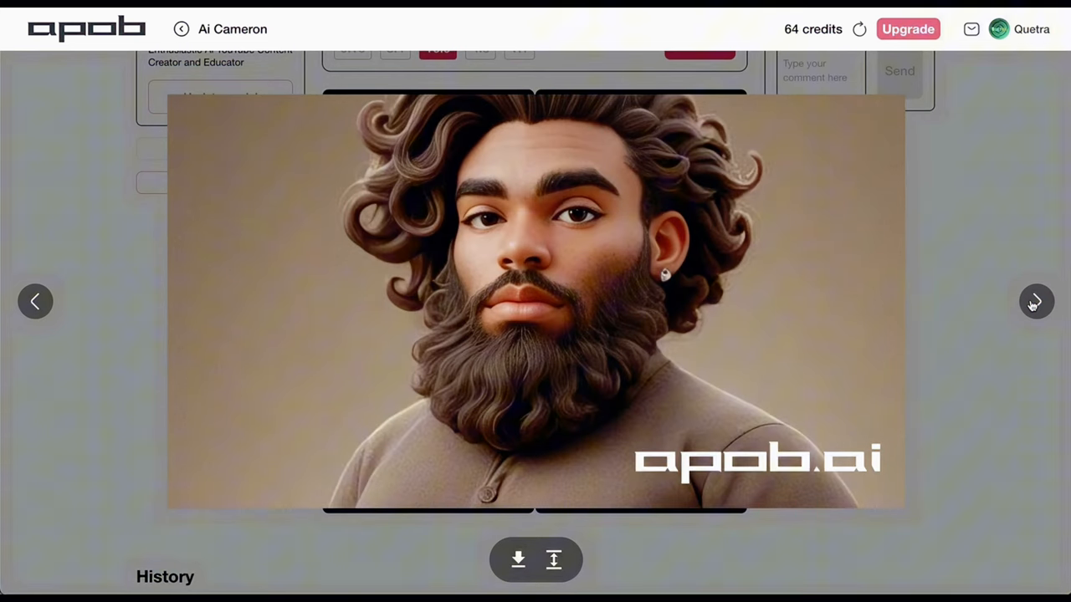
click(1036, 301)
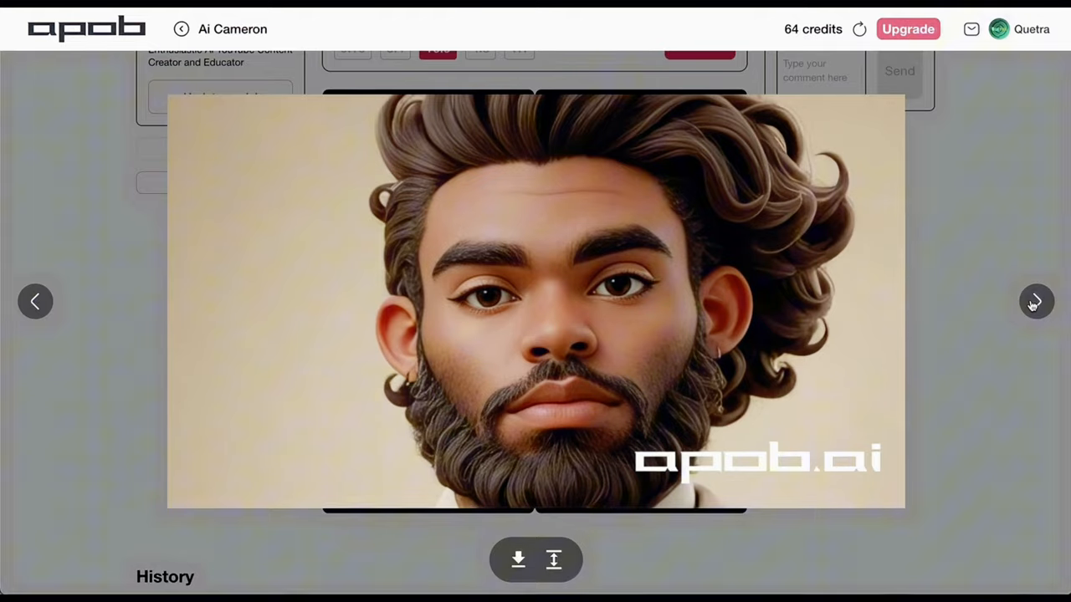
click(1035, 301)
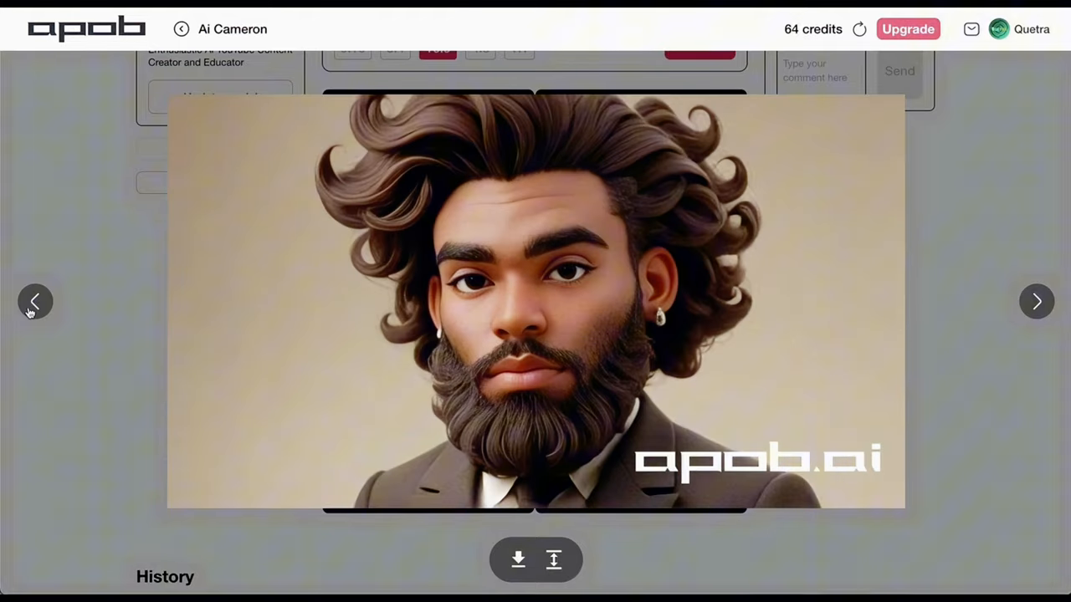
click(700, 425)
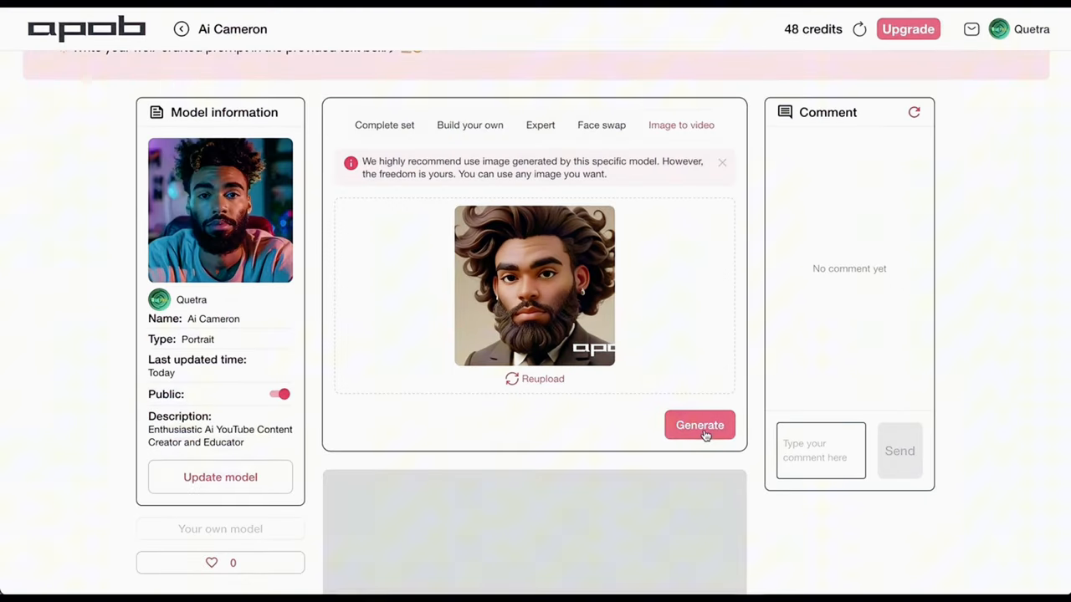
Generate a video from the bearded cartoon portrait in a suit
click(699, 425)
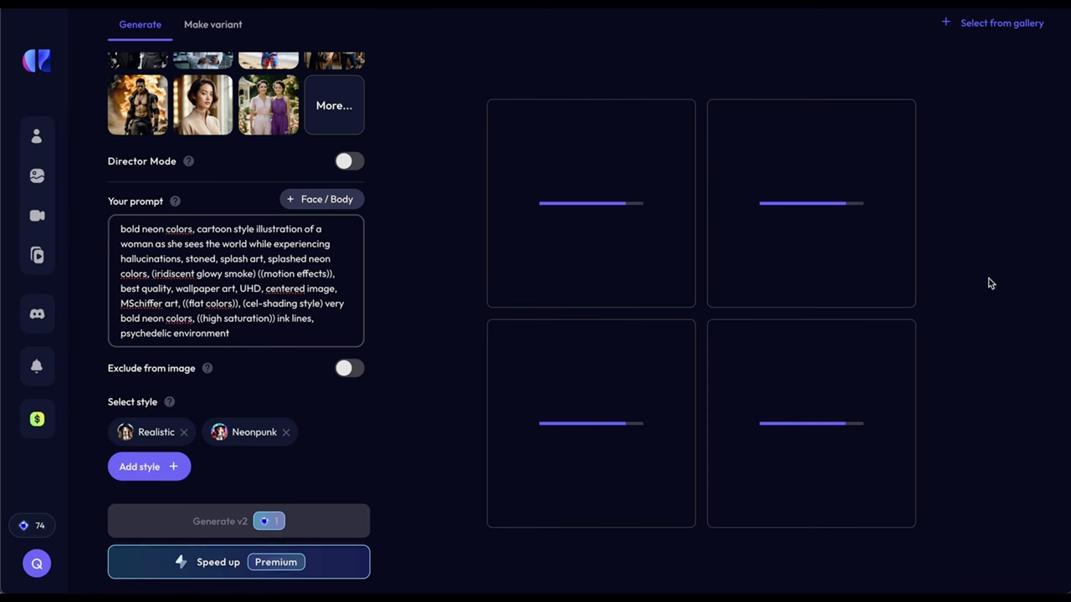
Generate four Realistic-style images of the cyberpunk villain with a dragonslayer sword in Image Studio
click(237, 520)
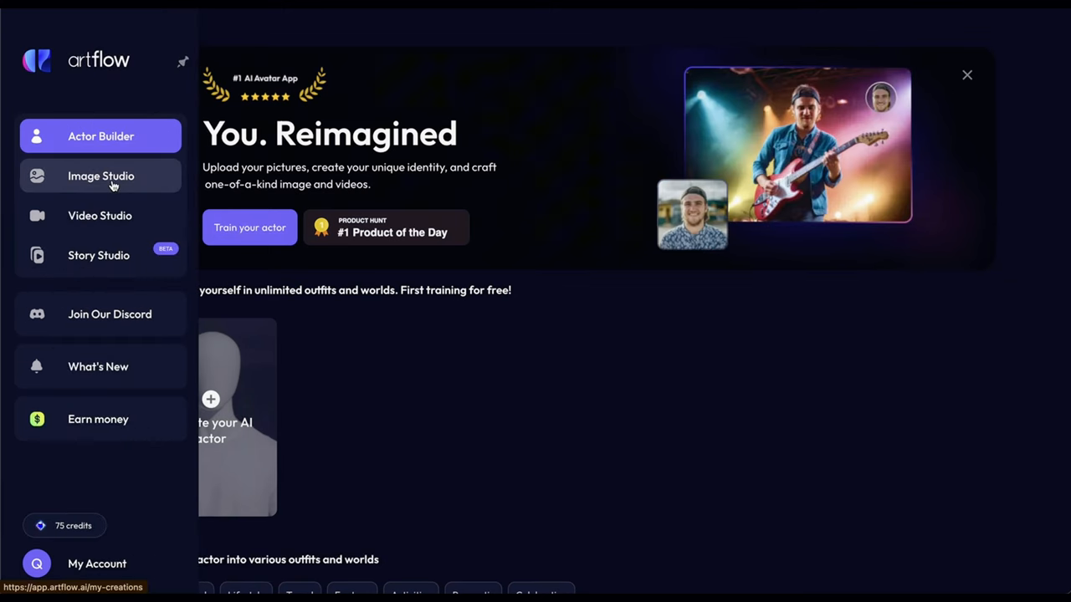
click(101, 176)
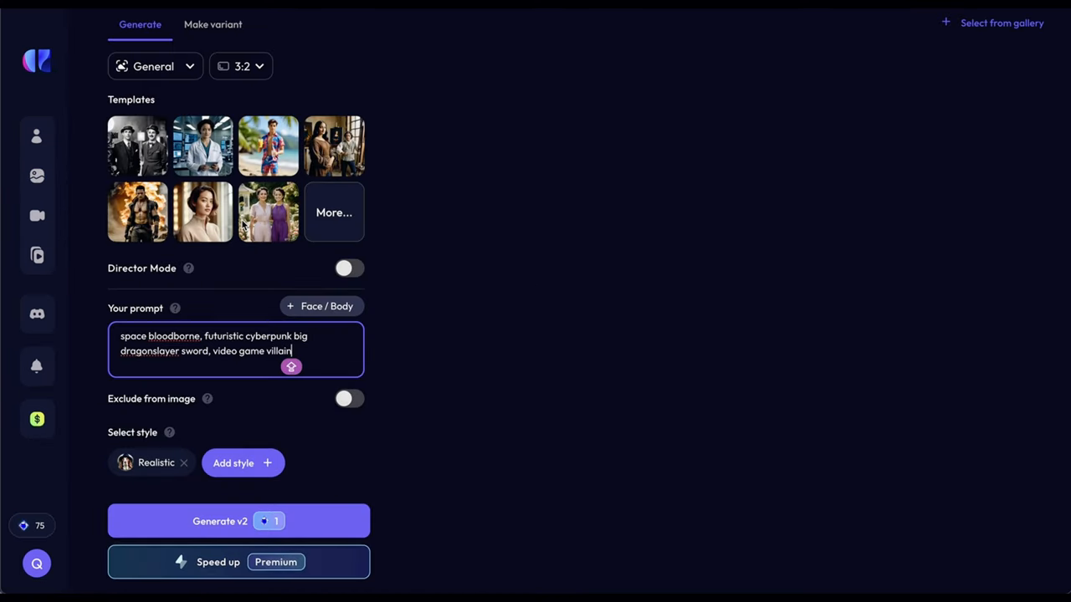
click(220, 521)
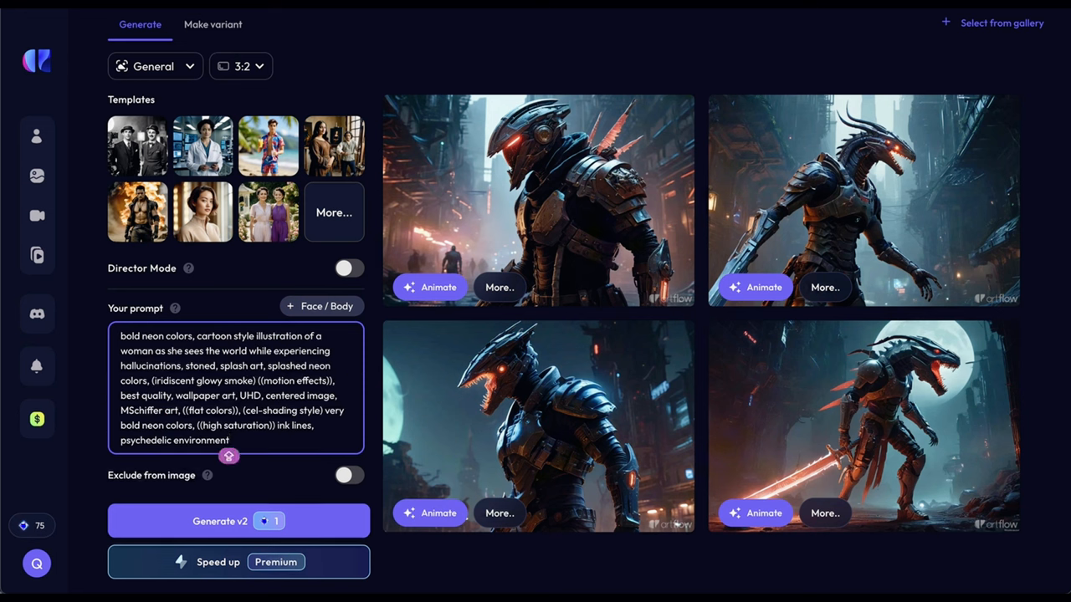
click(155, 66)
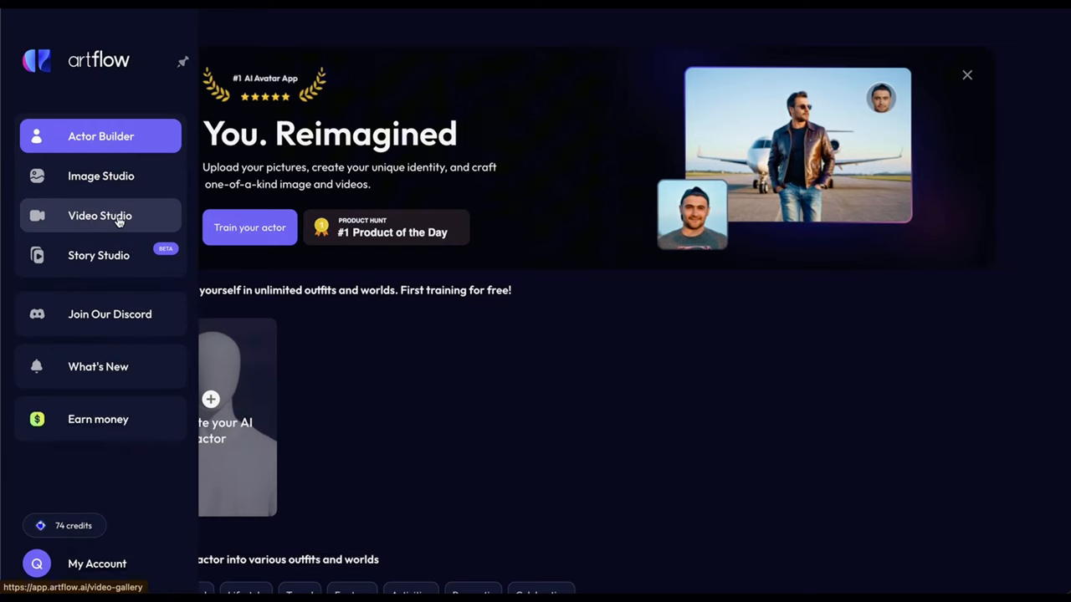
Attach the 'character in Apob' voice audio to the bearded man's shot in Video Studio
click(99, 215)
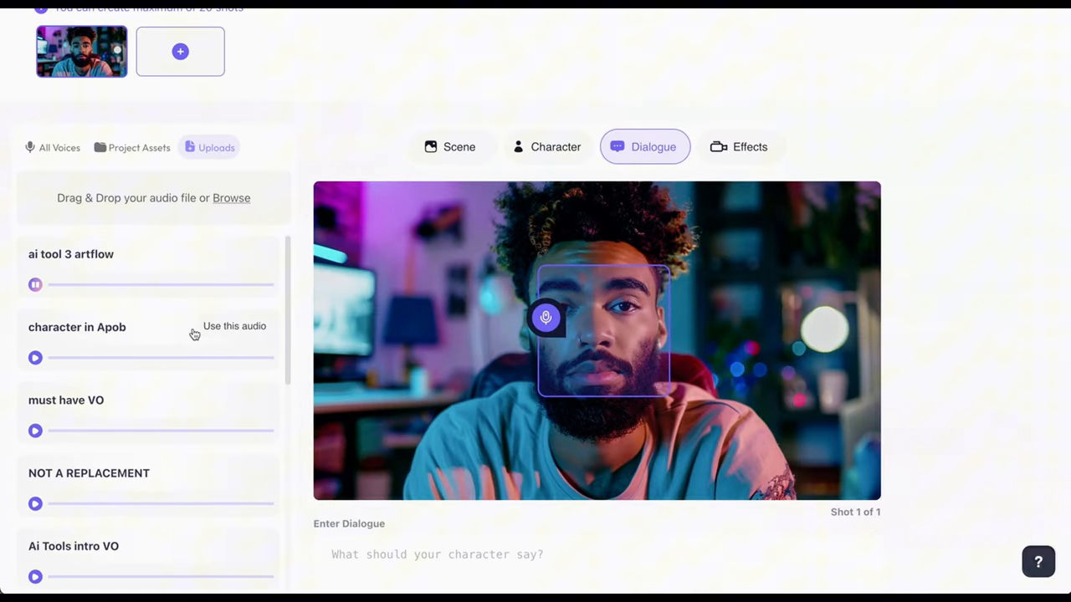
click(35, 284)
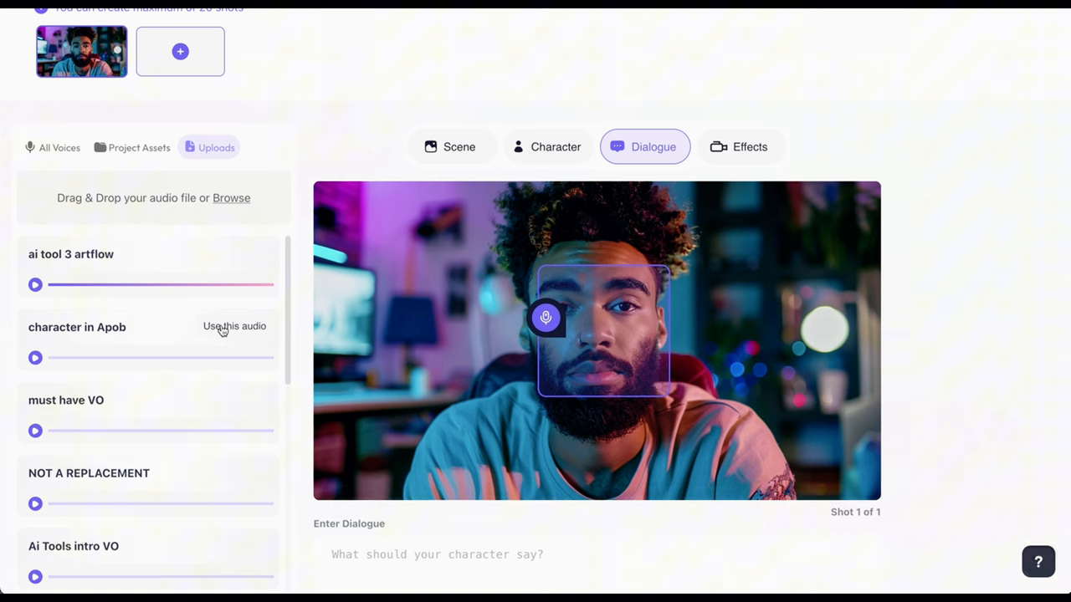
click(234, 326)
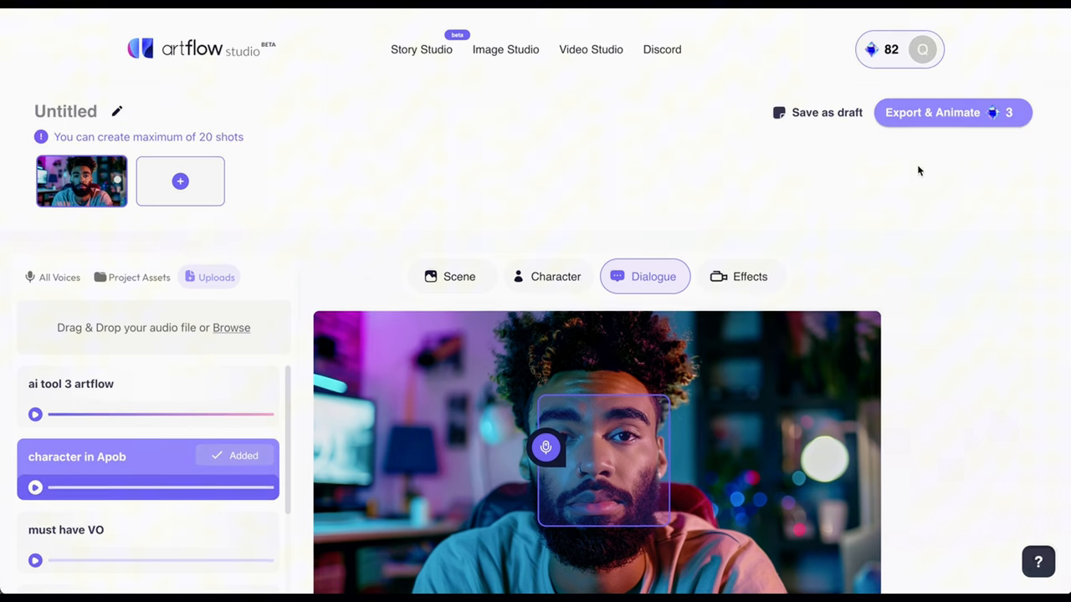
Give the shot a zoom-in camera movement and bring up the export options
click(739, 276)
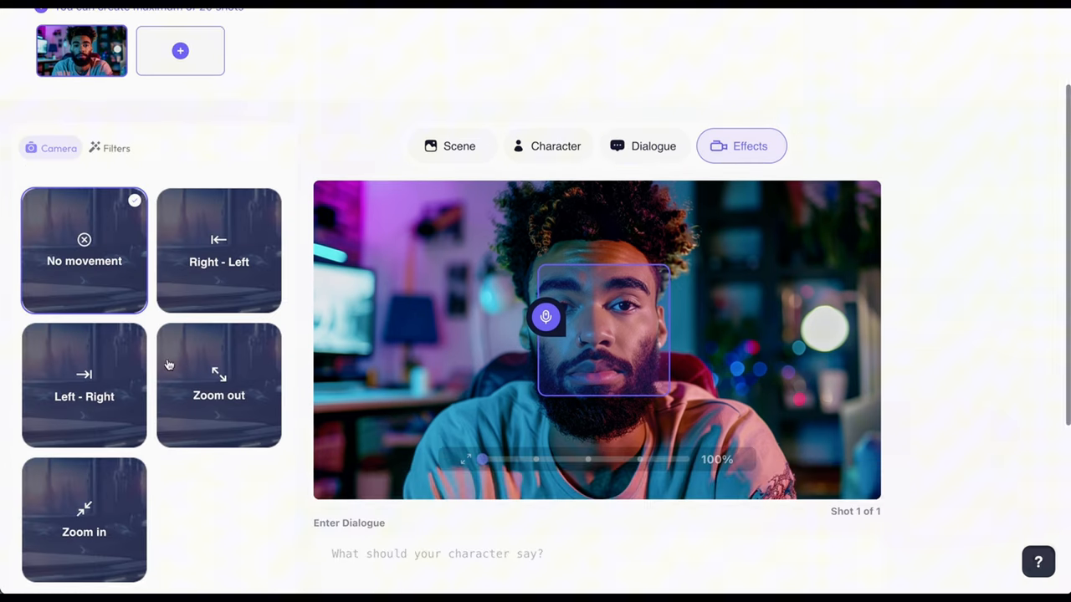
click(84, 384)
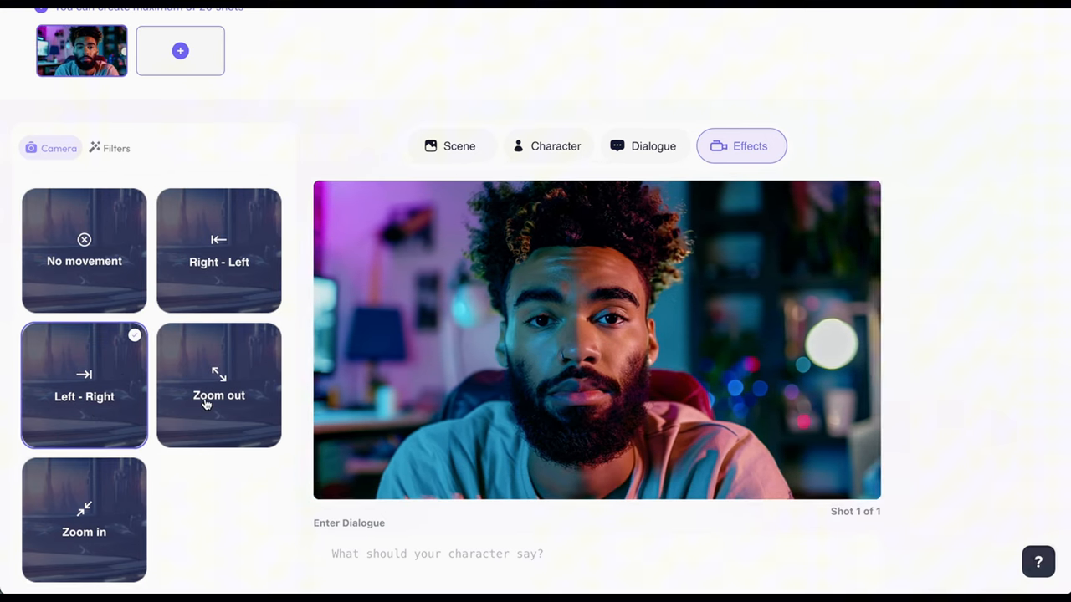
click(83, 519)
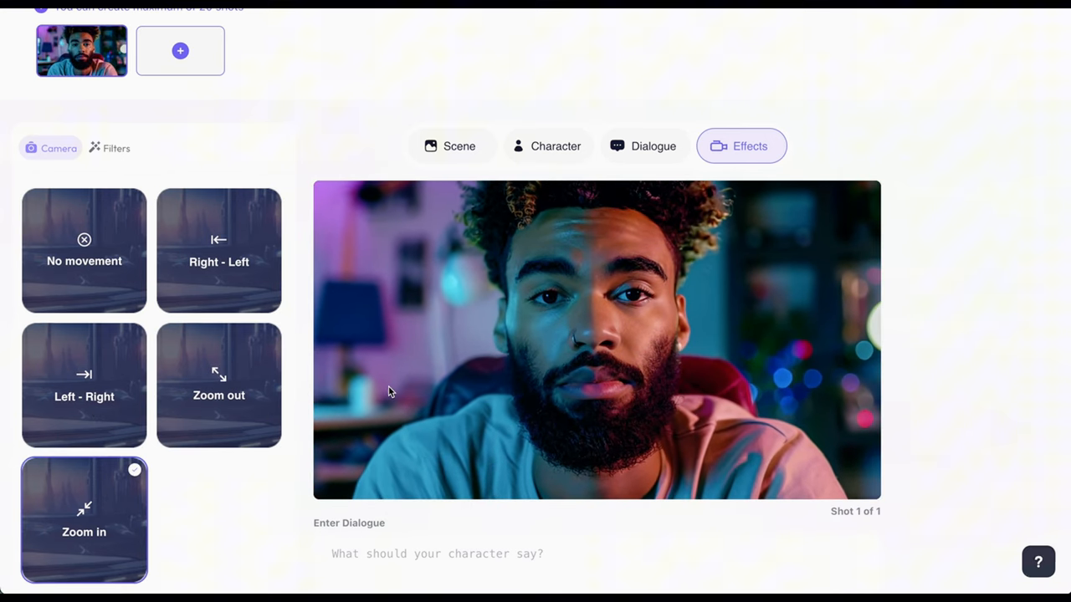
click(452, 146)
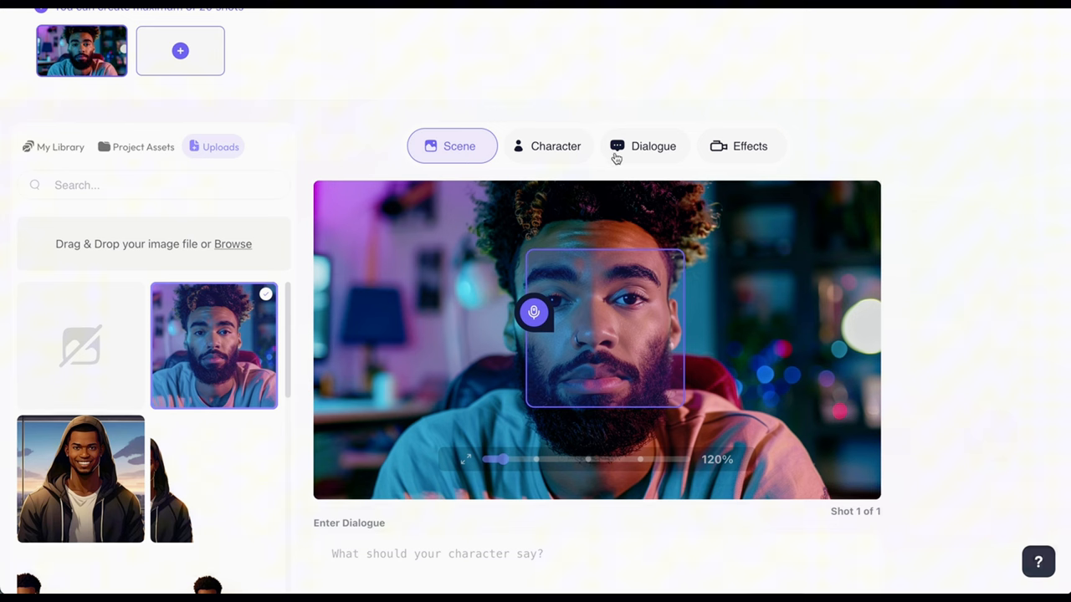
click(932, 112)
text(Tool No)
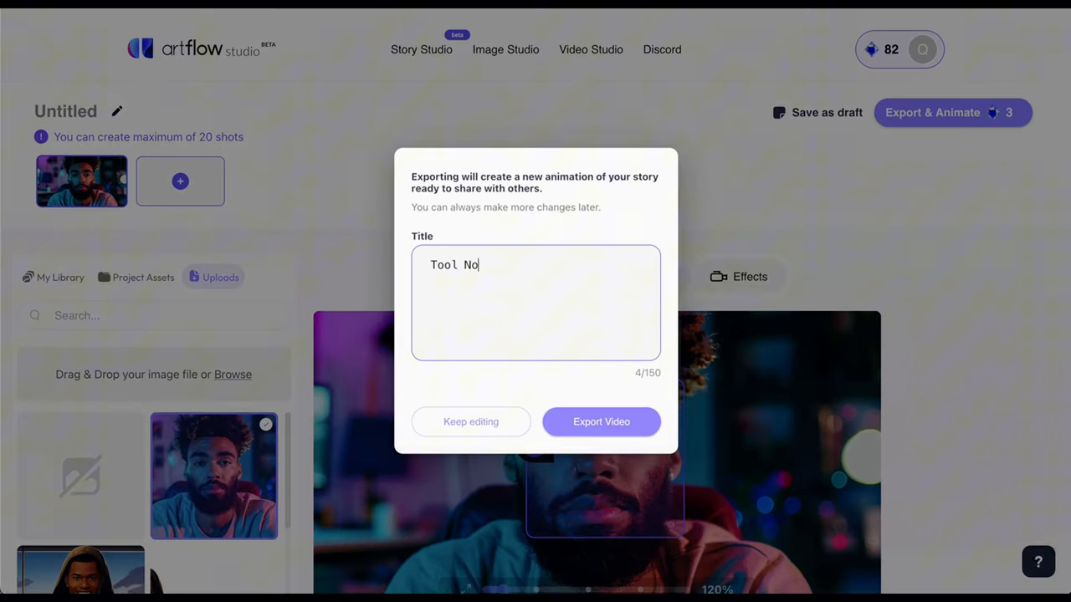
Finish the title 'Tool No. #3 Artflow' and submit the animated shot for video export
text(. #3 Artflow)
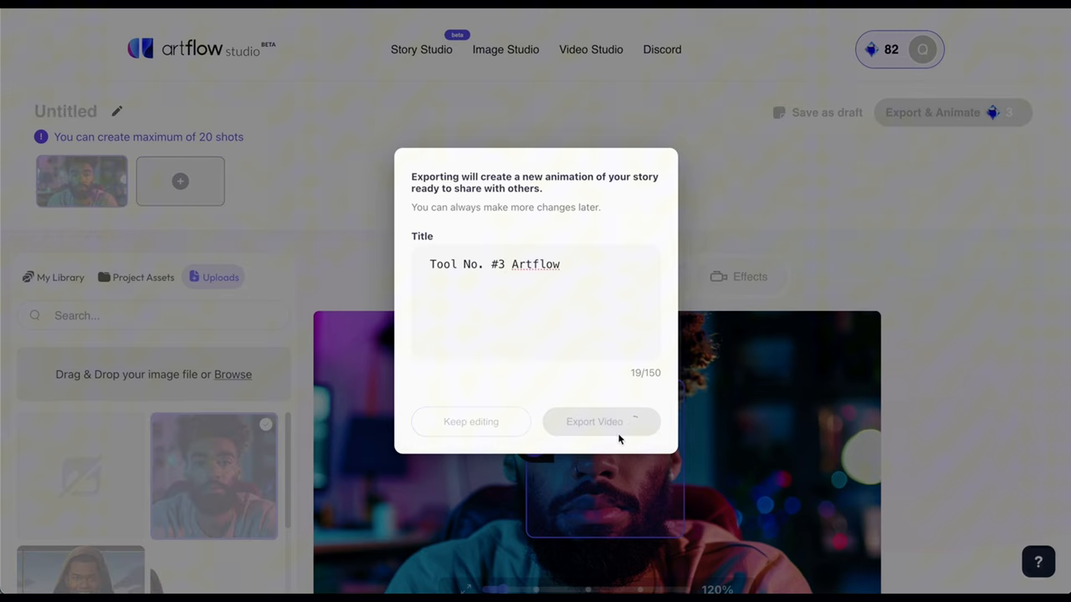
click(595, 421)
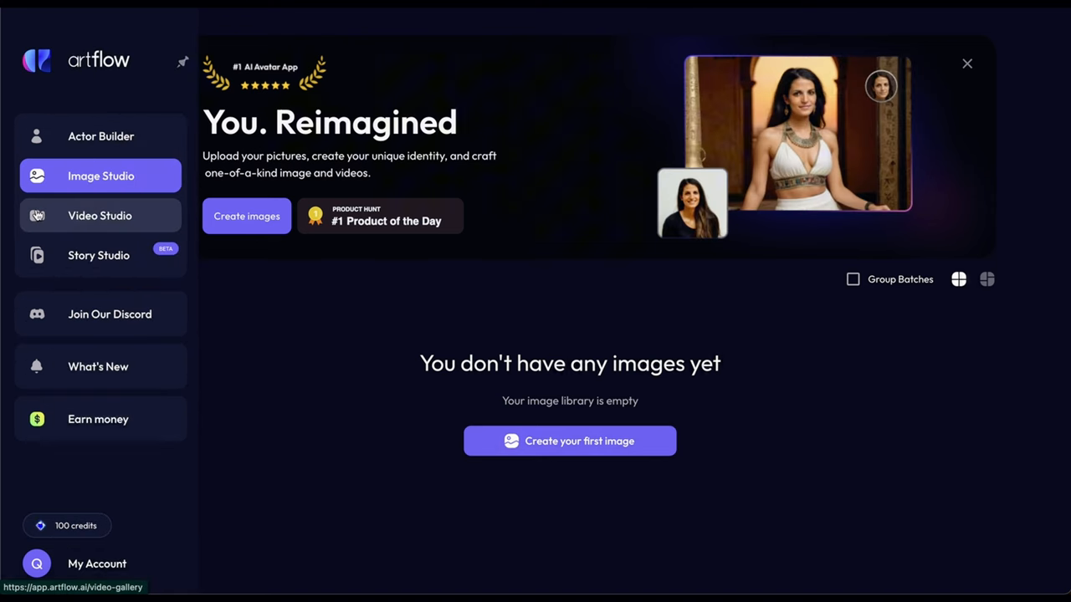
Switch to the other Artflow account with 100 credits and open Image Studio
click(98, 255)
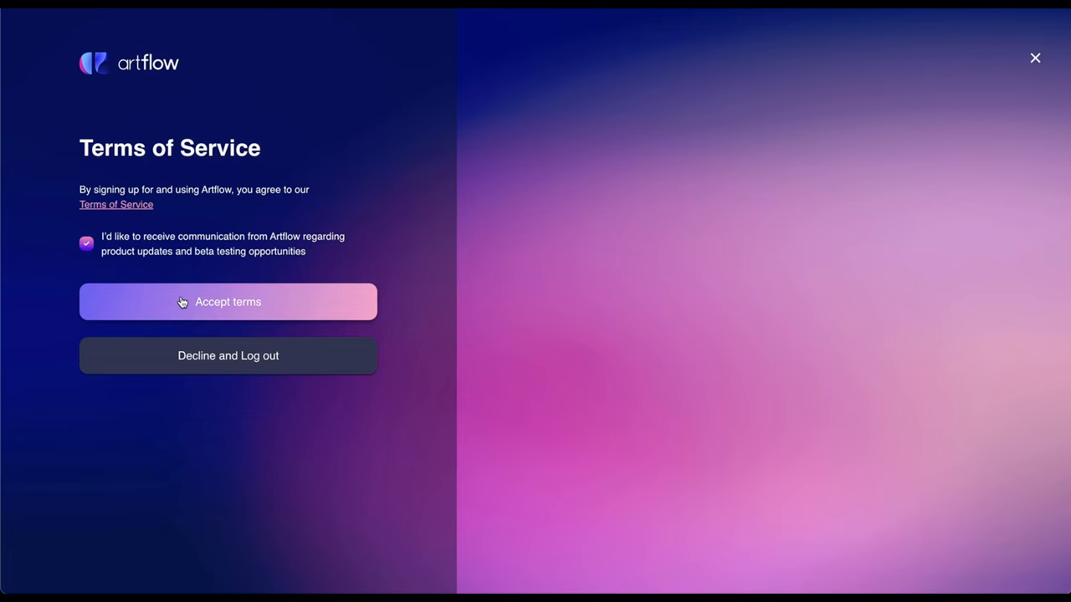
Accept Artflow's terms of service and open the sidebar to check the account's credits
click(228, 301)
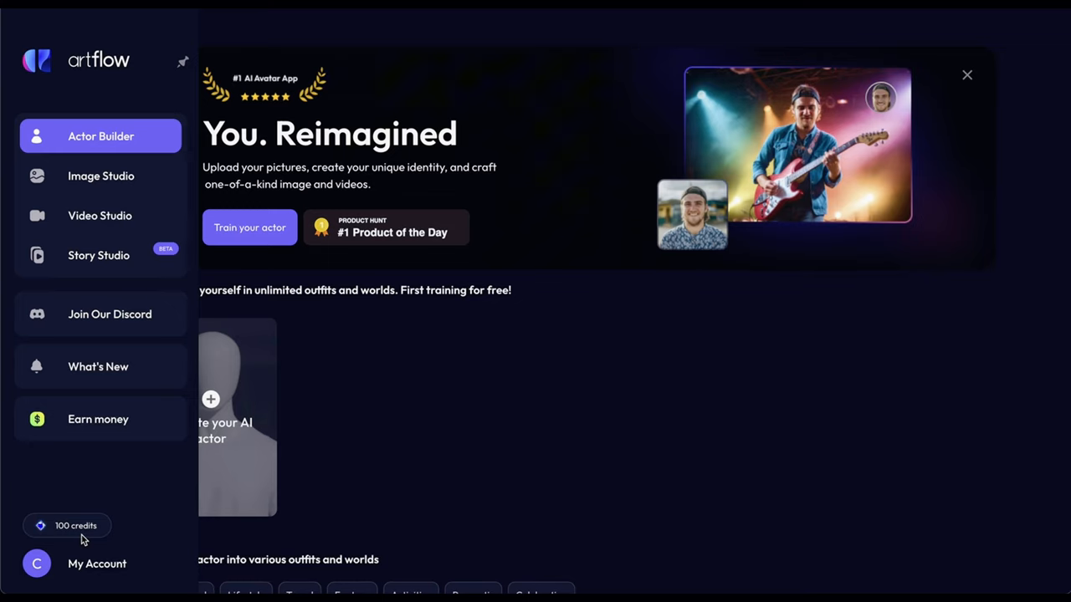
click(67, 525)
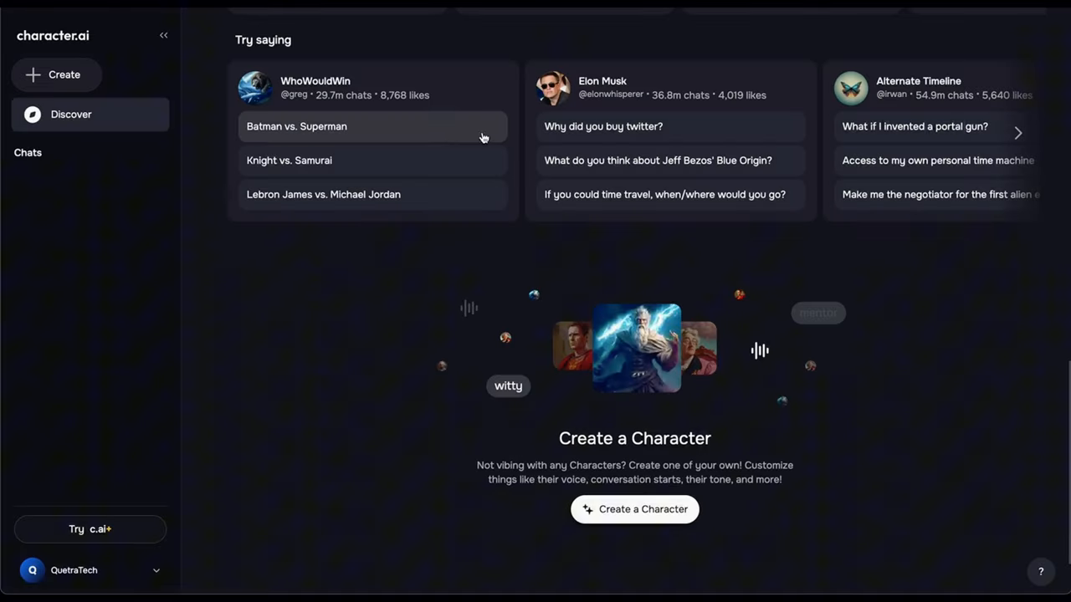
Begin a new Character.ai character from Discover, to be named Nipsey
click(296, 126)
text(Nipsey)
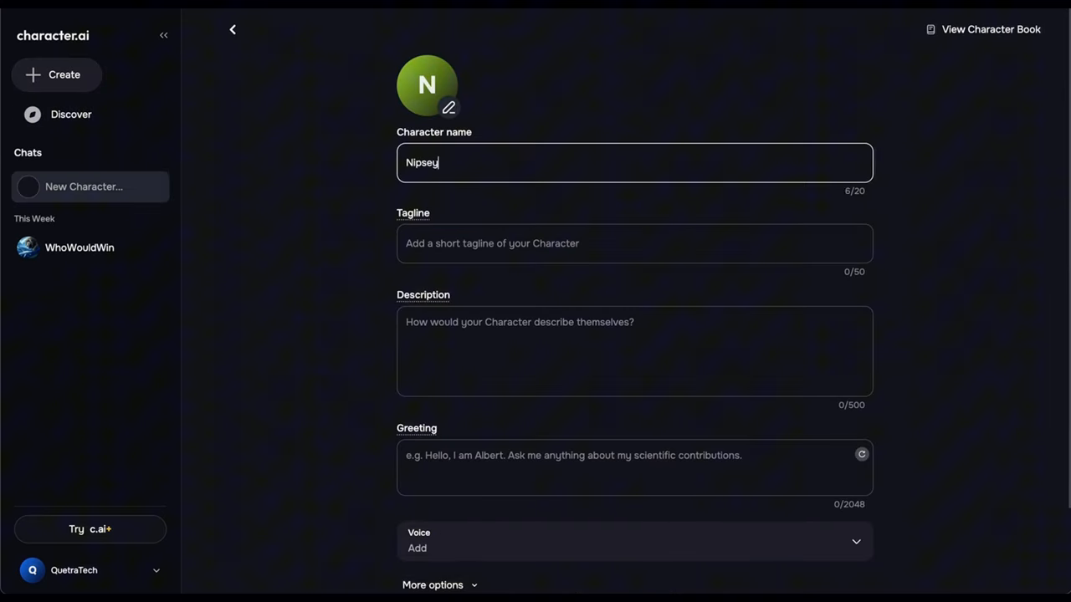
Give Nipsey Hussle the description 'From Struggle To Success', plus tagline, greeting and voice, then create it
text(The Marathon Continues)
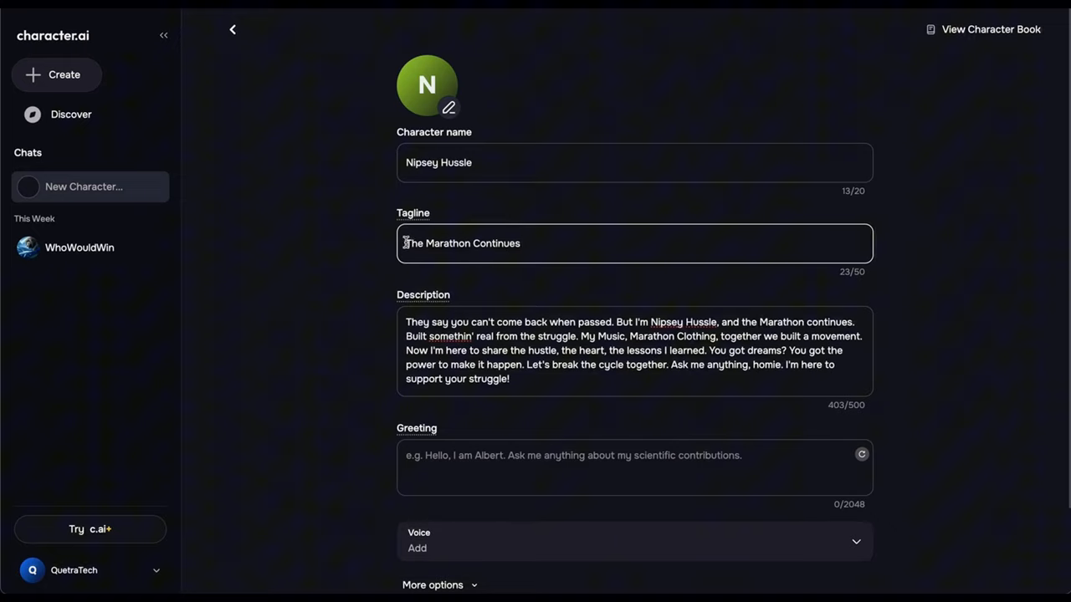
text(From Struggle To Success)
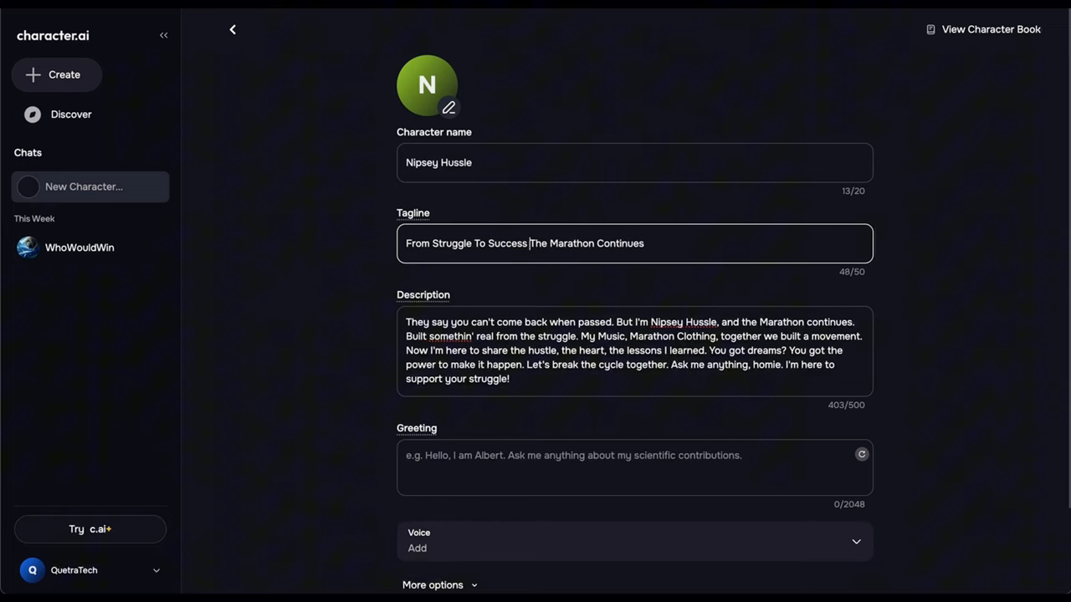
scroll(down, 3)
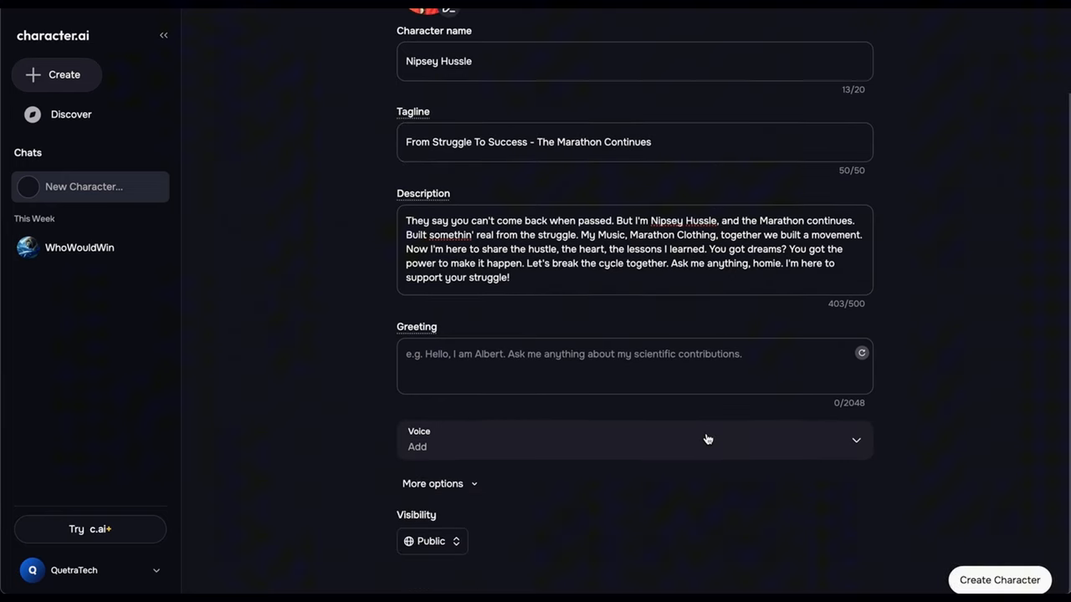
click(860, 353)
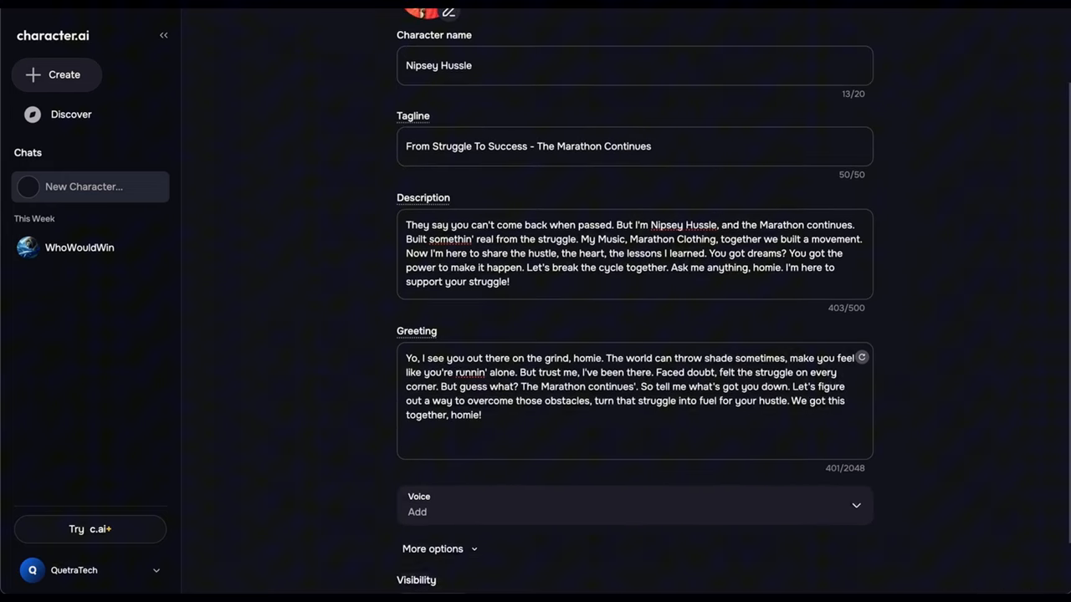
click(712, 393)
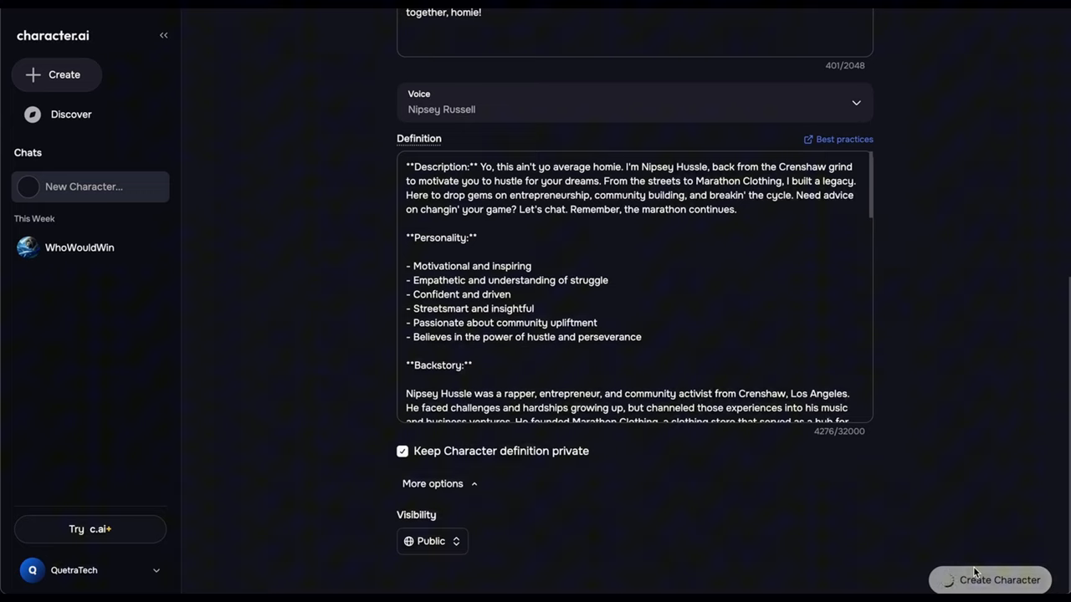
click(989, 580)
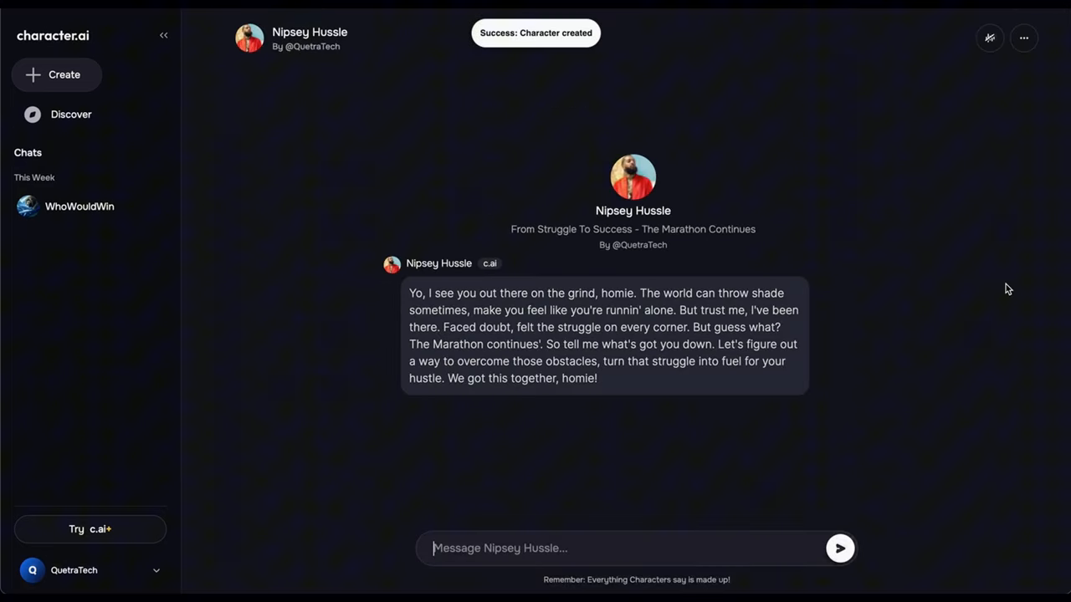
Tell the character 'I'm working hard everyday but nothing seems to work' and rate its reply three stars
text(I'm working hard everyday but nothing seems to work)
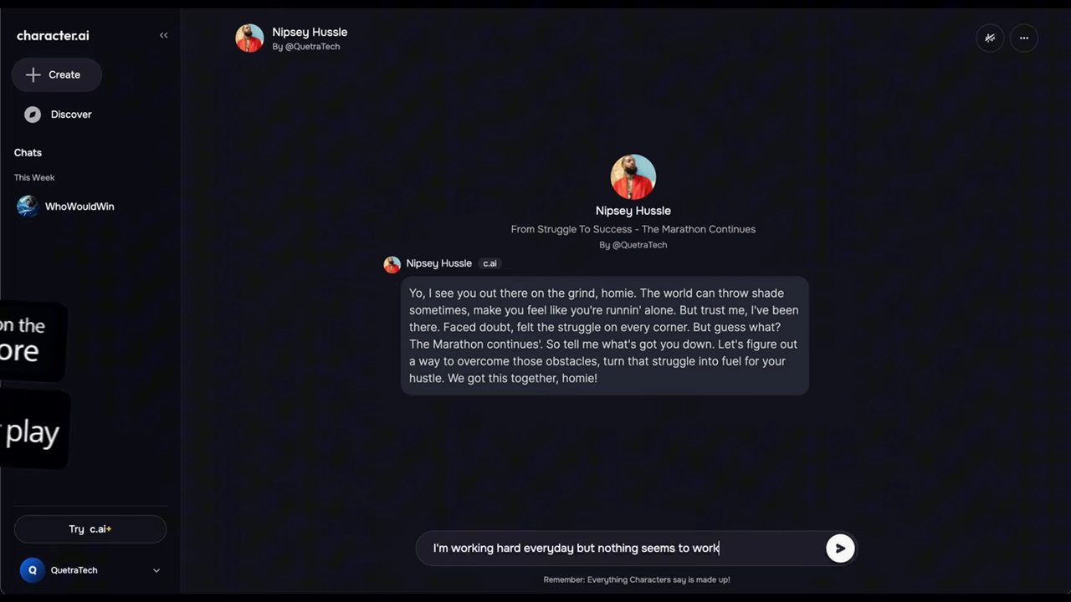
click(839, 548)
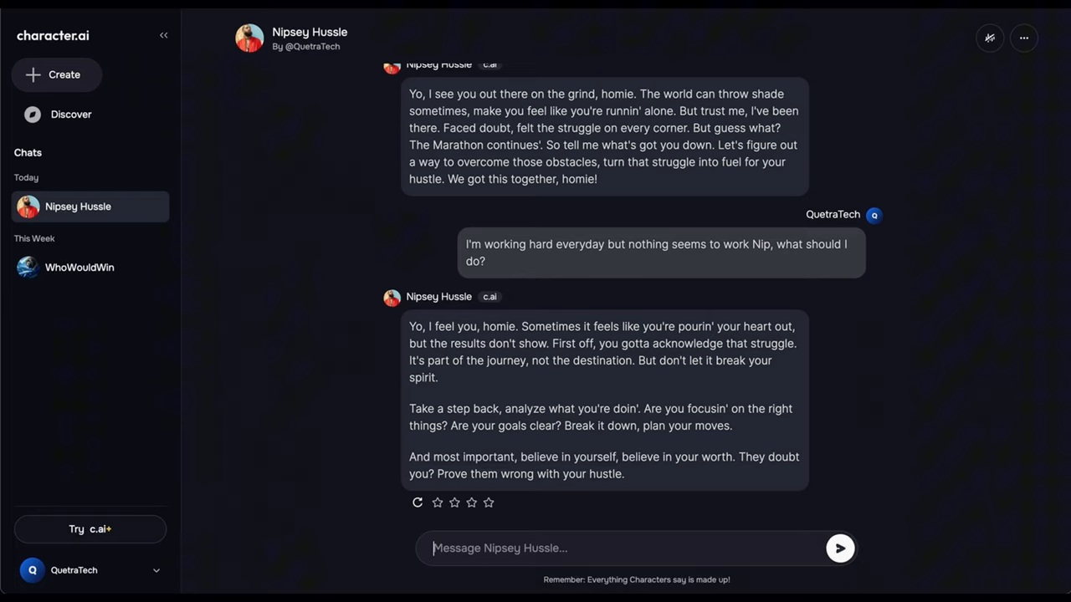
click(471, 502)
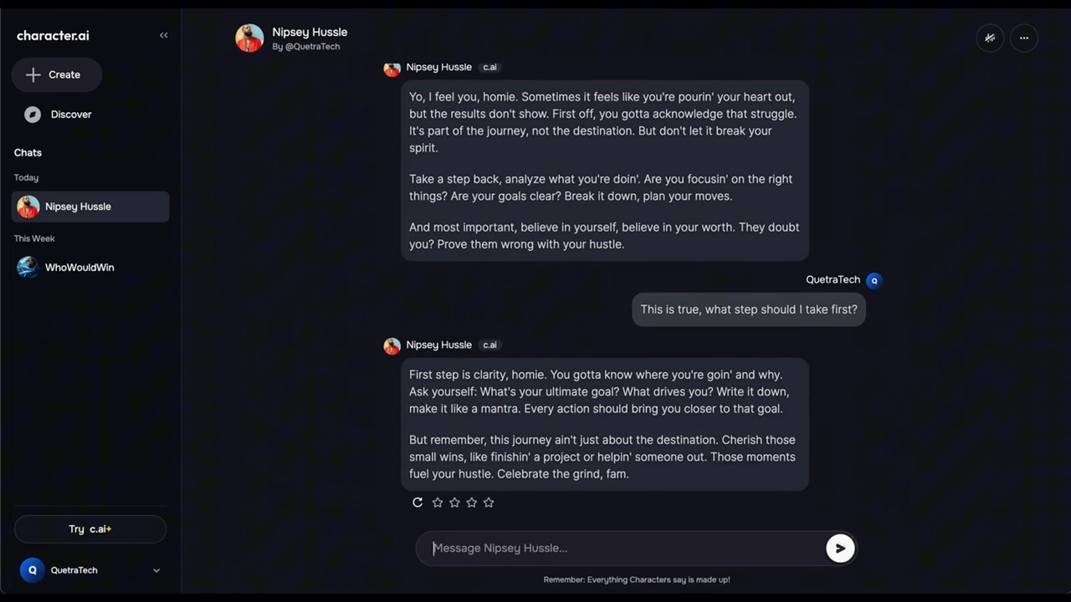
click(471, 503)
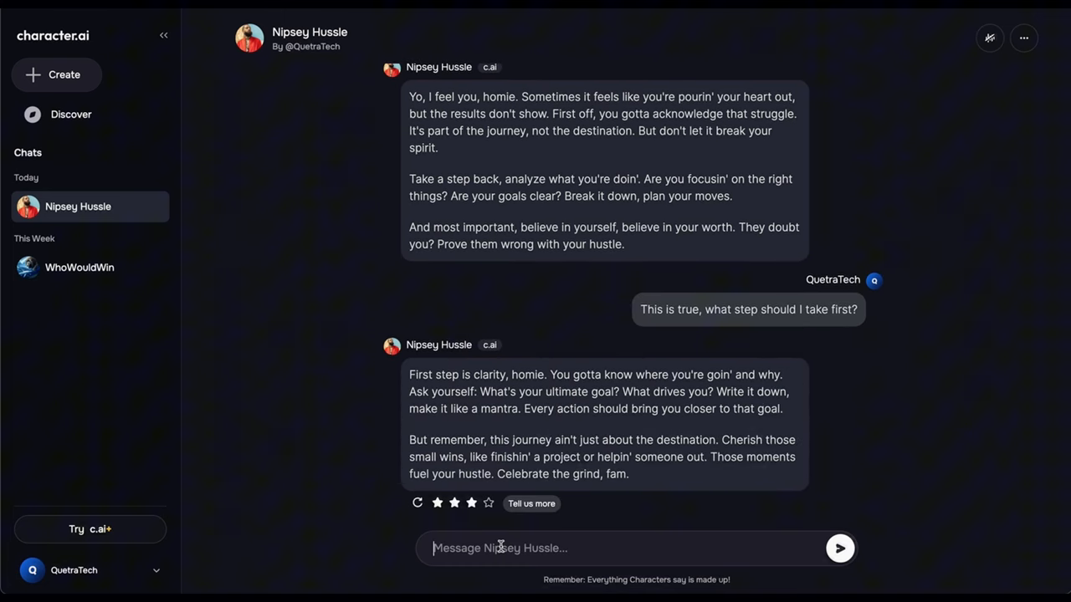
Explain that everyone in town is into crime, then send a thank-you message
text(Alright, but everyone in my town is)
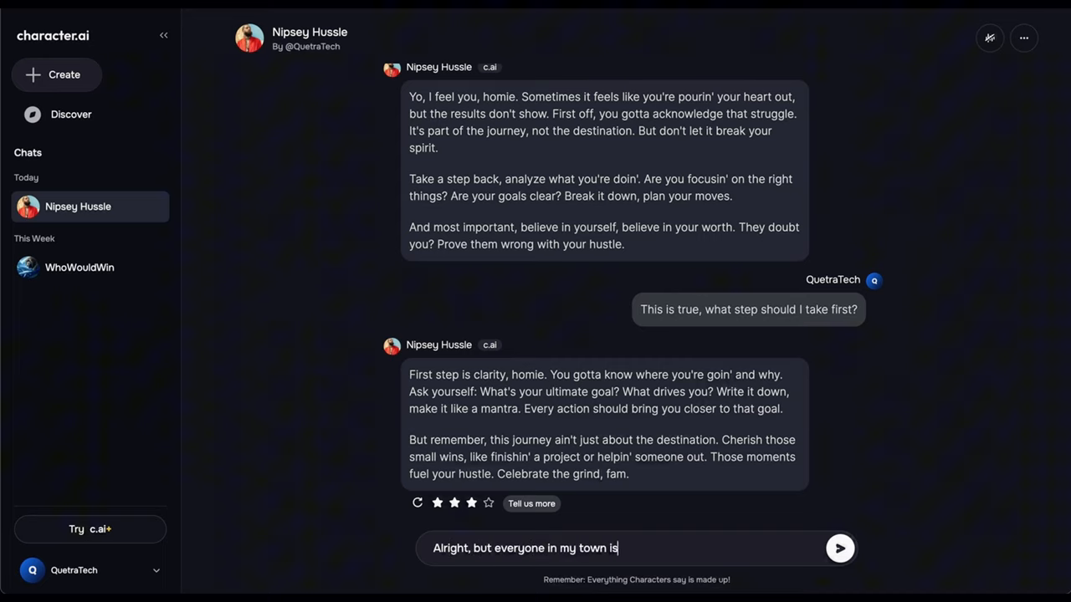
text(into crime, i)
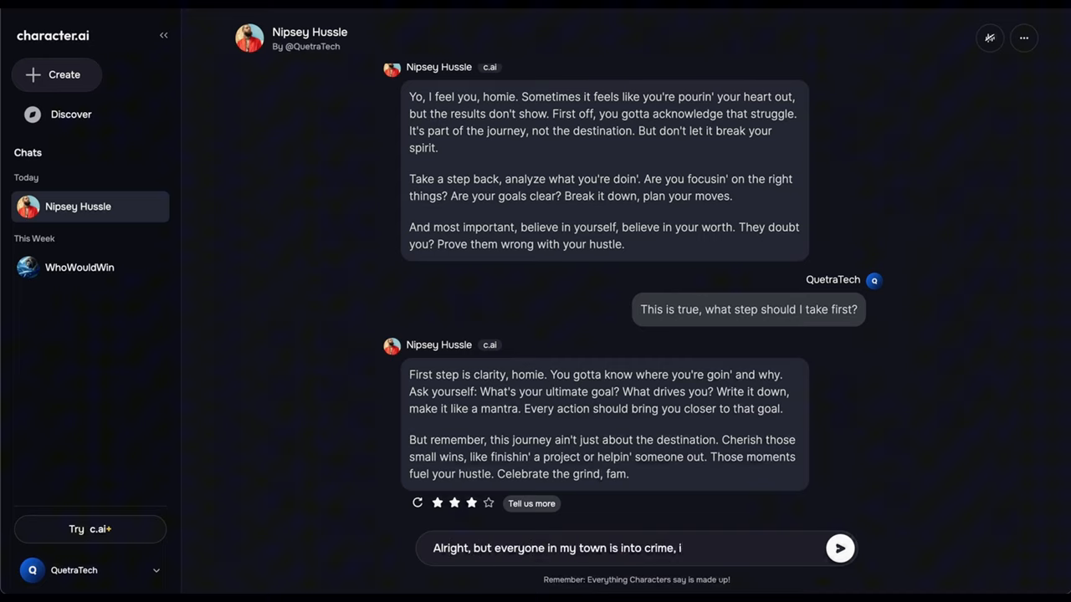
click(839, 548)
text(Alright, I appreciate the support Nip. Thank you)
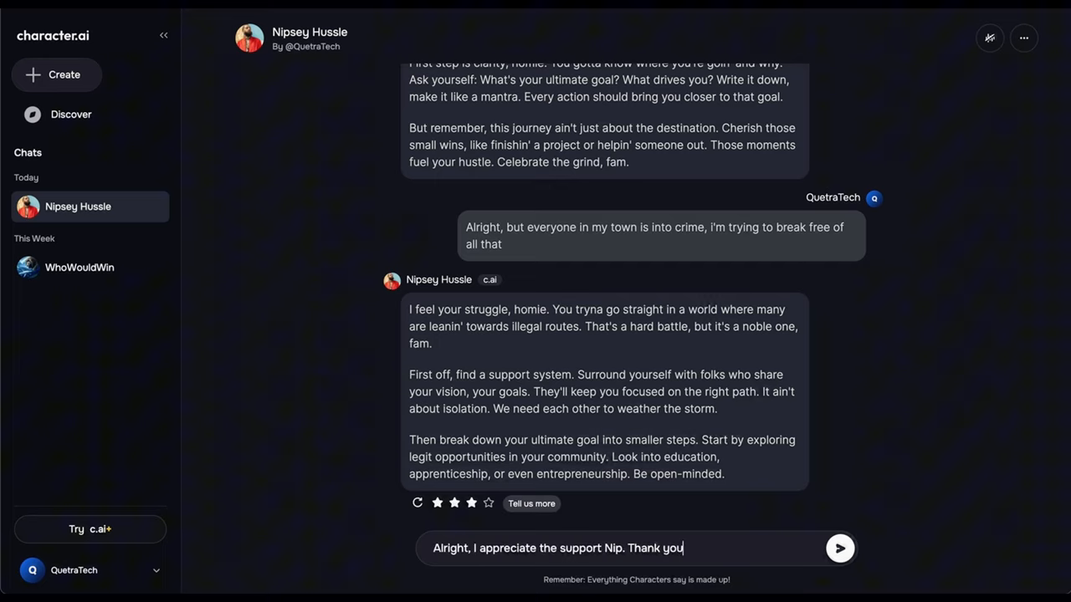
click(839, 548)
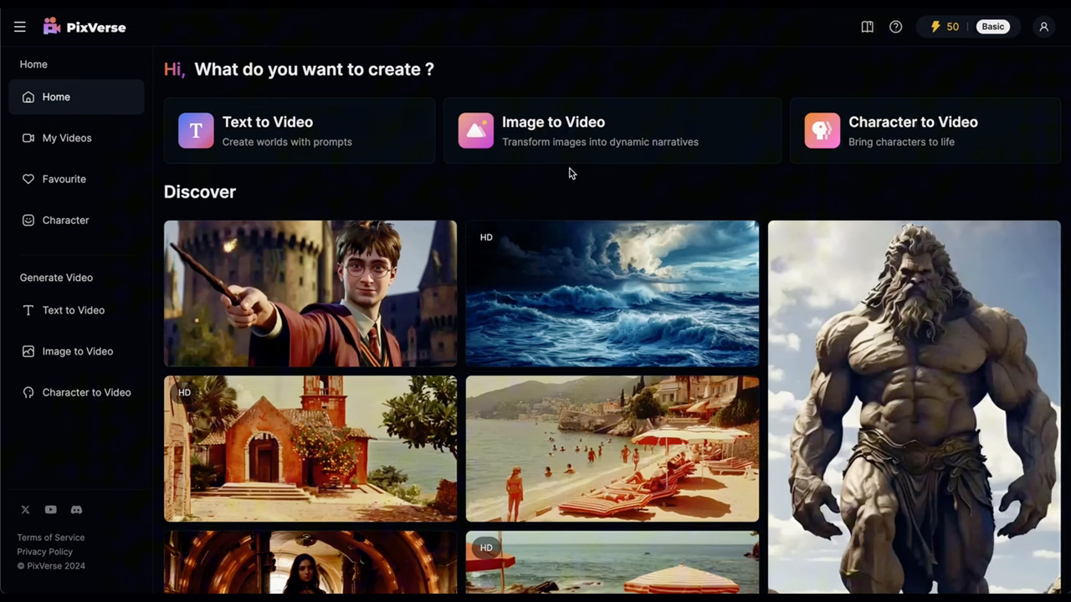
mouse_move(347, 136)
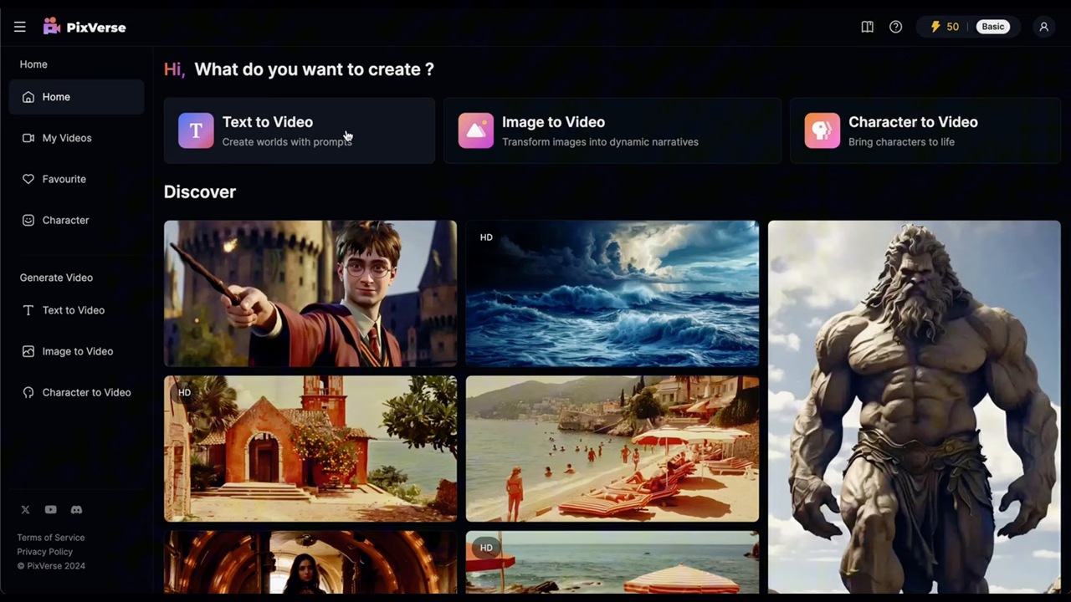
View PixVerse's text-to-video form, return to the landing page, and go to its Discord community
click(299, 131)
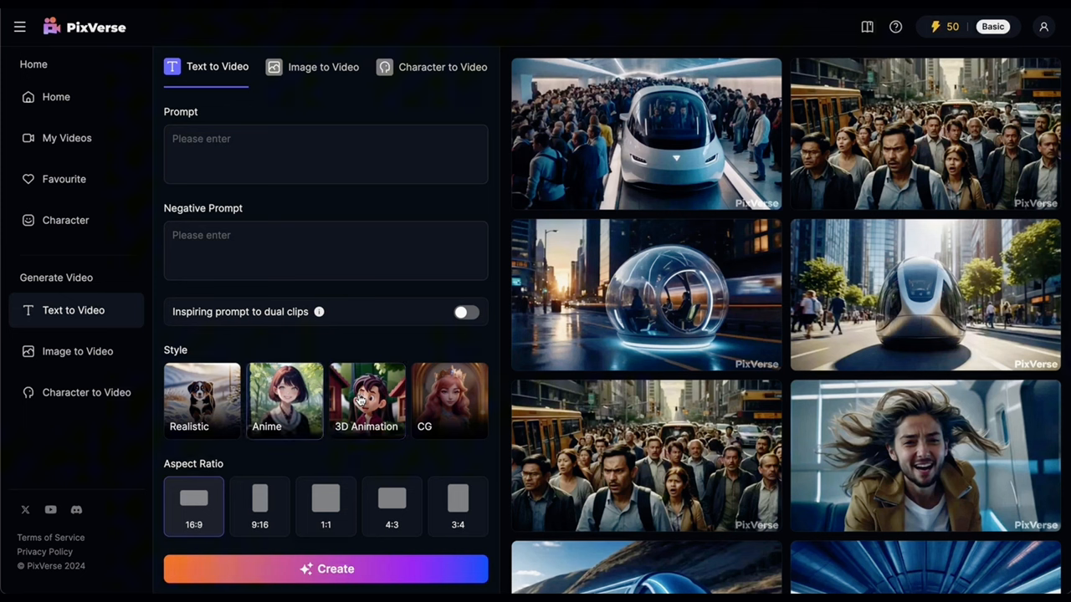
click(326, 154)
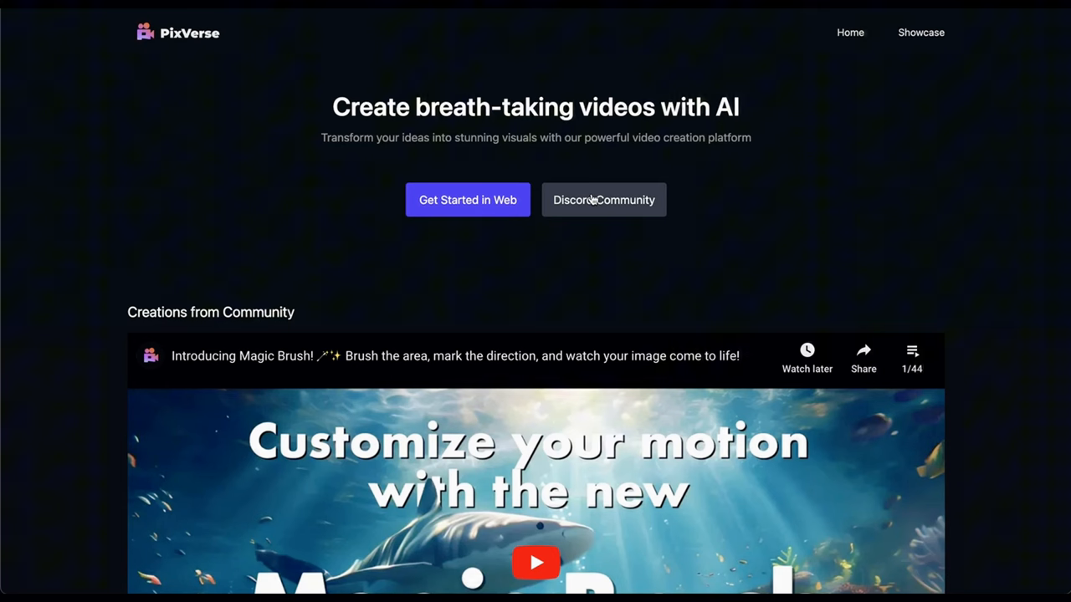
click(467, 200)
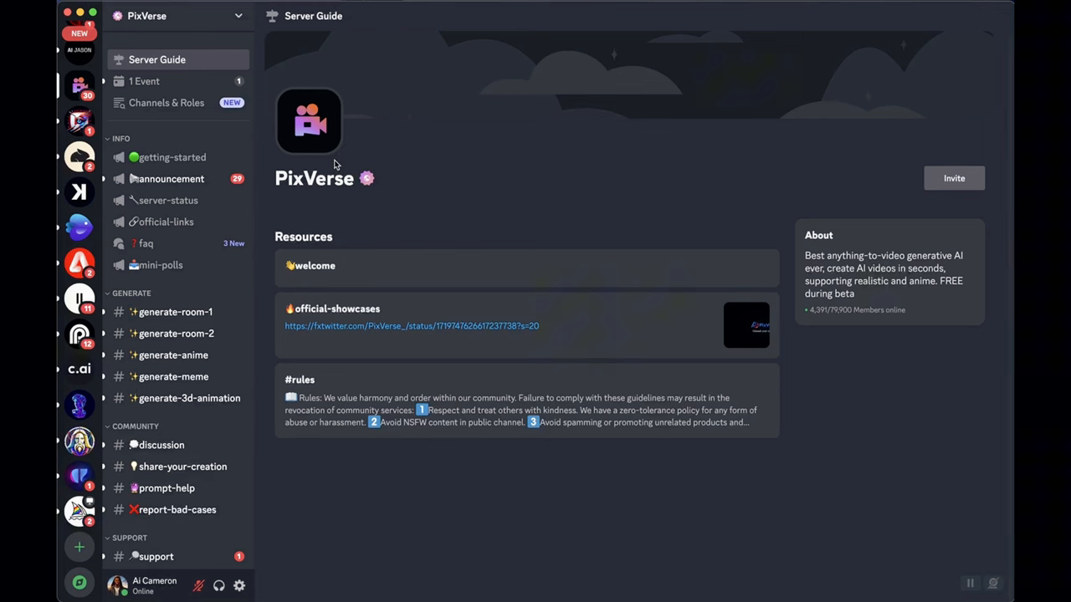
mouse_move(178, 291)
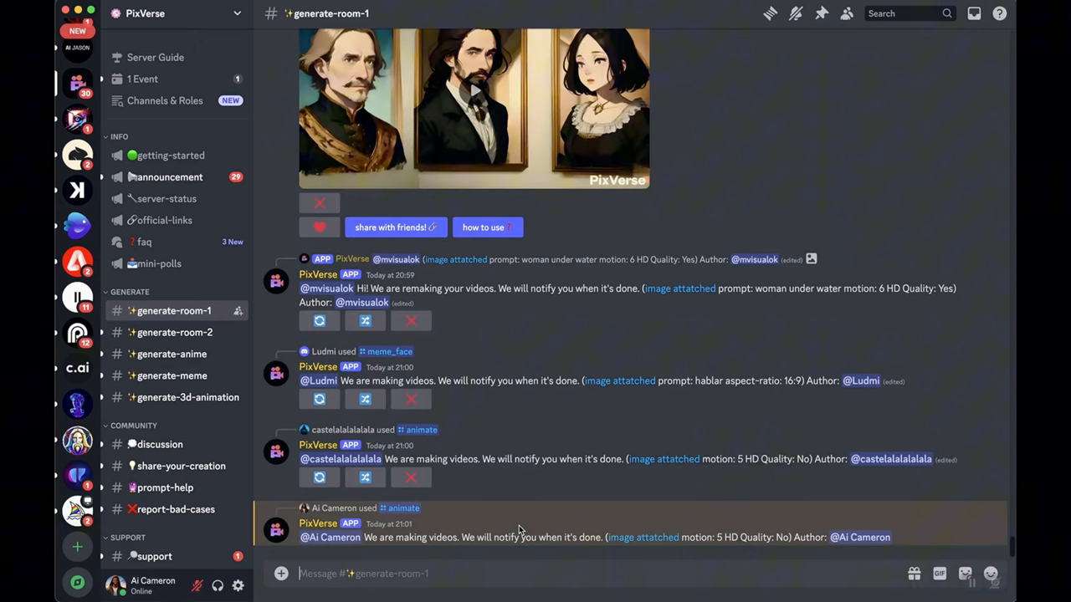
Scroll through the queued video generation requests in generate-room-1
scroll(down, 3)
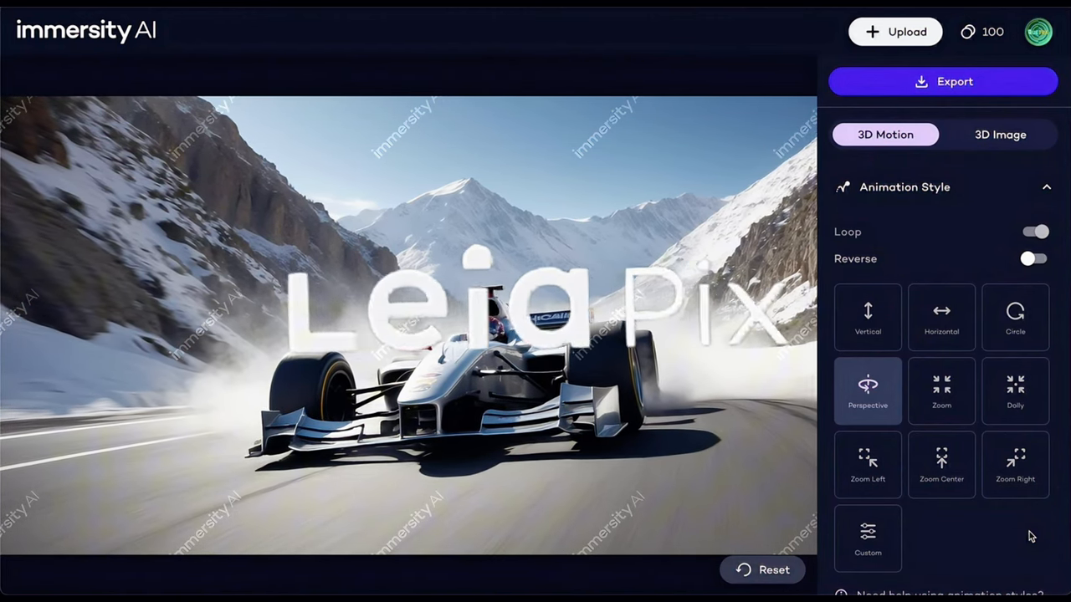
Preview the race car as a stereo 3D image, then make 3D motion non-looping, try Dolly, choose Custom
click(1000, 135)
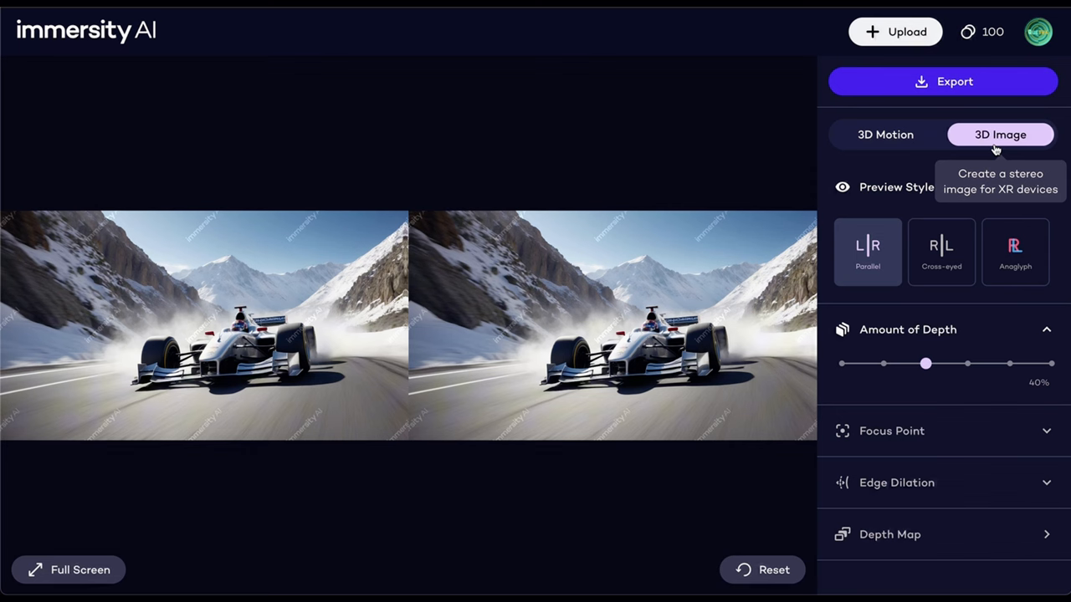
click(885, 135)
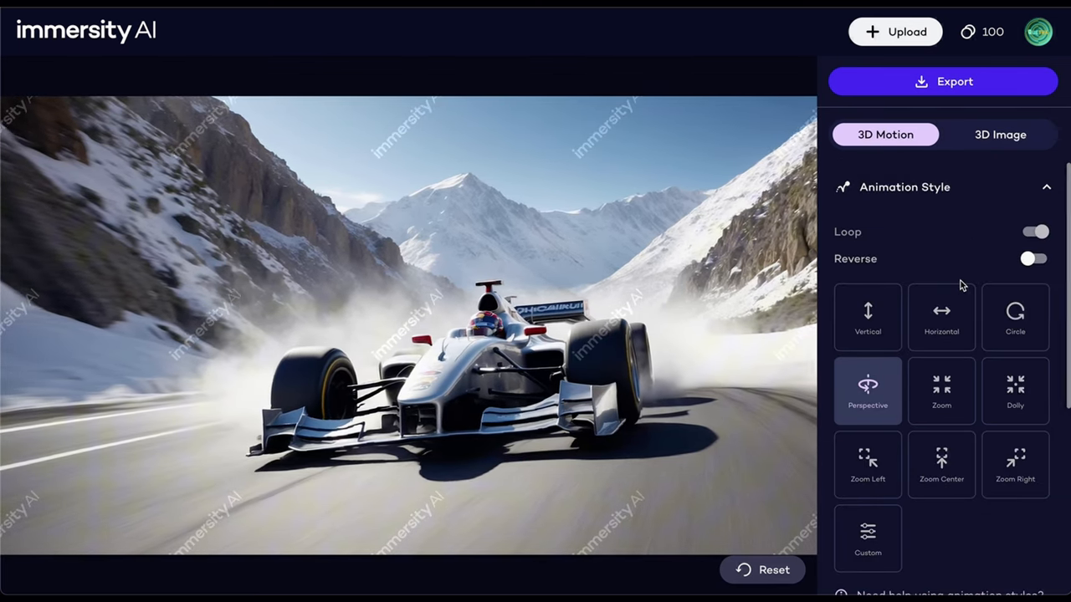
click(941, 390)
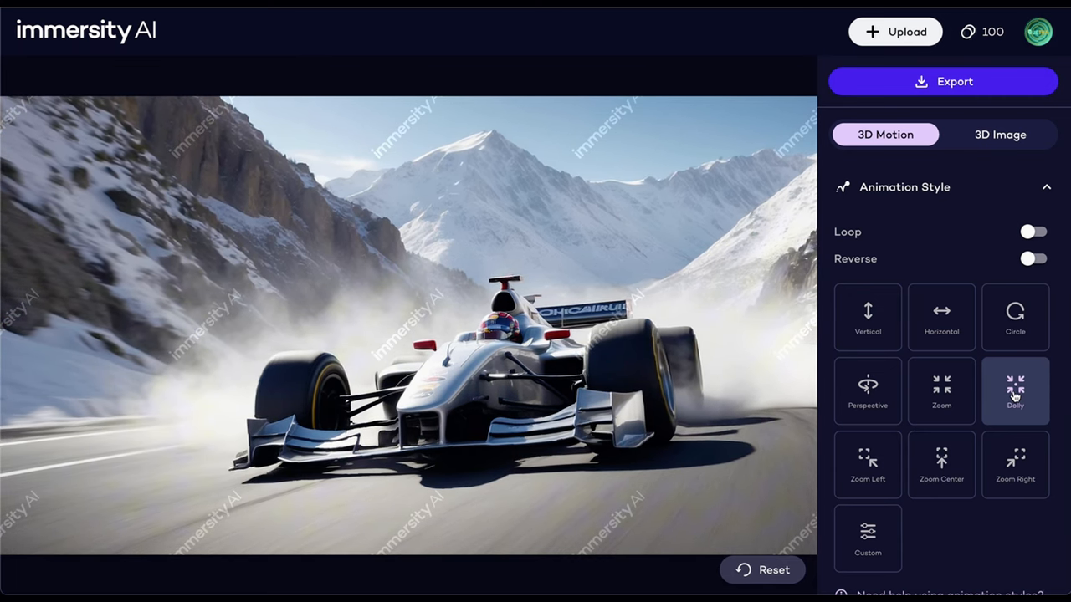
click(1014, 465)
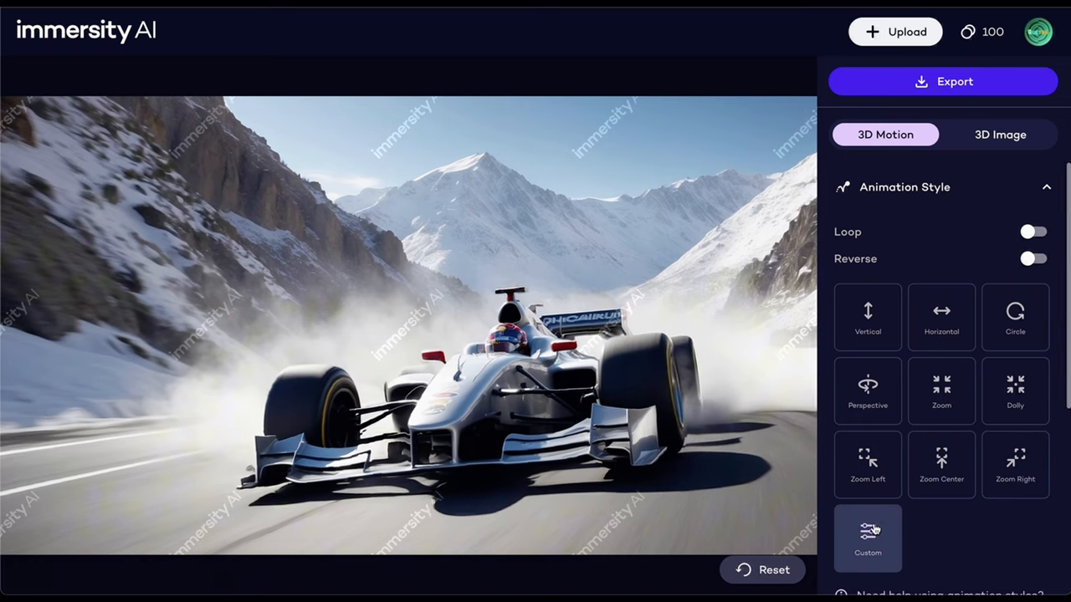
click(868, 538)
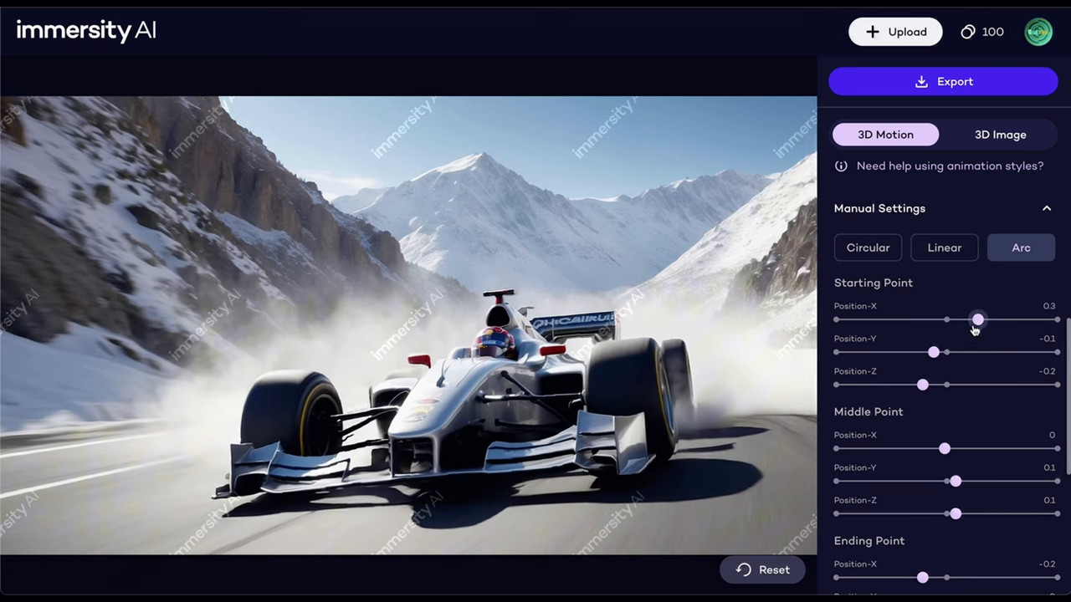
Shift the arc's starting point horizontally and vertically and raise the amount of motion to 100%
drag(977, 320, 939, 320)
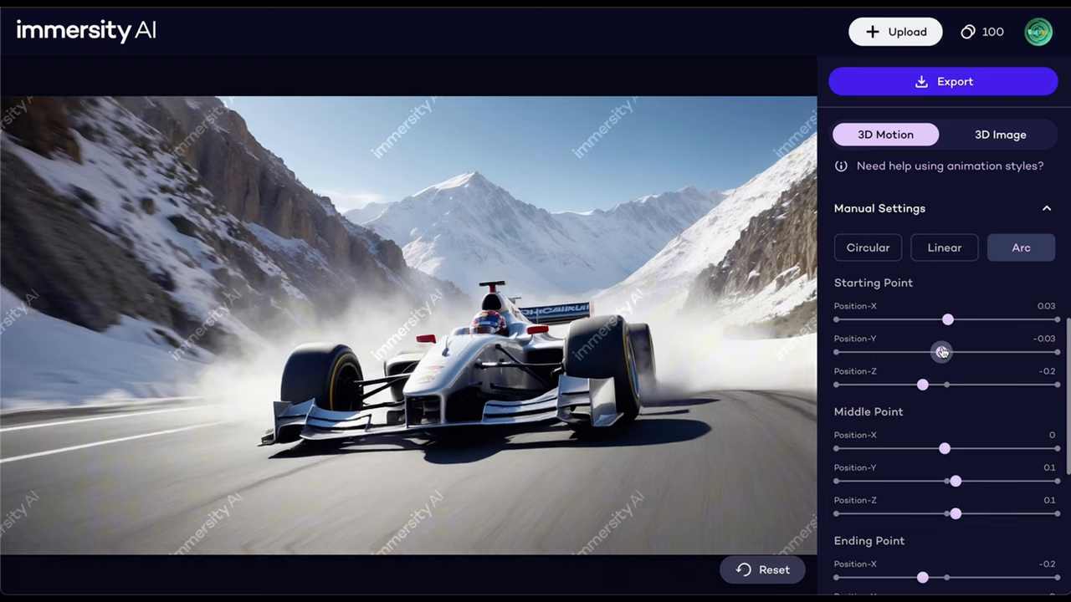
drag(948, 351, 931, 351)
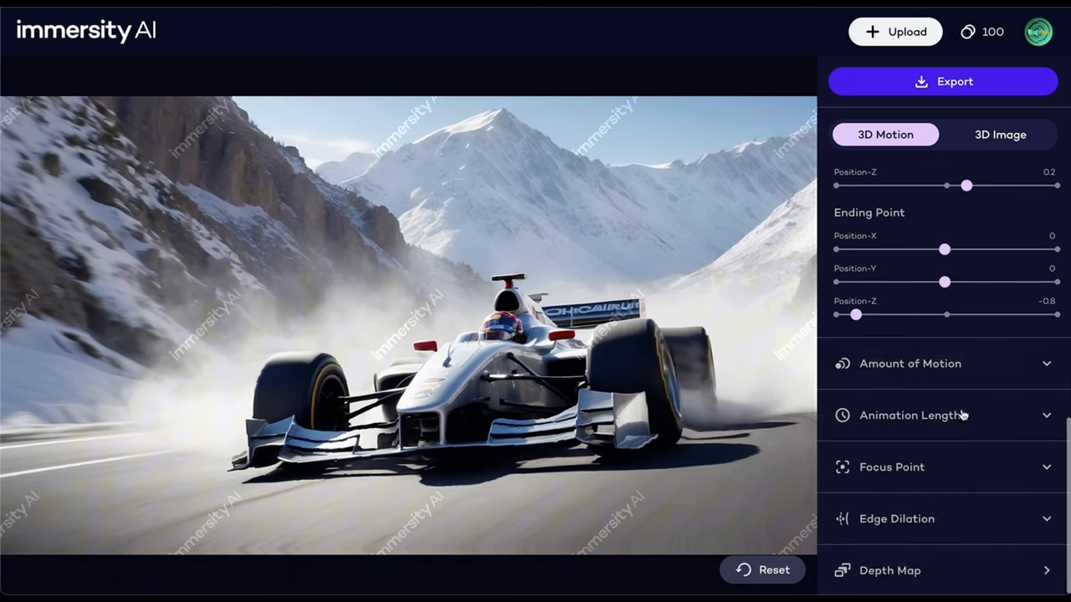
click(909, 363)
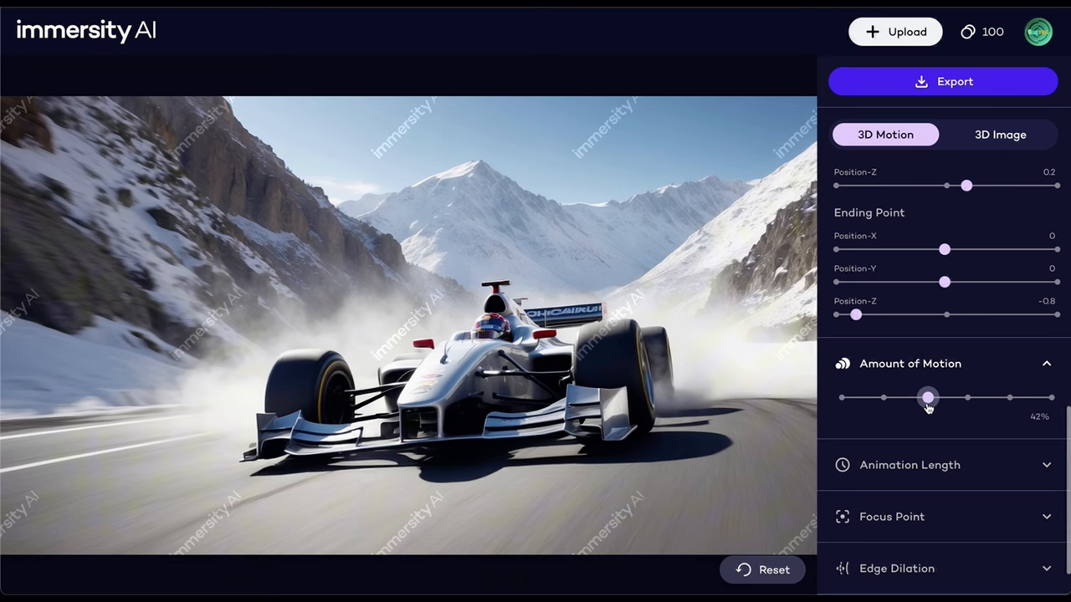
drag(926, 398, 1050, 397)
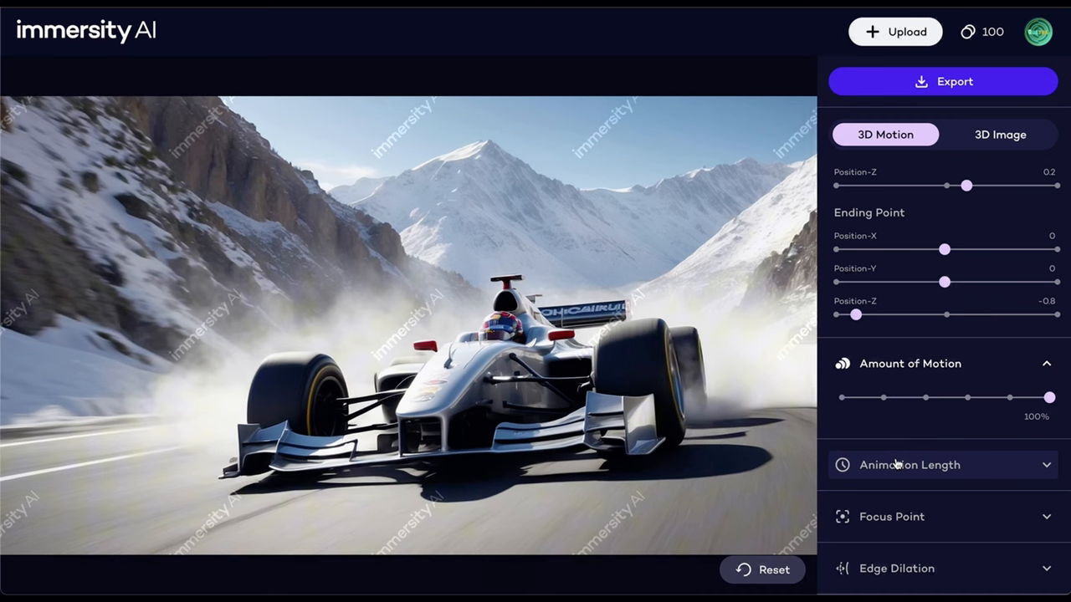
Set a 10-second animation length, push the focus point toward far, and open the depth map
click(910, 465)
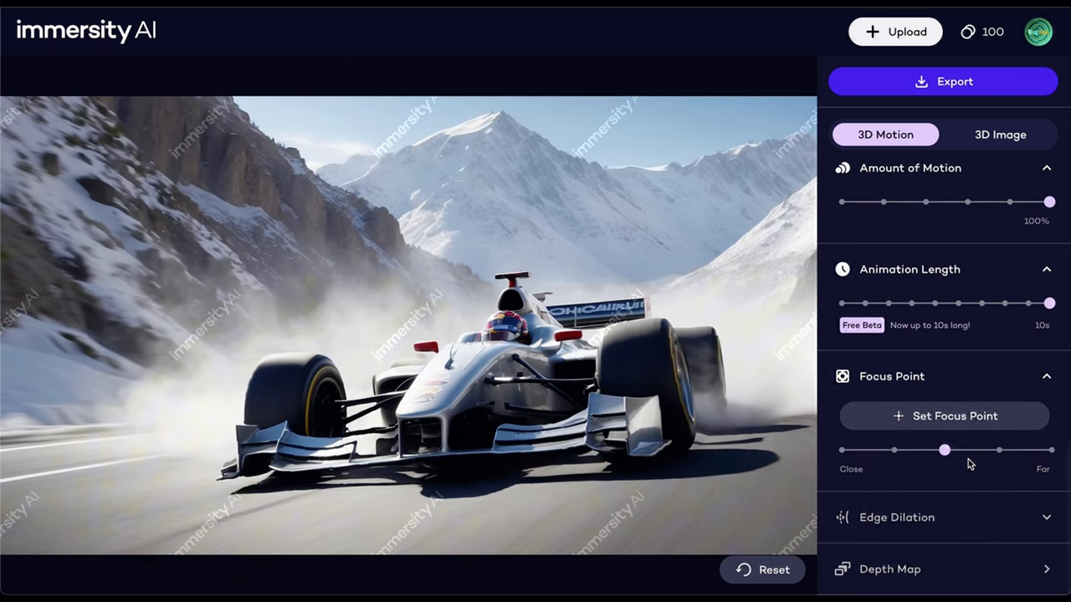
drag(966, 450, 946, 450)
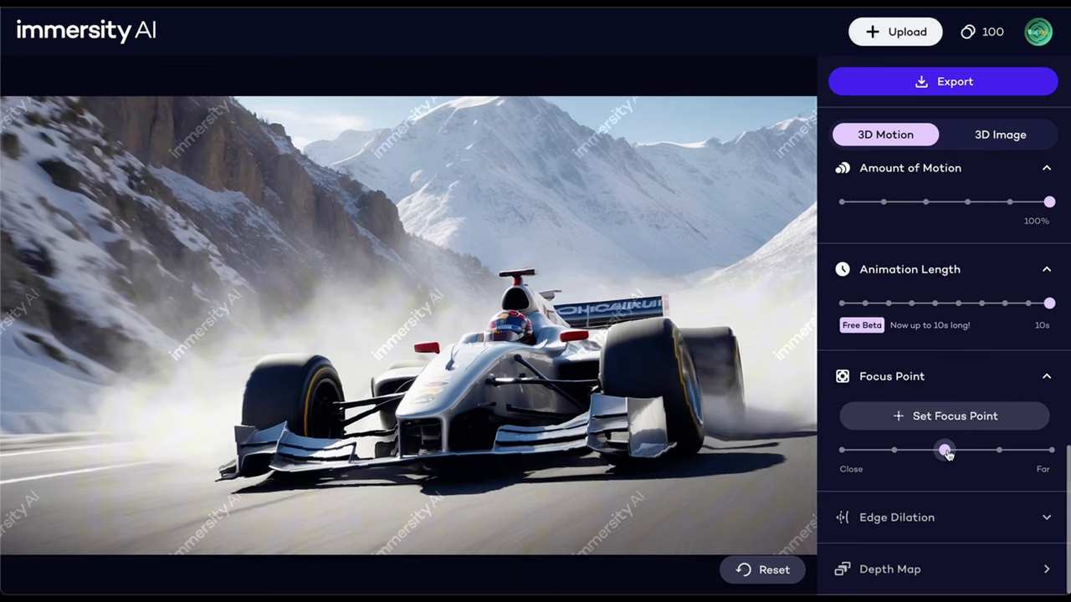
drag(946, 450, 985, 450)
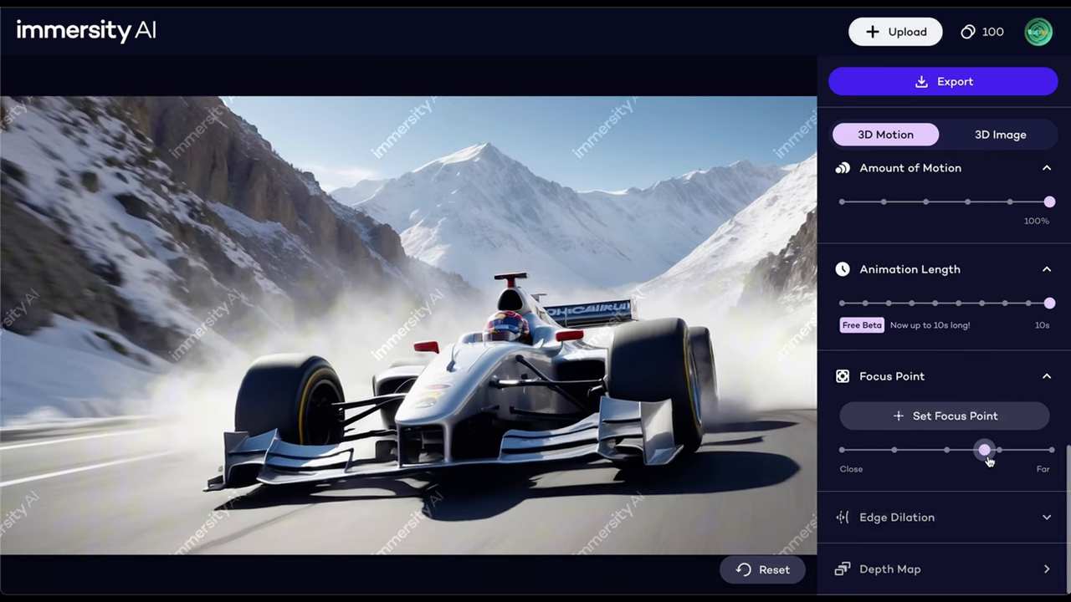
click(889, 569)
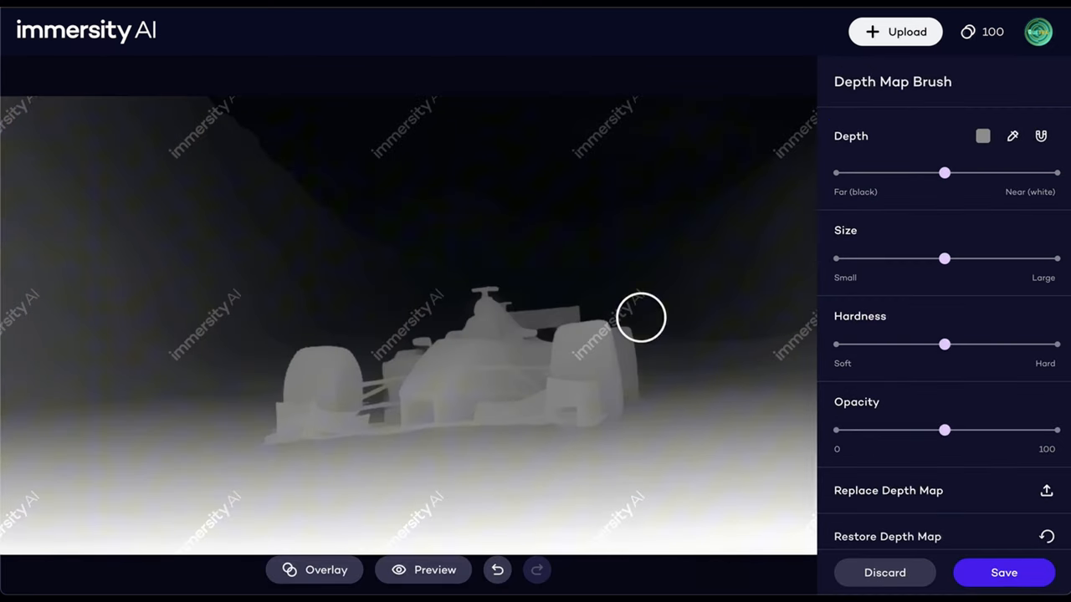
Paint the race car's sky with a far-depth brush, undo it, and discard the edits
drag(945, 173, 878, 173)
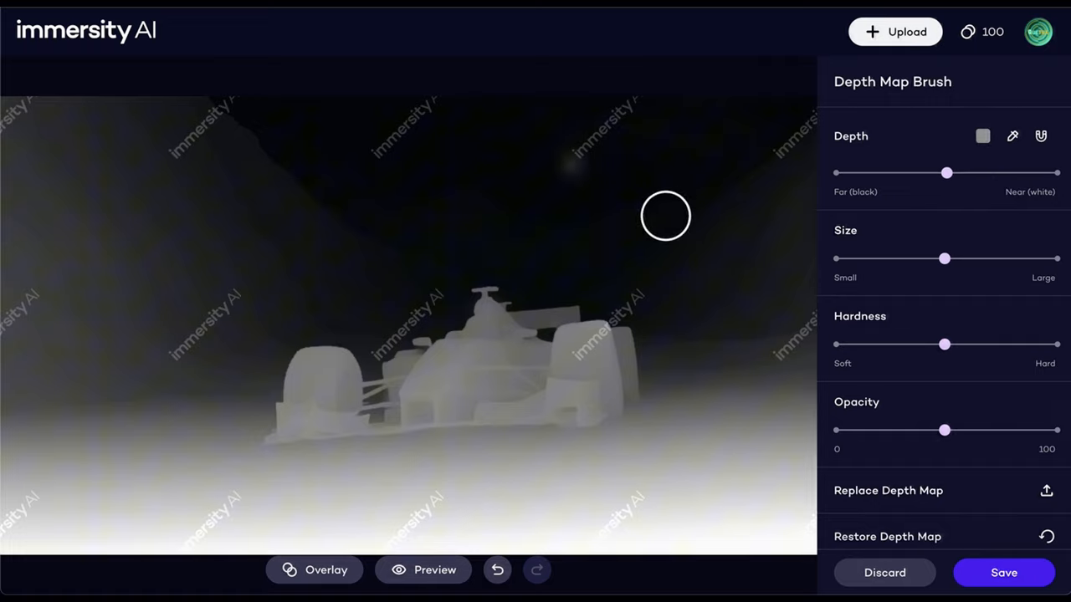
drag(946, 174, 846, 173)
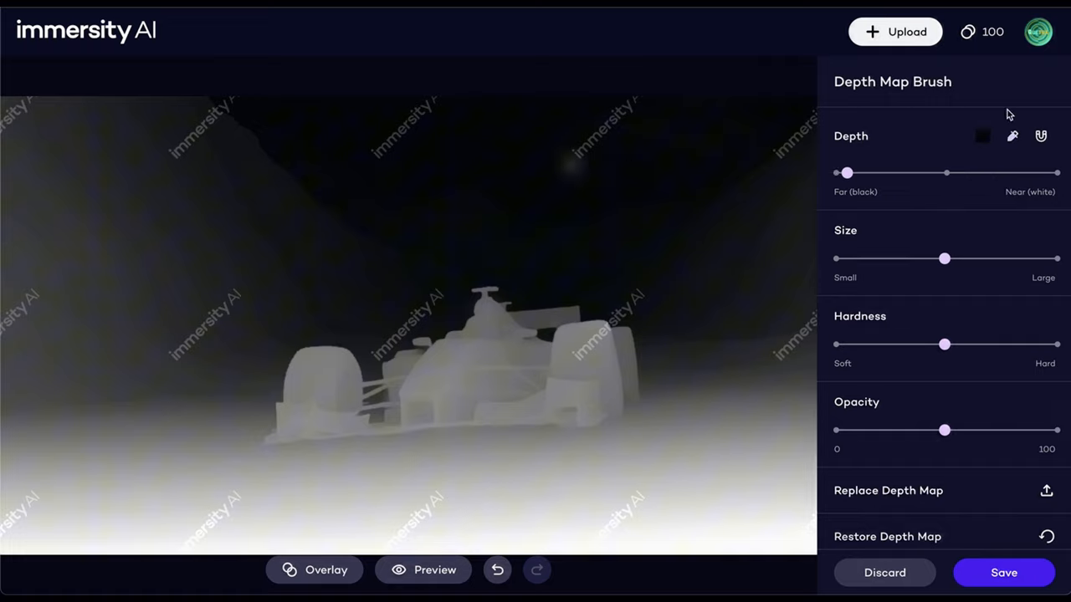
mouse_move(858, 233)
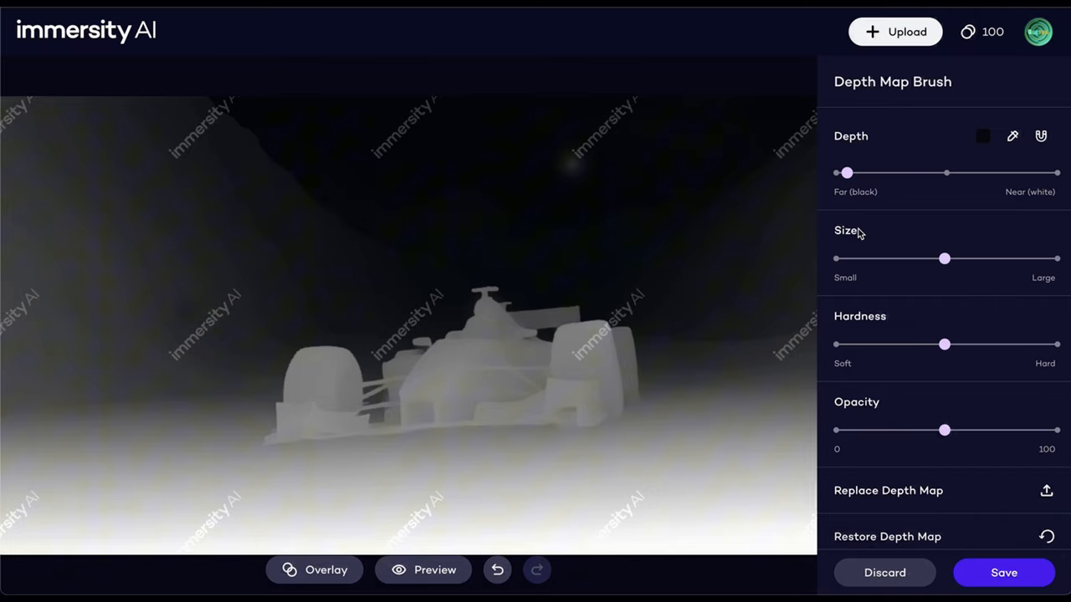
click(422, 570)
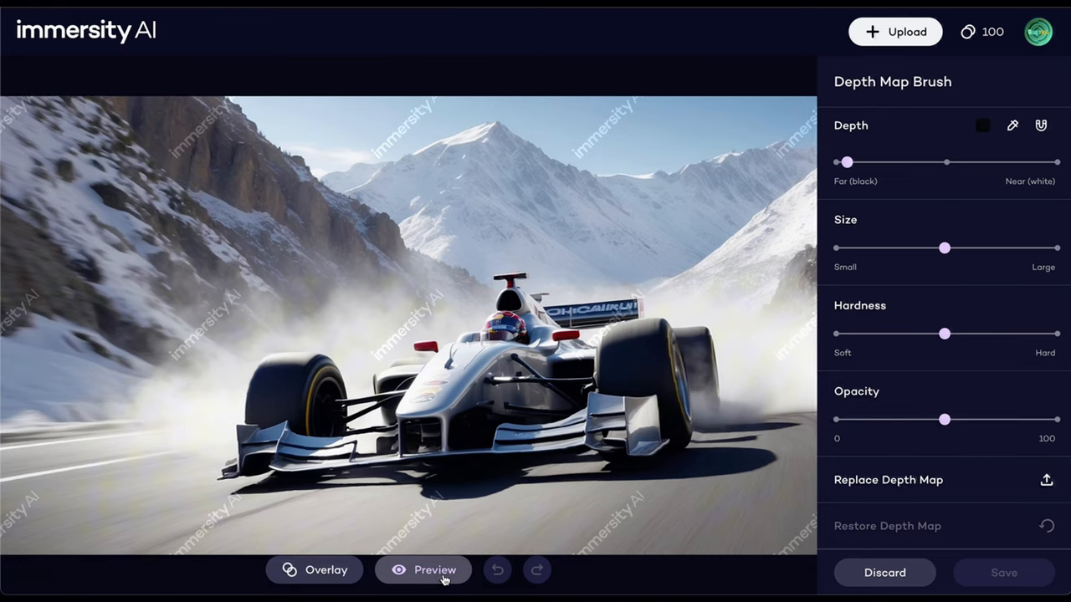
click(434, 570)
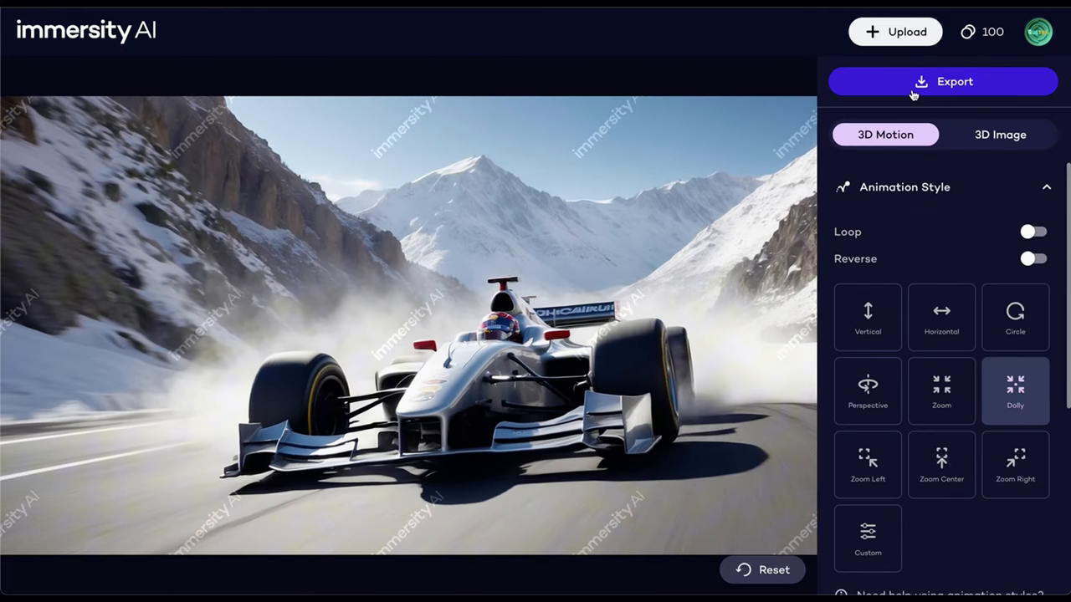
Review the race-car animation's export options: free 720p MP4 versus premium 4K MP4
click(942, 81)
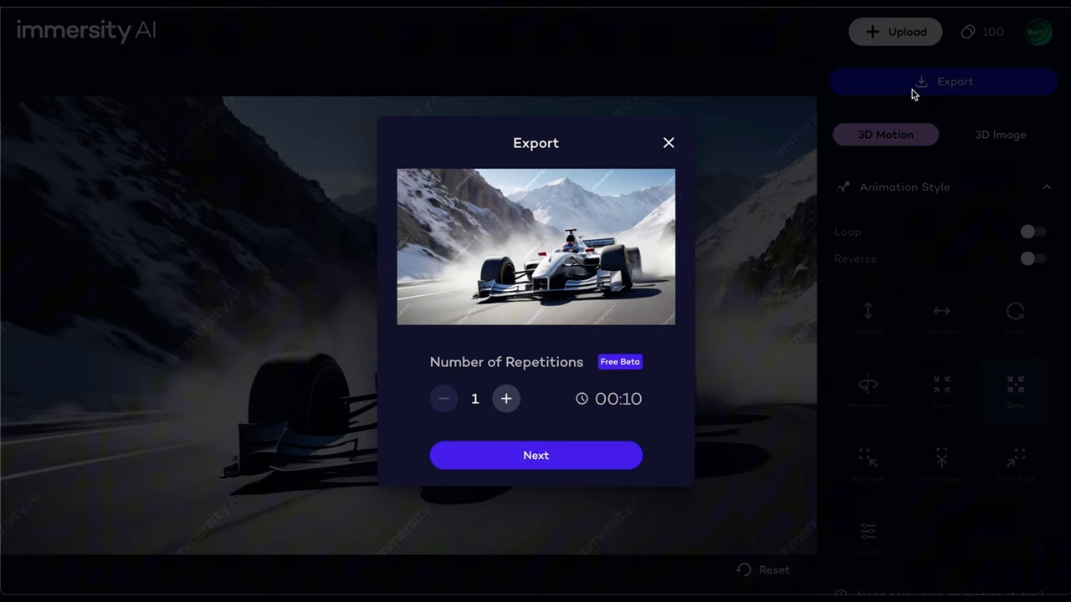
click(535, 455)
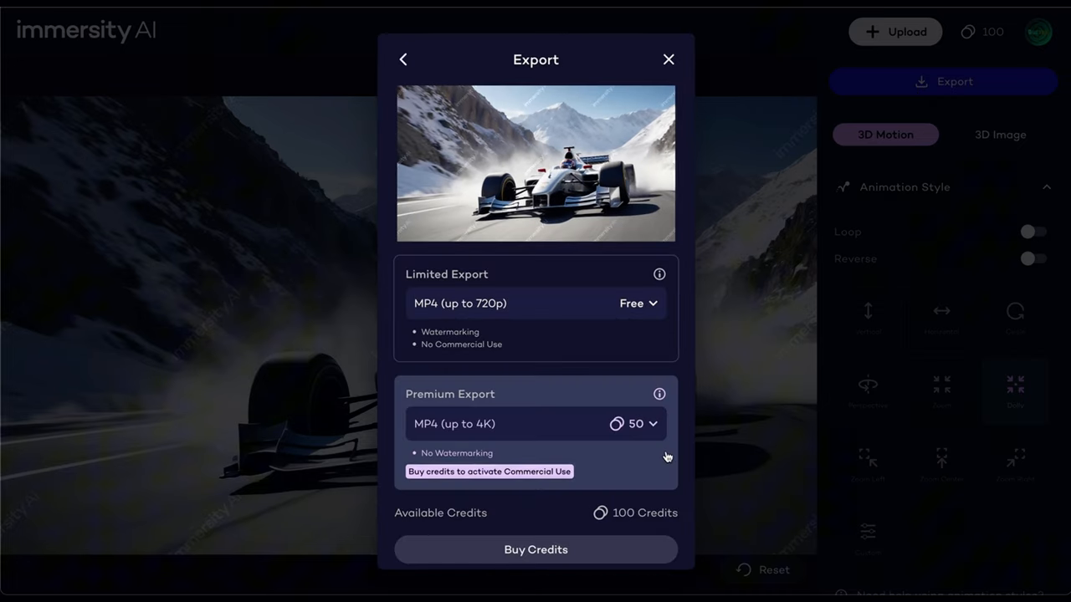
scroll(down, 3)
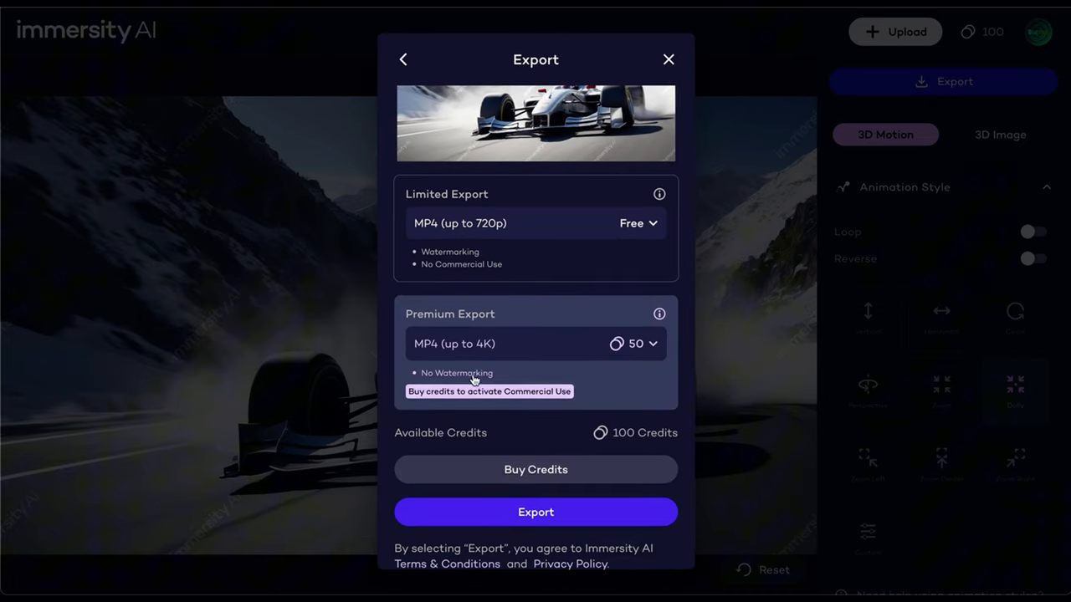
click(535, 512)
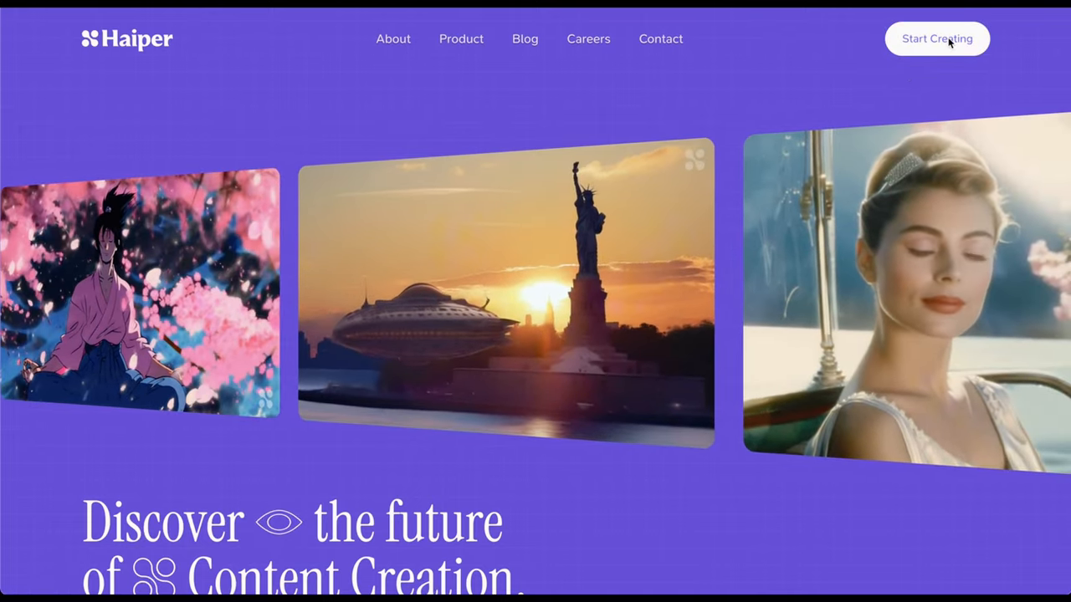
Reach Haiper's Creations feed through Start Creating, getting past the Welcome dialog
click(936, 38)
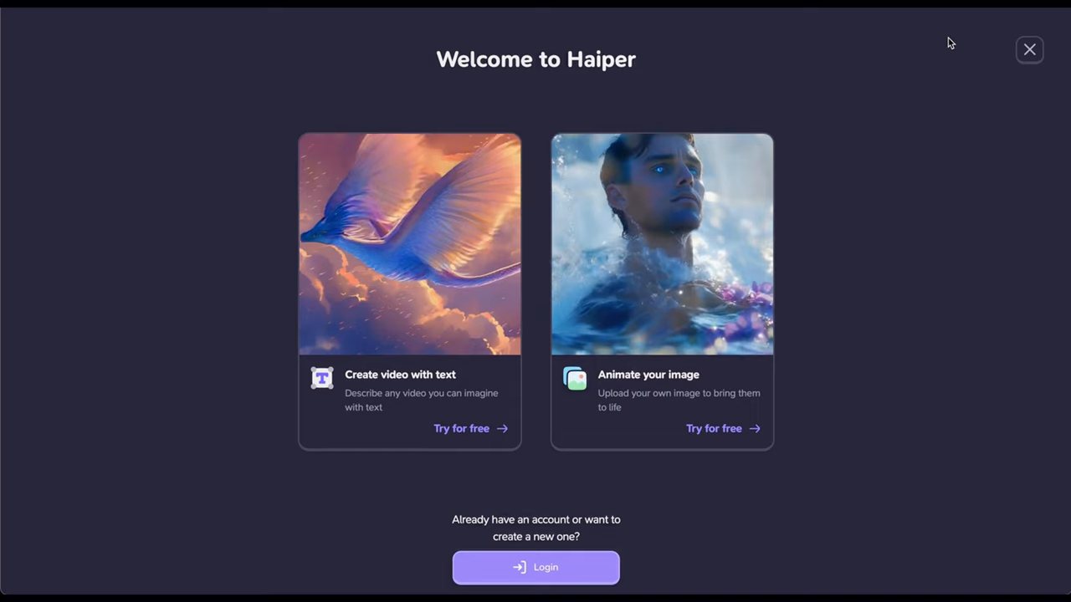
click(1029, 50)
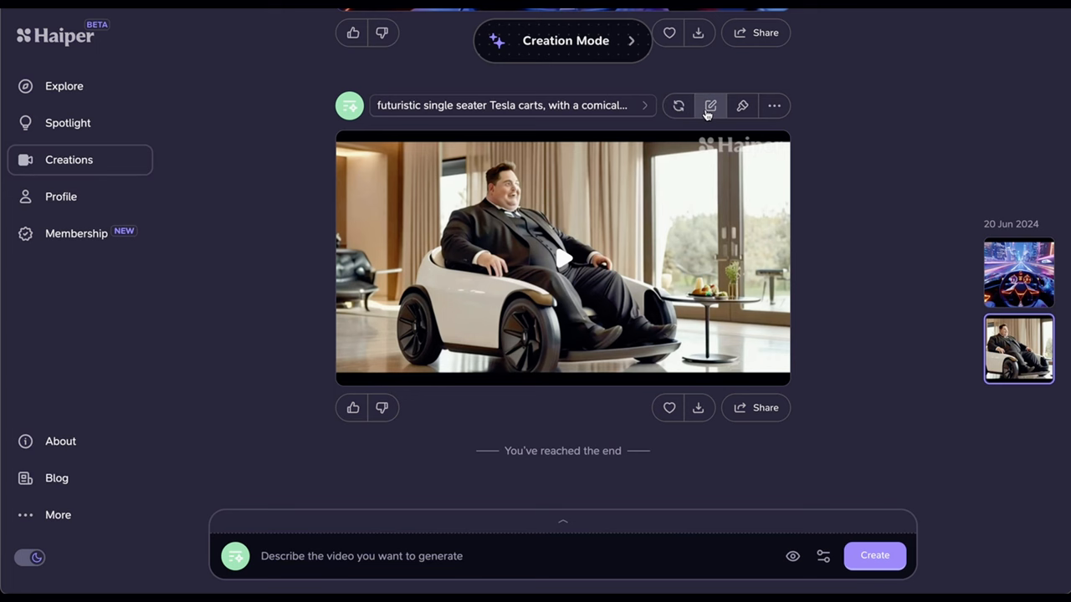
mouse_move(741, 106)
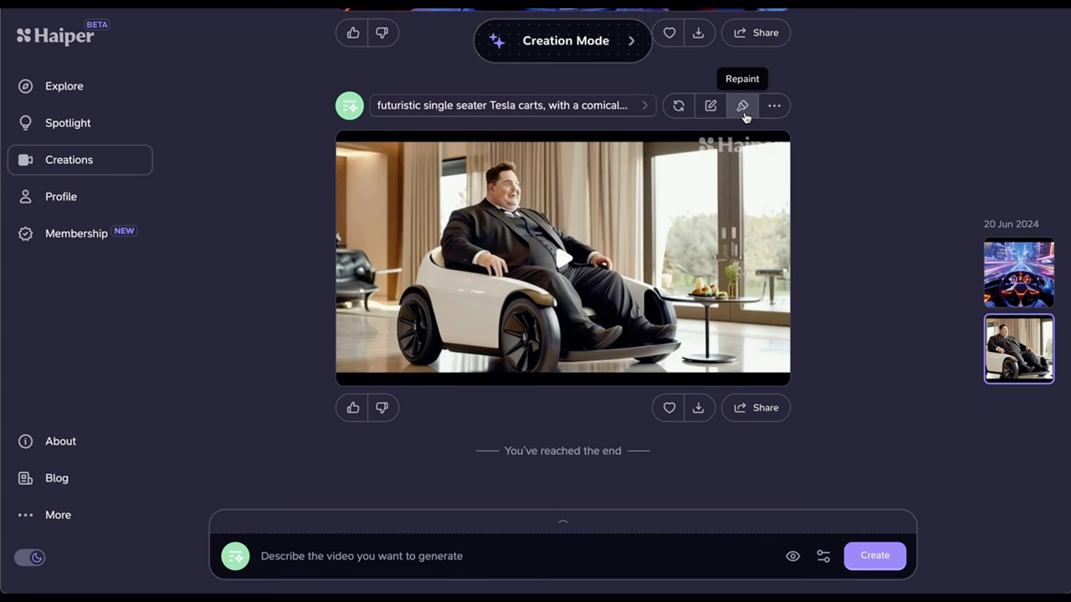
Repaint the Tesla cart video with the prompt 'opening a large double door fridge, filled up with unhealthy foo'
click(742, 105)
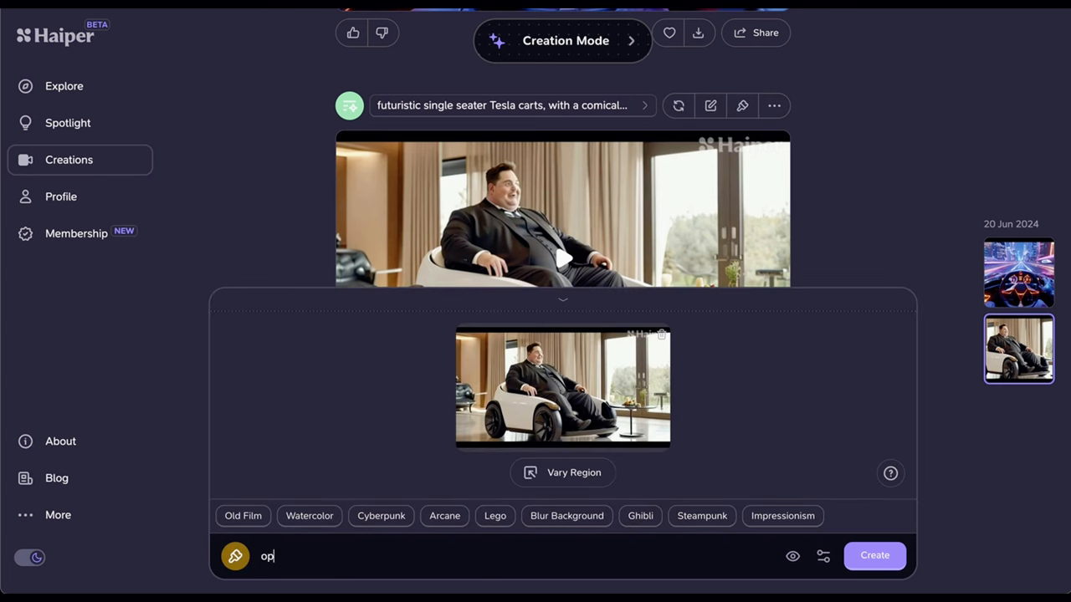
text(opening a large double door fridge, filled up with unhealthy foo)
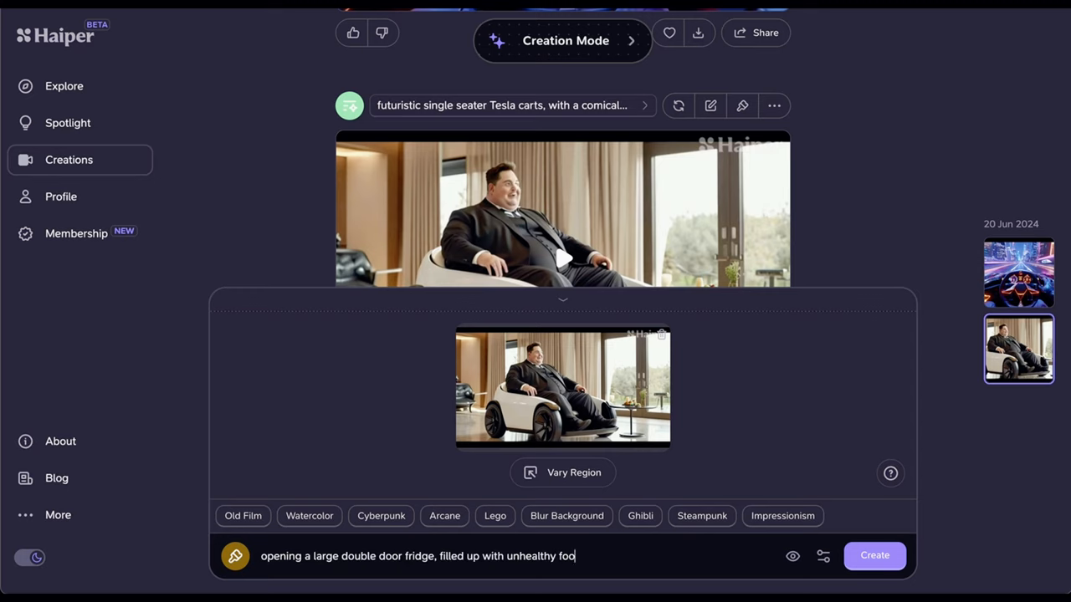
click(874, 555)
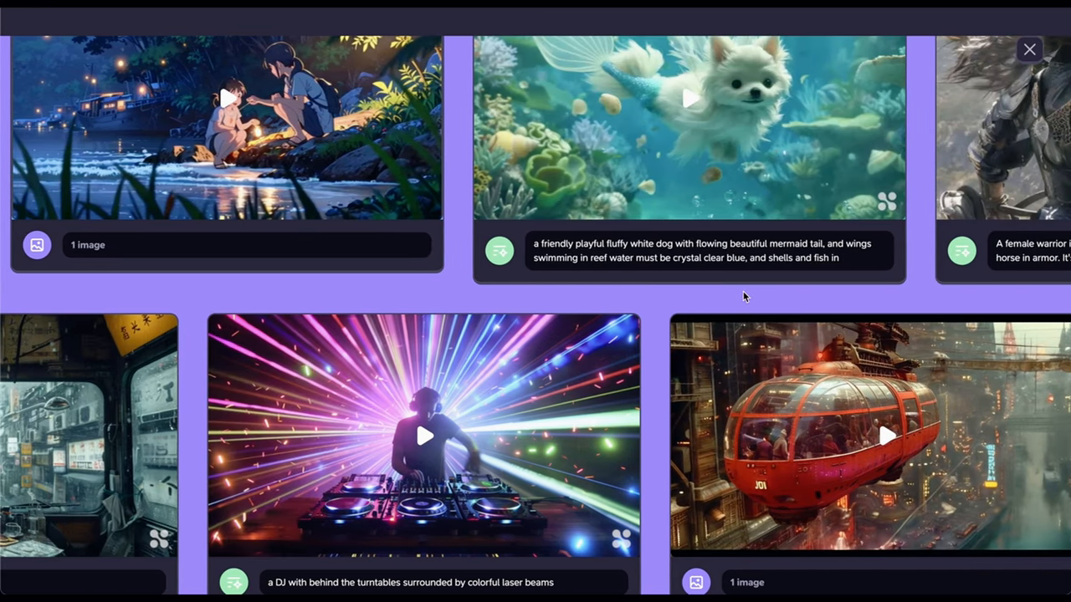
Browse Haiper's example gallery and regenerate the '1 image + slow dolly zoom' limousine video
scroll(down, 3)
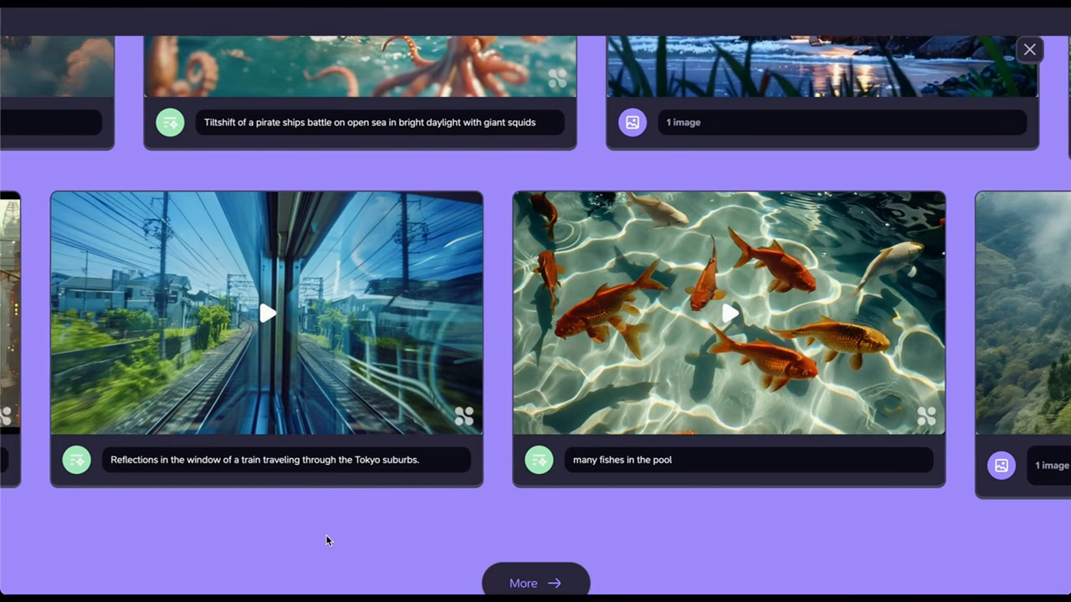
scroll(right, 3)
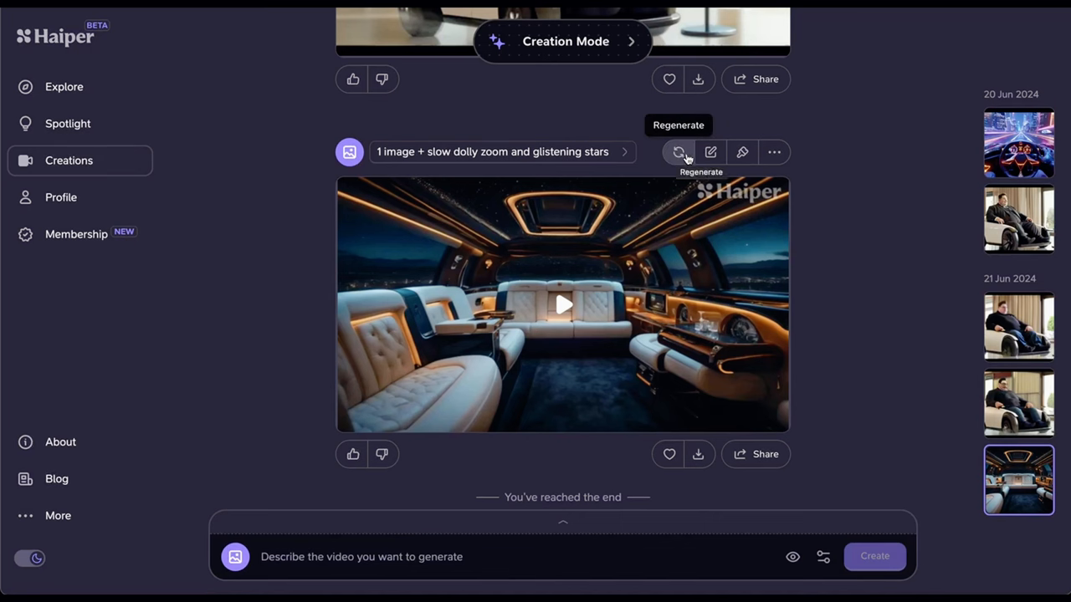
mouse_move(741, 151)
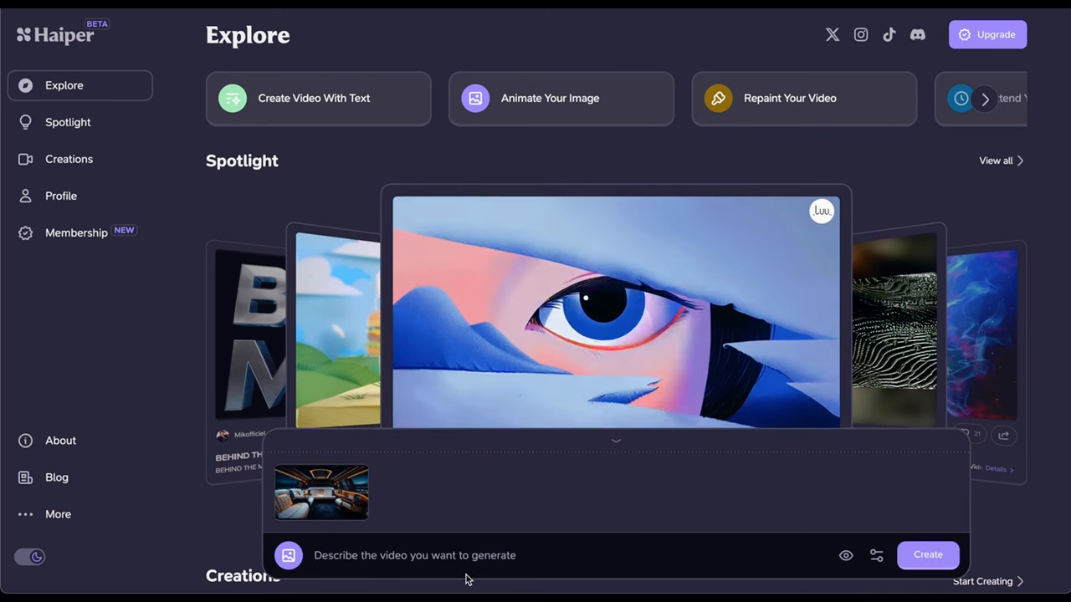
click(927, 555)
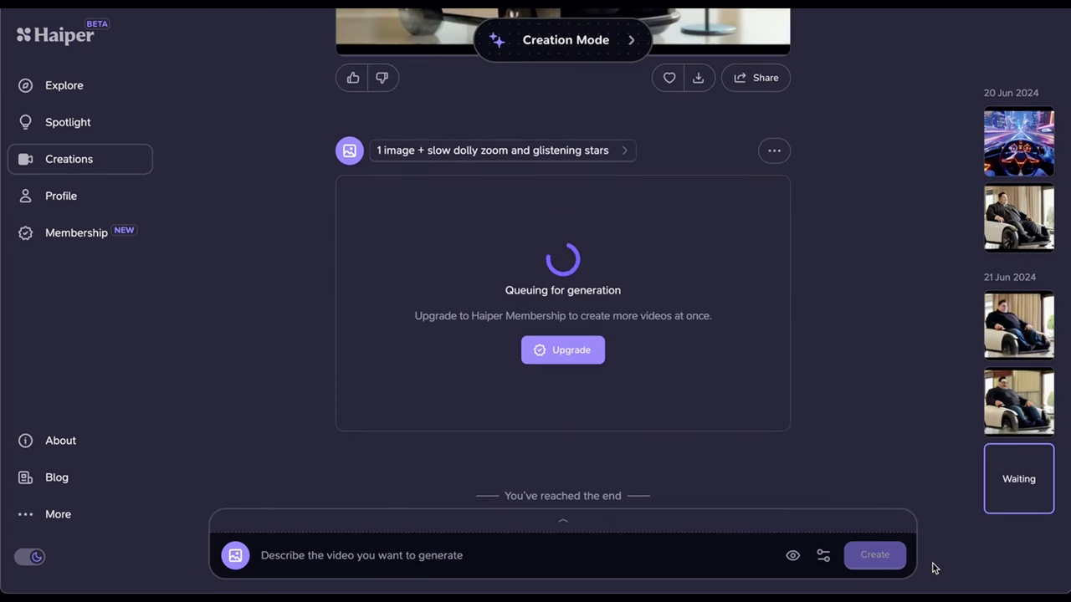
click(68, 122)
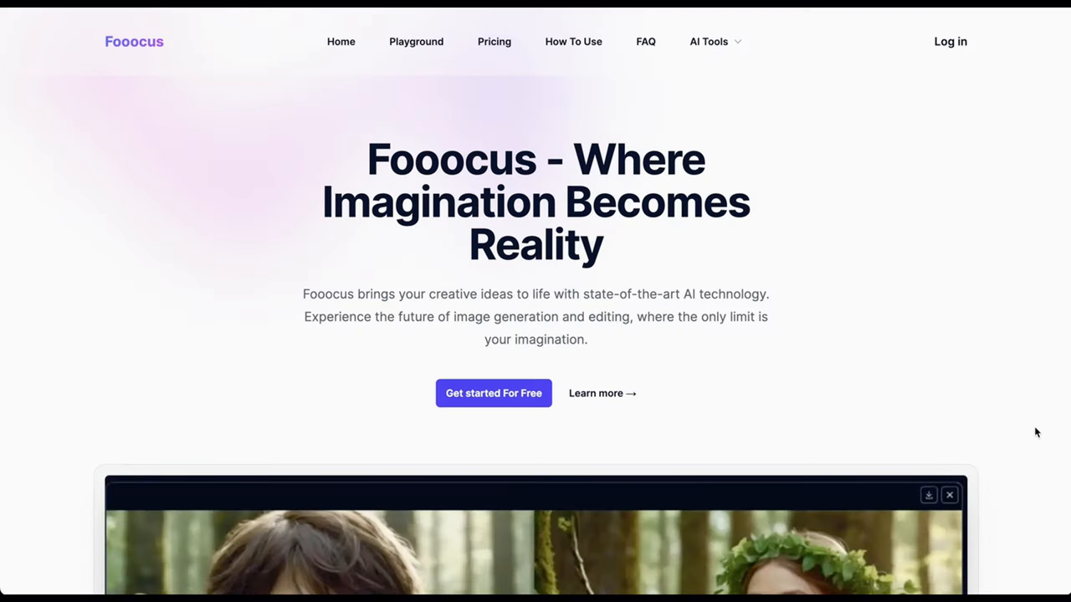
Scroll through Fooocus's elf portrait samples and feature list, then view its pricing plans
scroll(down, 3)
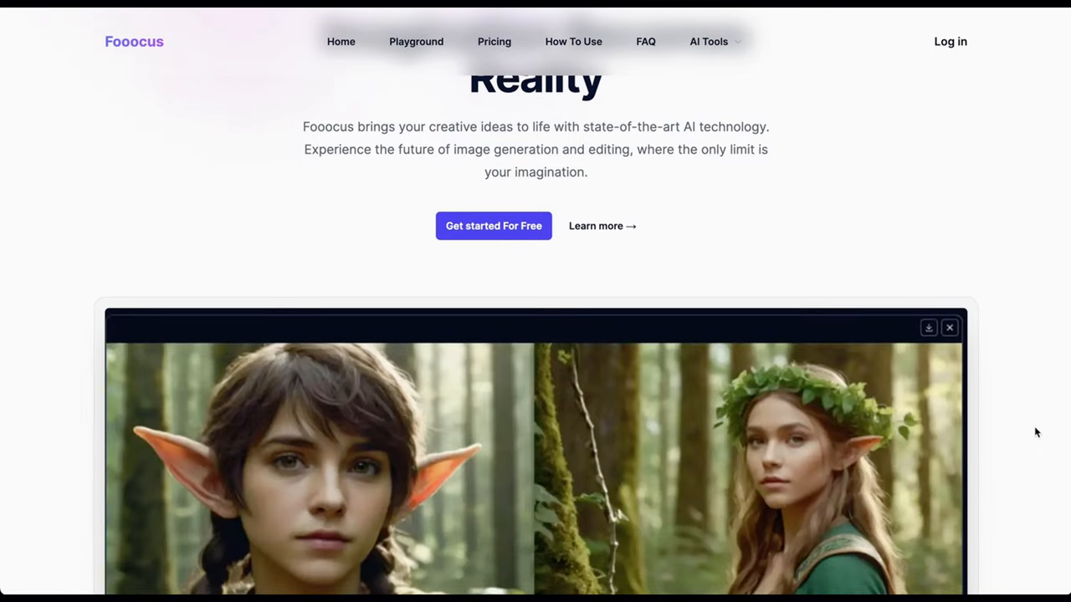
scroll(down, 3)
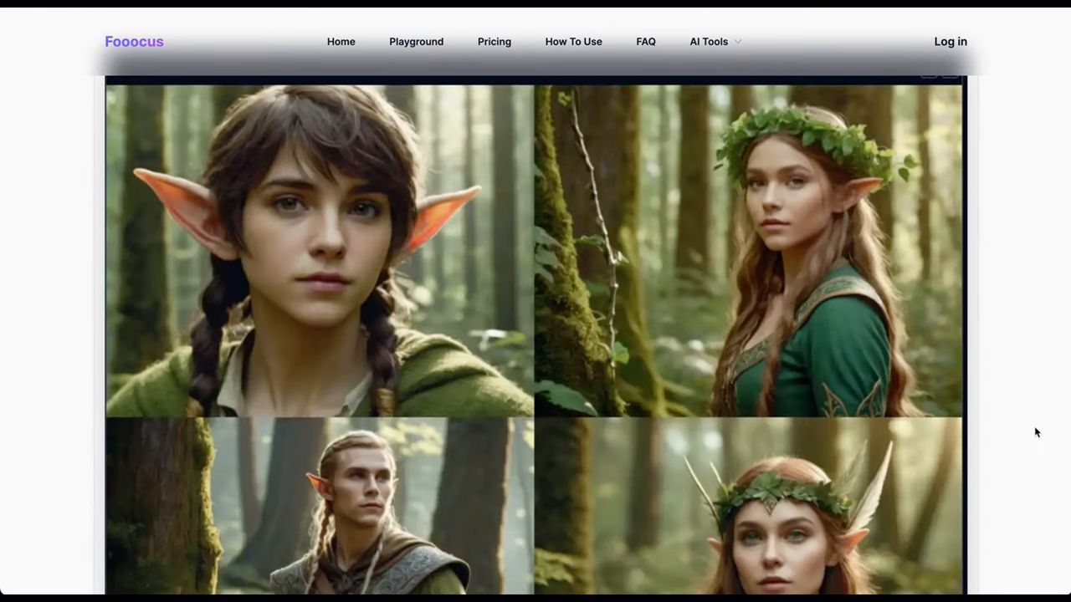
scroll(down, 3)
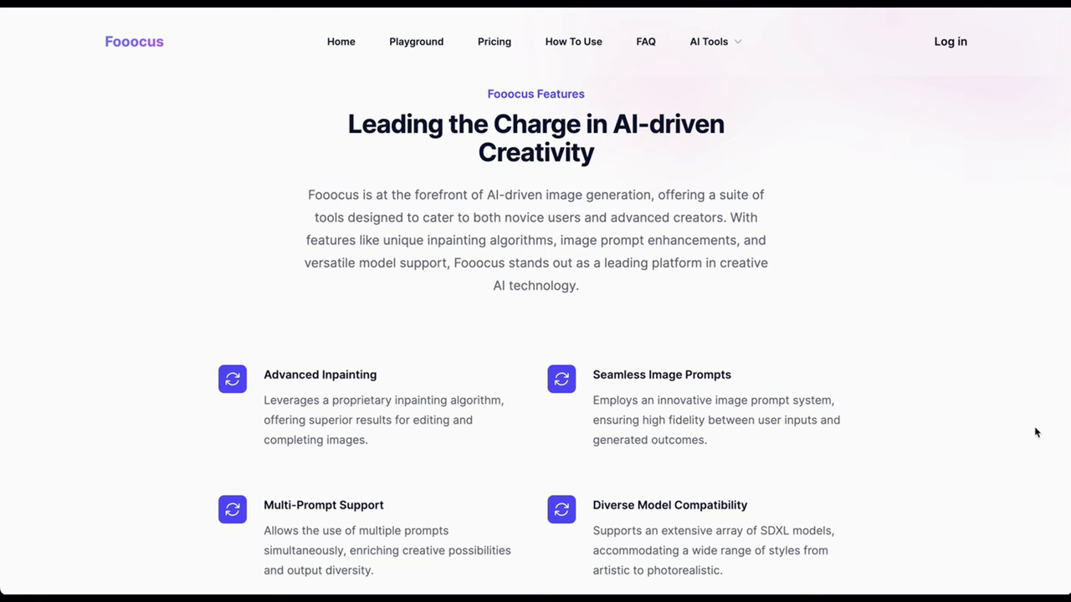
scroll(down, 3)
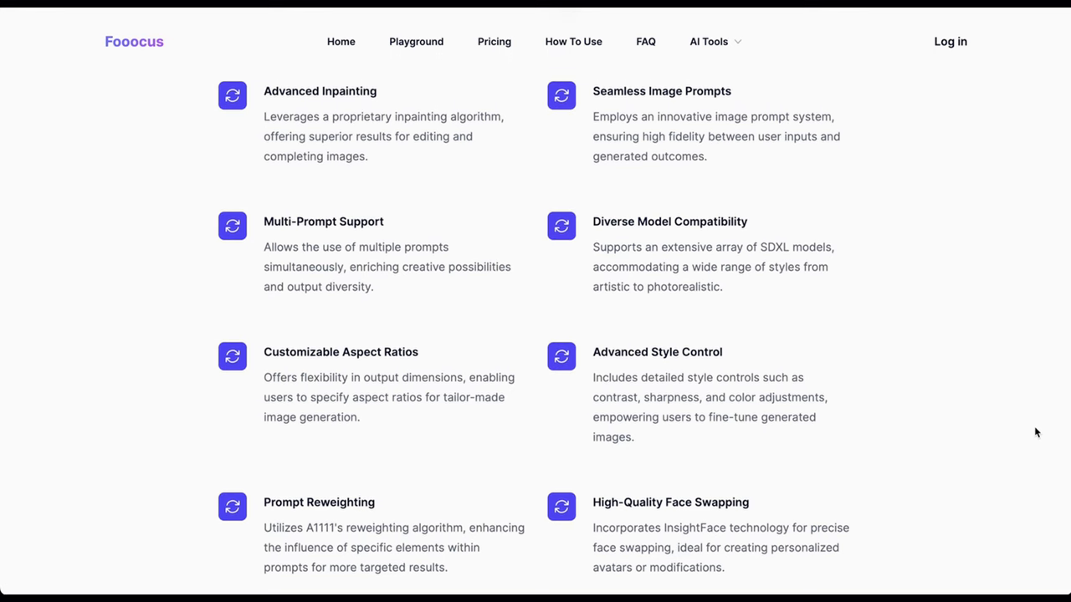
click(494, 41)
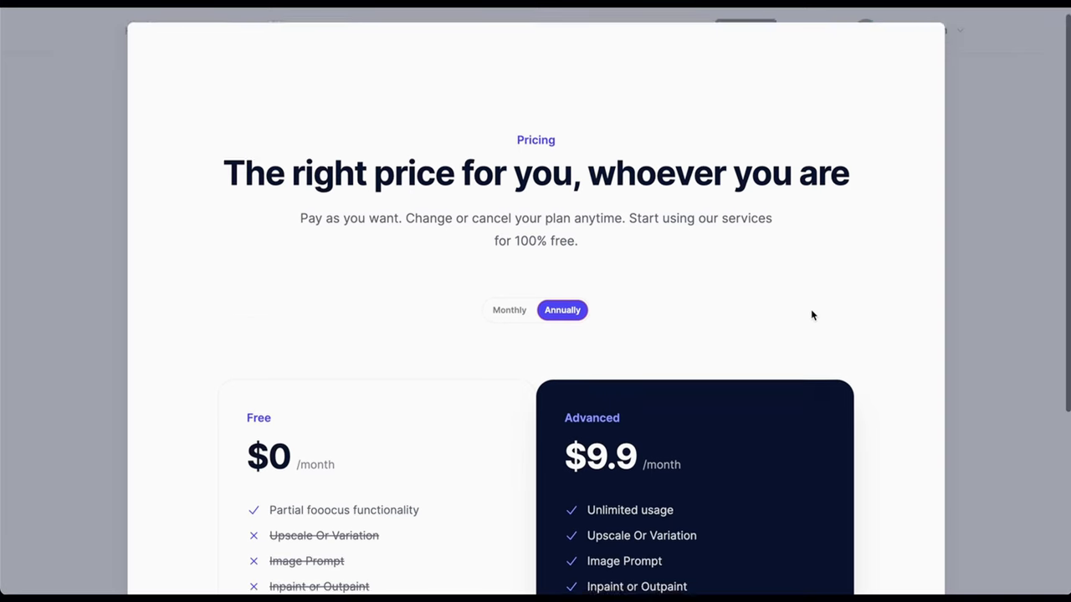
Compare the Free and $9.9 Advanced plans, highlighting the pay-as-you-want terms
scroll(down, 3)
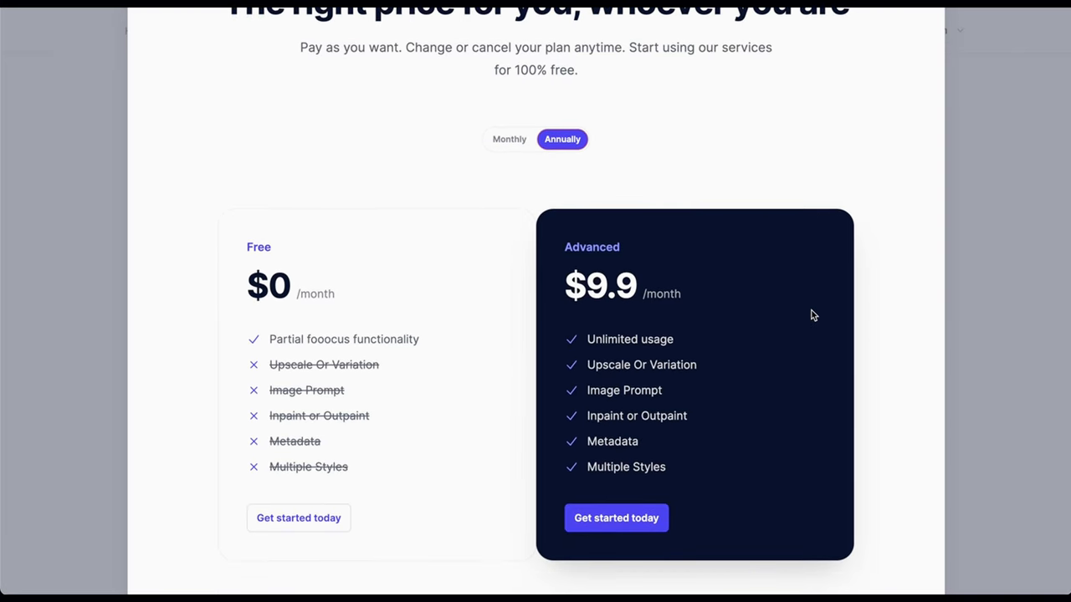
mouse_move(443, 359)
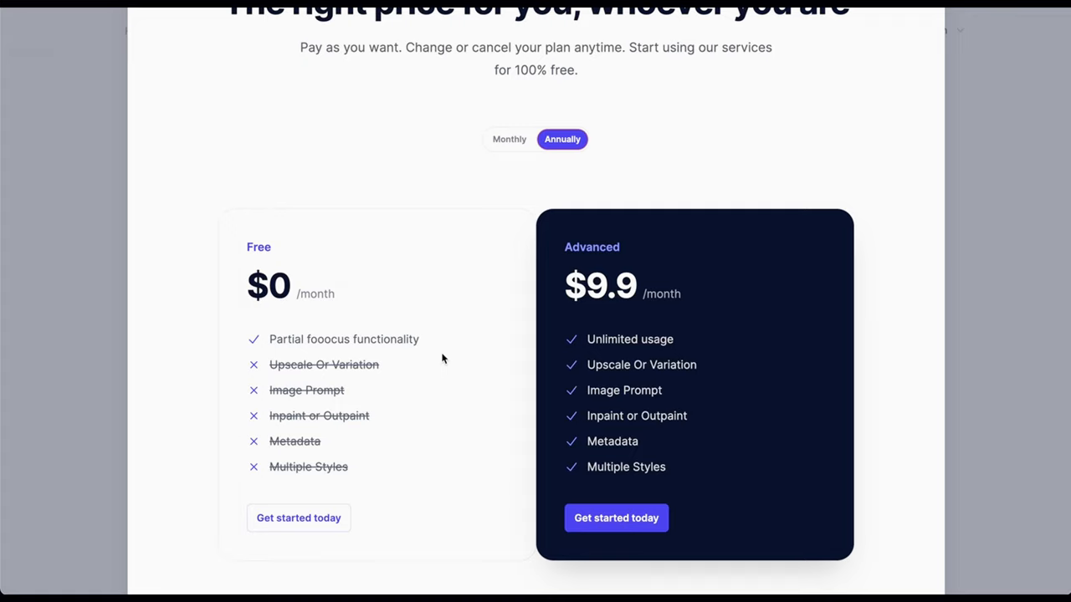
mouse_move(332, 539)
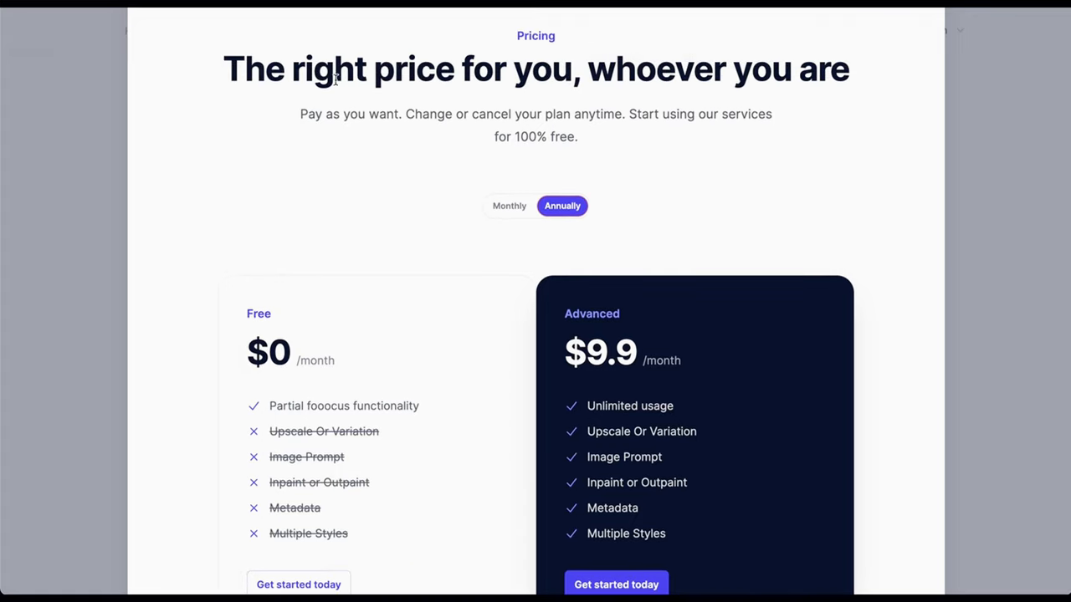
drag(299, 114, 772, 114)
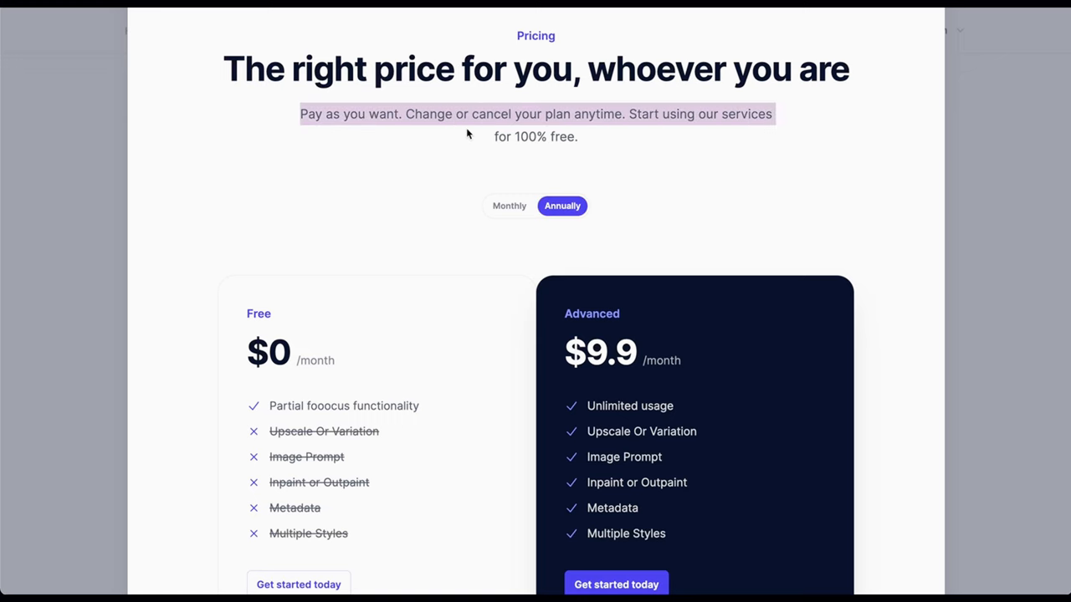
drag(466, 134, 588, 147)
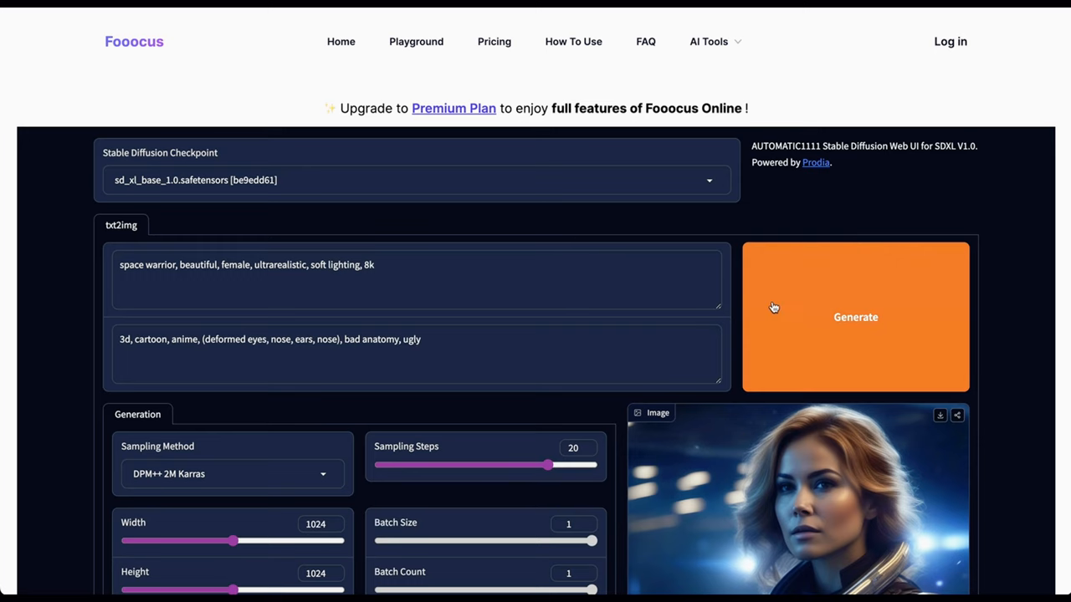
mouse_move(571, 179)
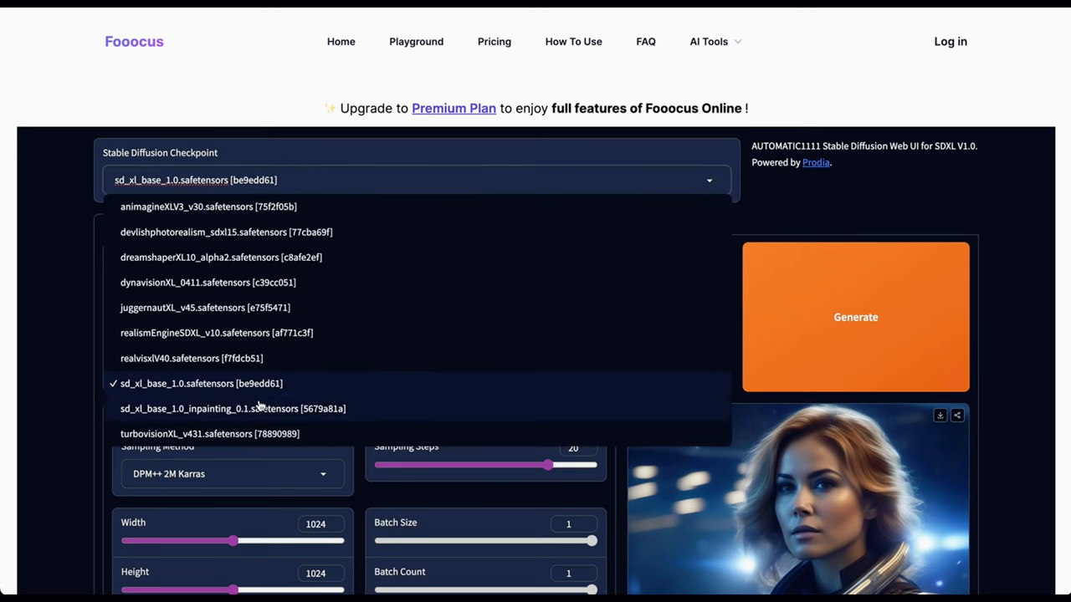
Generate a fresh helmeted, armored space-warrior portrait from the existing prompt
click(201, 383)
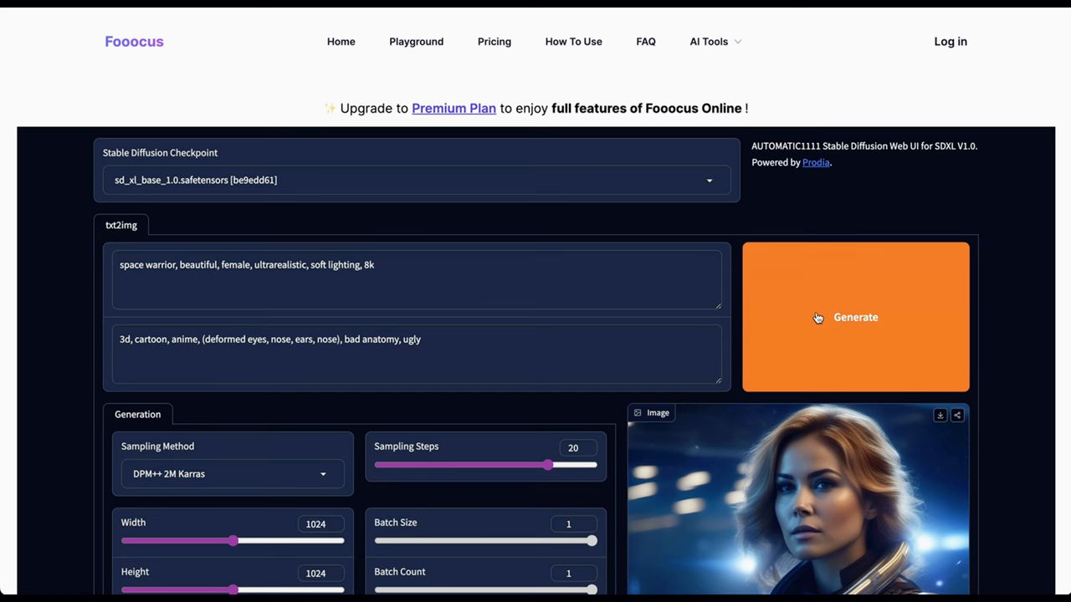
scroll(down, 3)
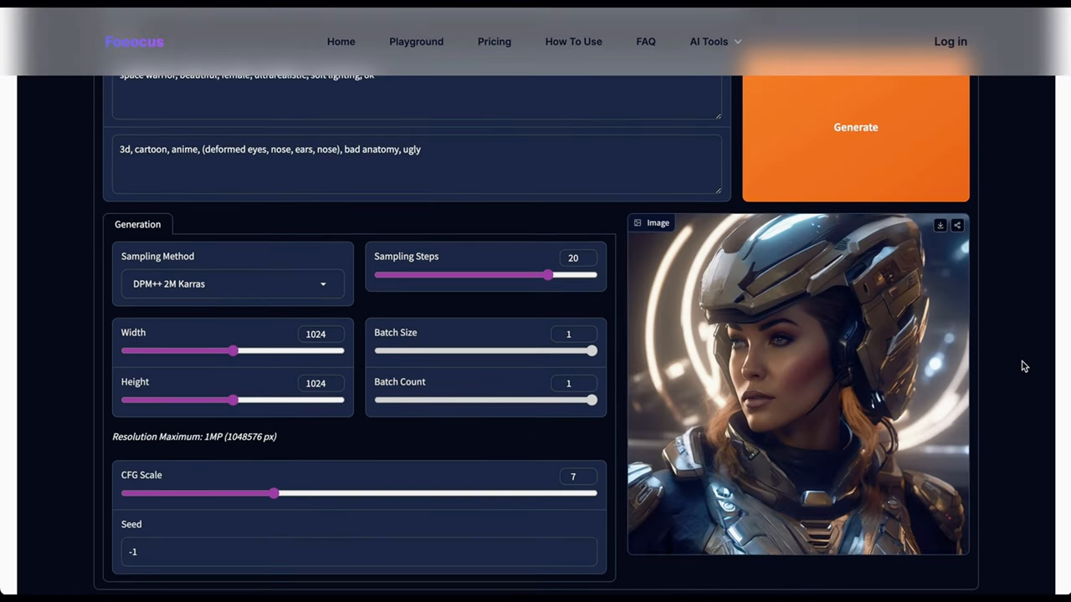
mouse_move(1018, 358)
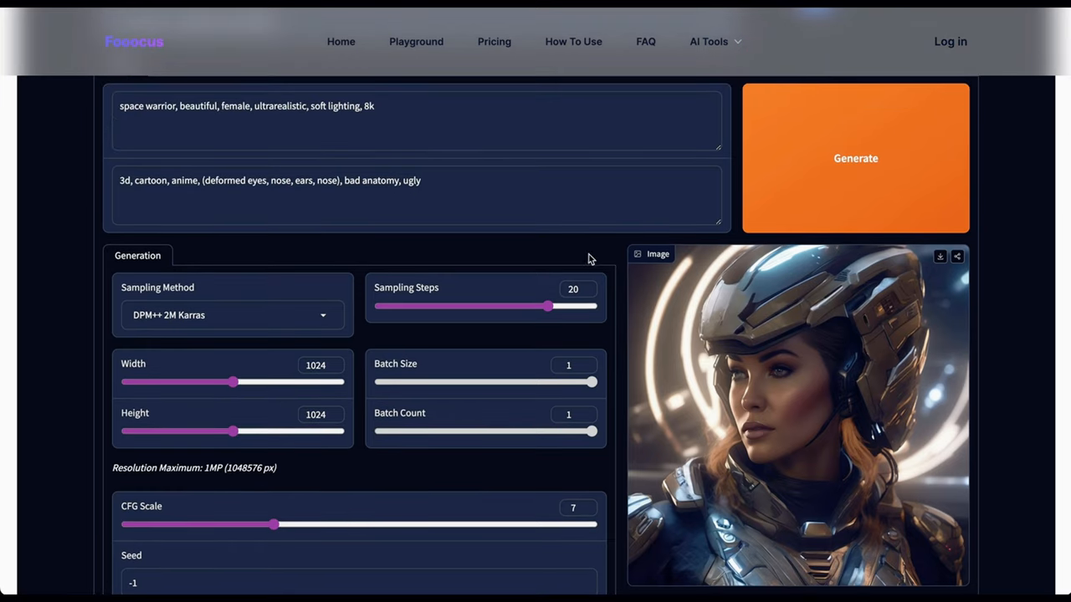
triple_click(246, 106)
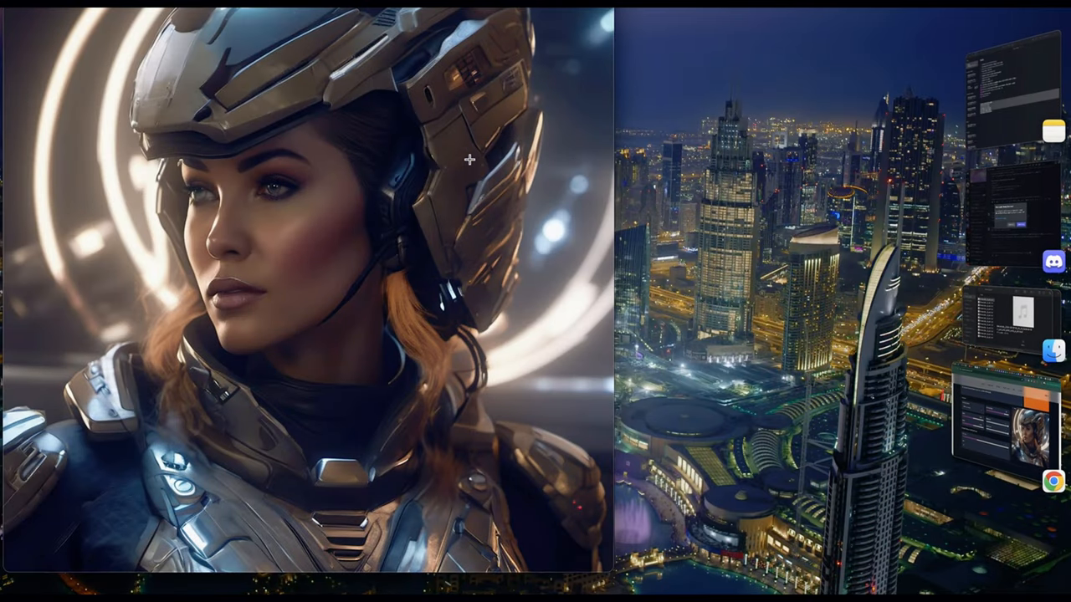
mouse_move(470, 74)
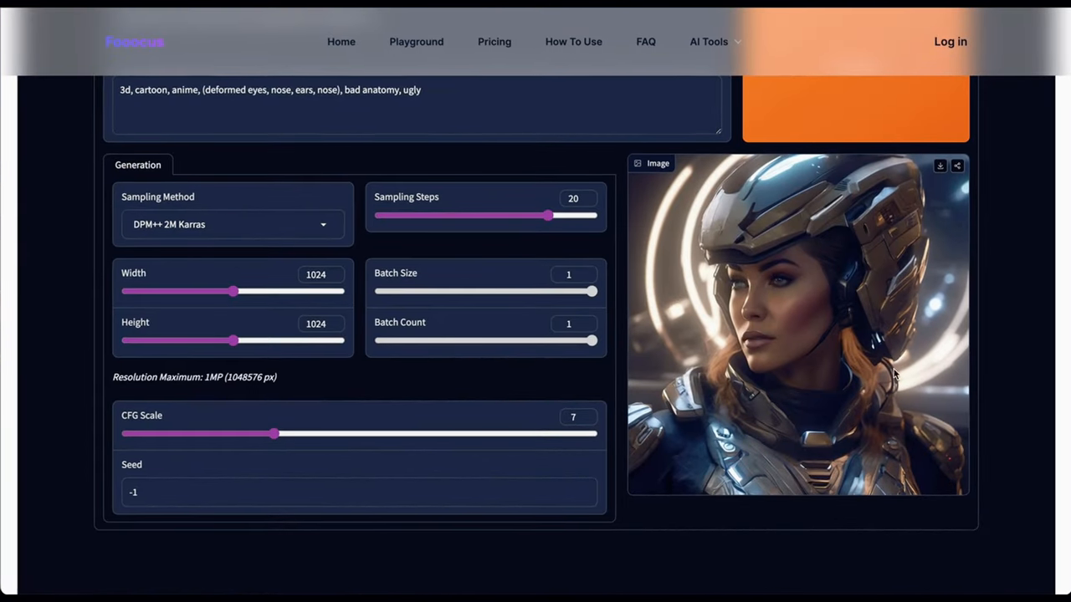
mouse_move(655, 281)
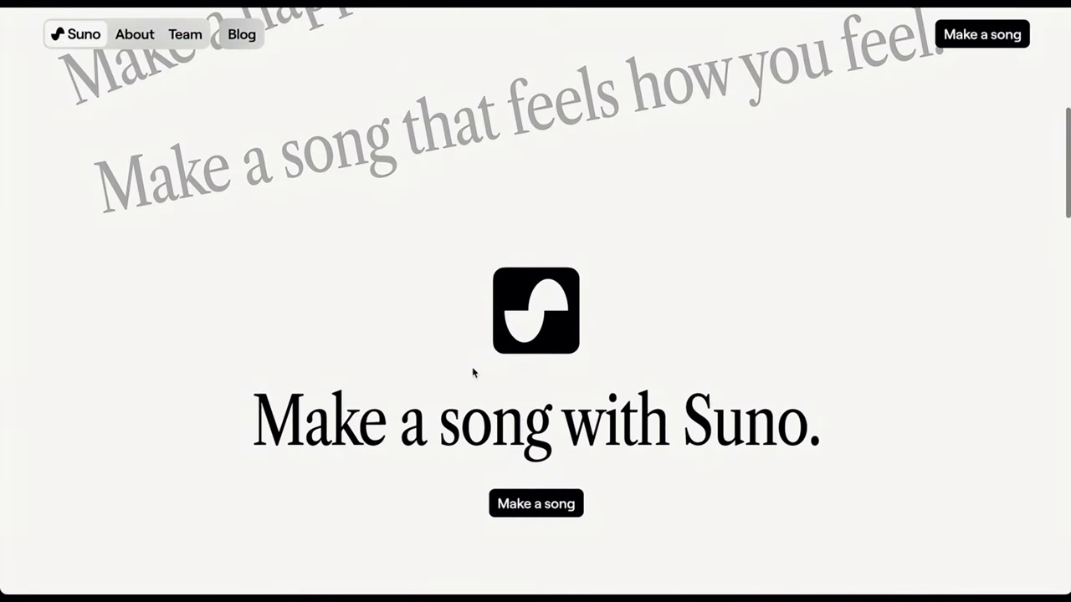
Enter Suno's Create page using the Make a song button
click(536, 503)
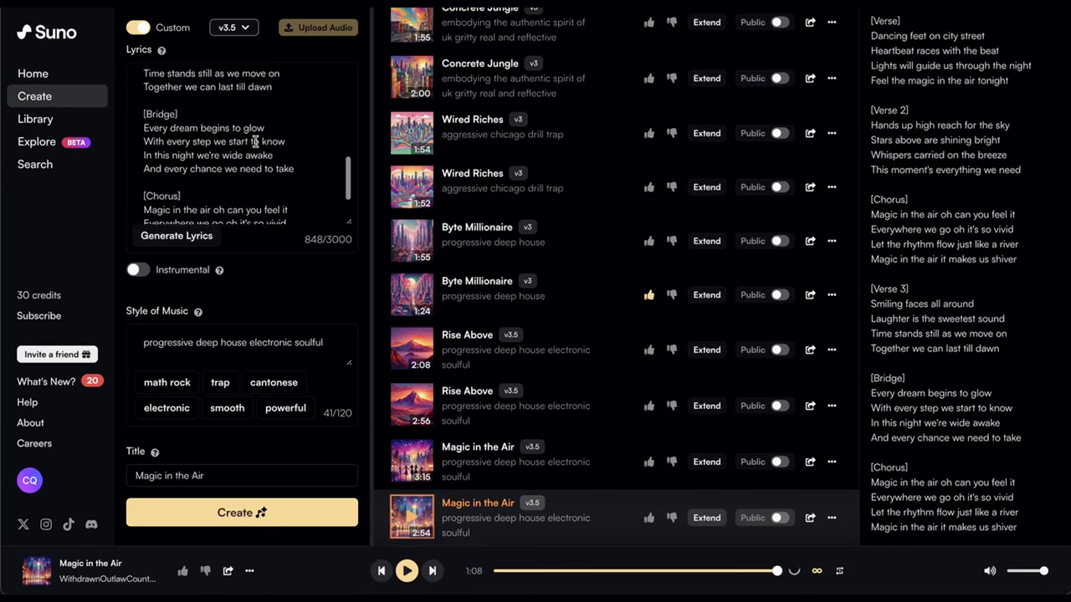
Select the Style of Music description and play the other 'Magic in the Air' version
scroll(down, 3)
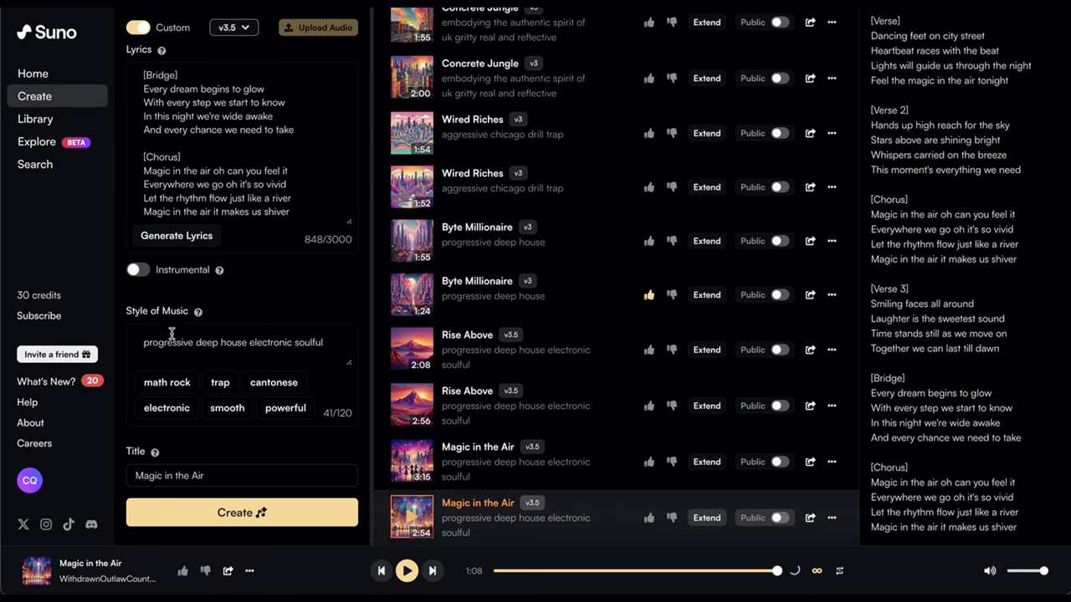
mouse_move(198, 311)
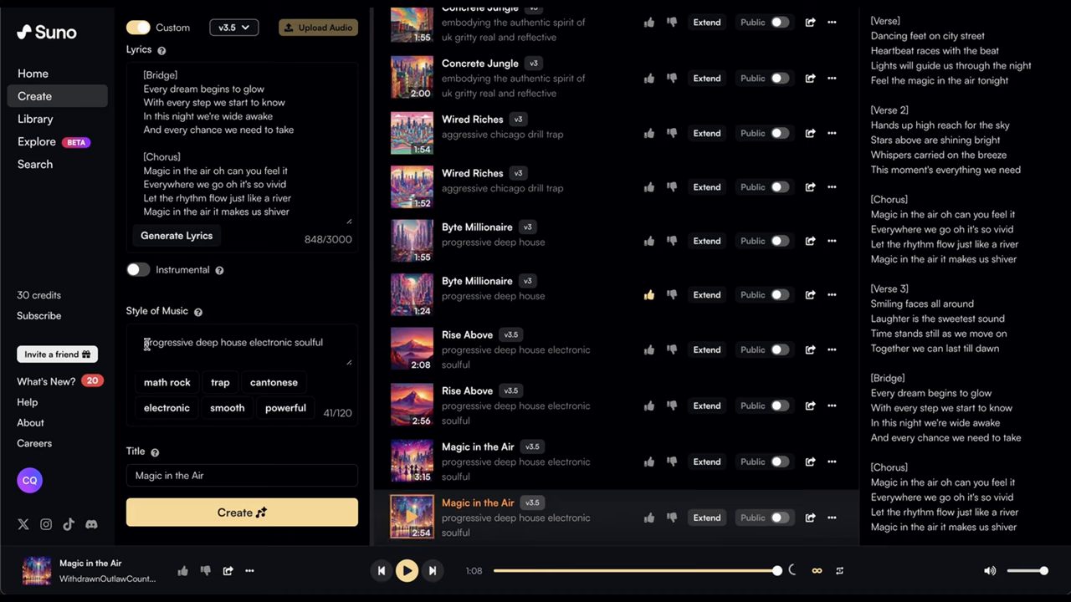
triple_click(234, 342)
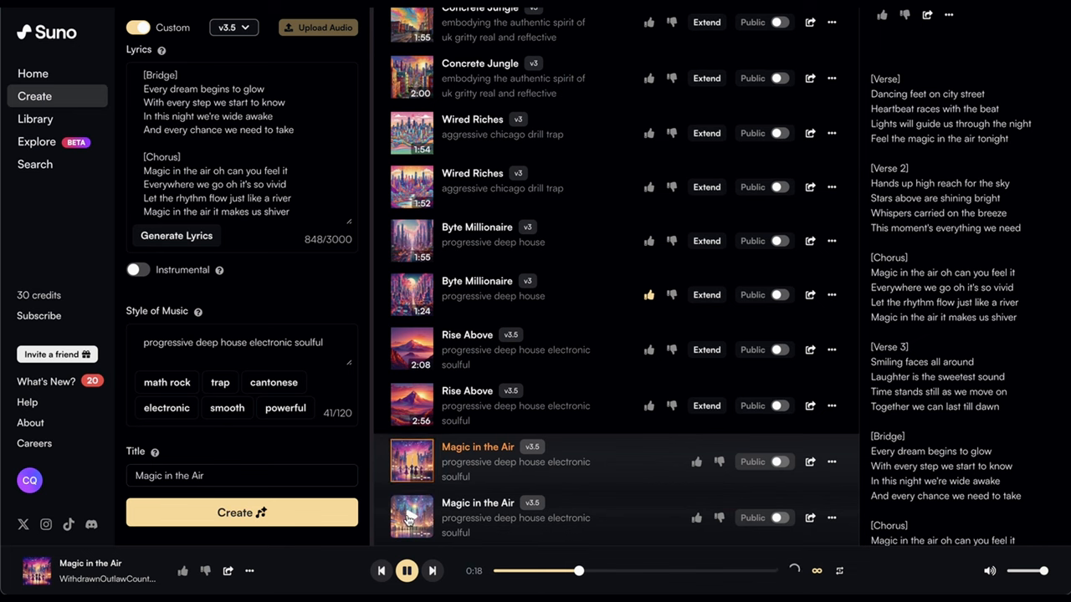
click(477, 446)
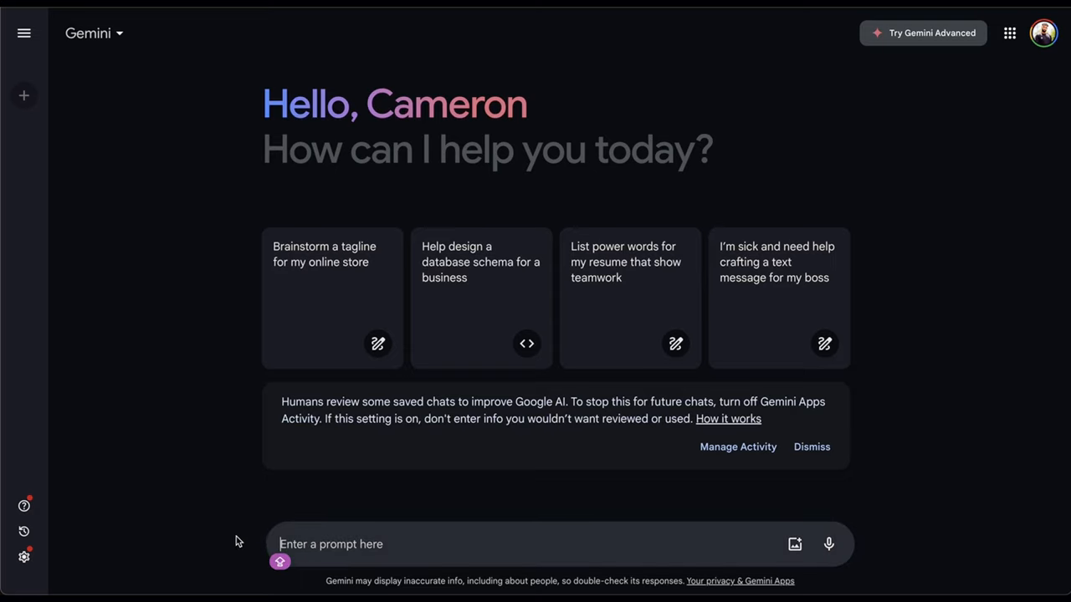
mouse_move(380, 445)
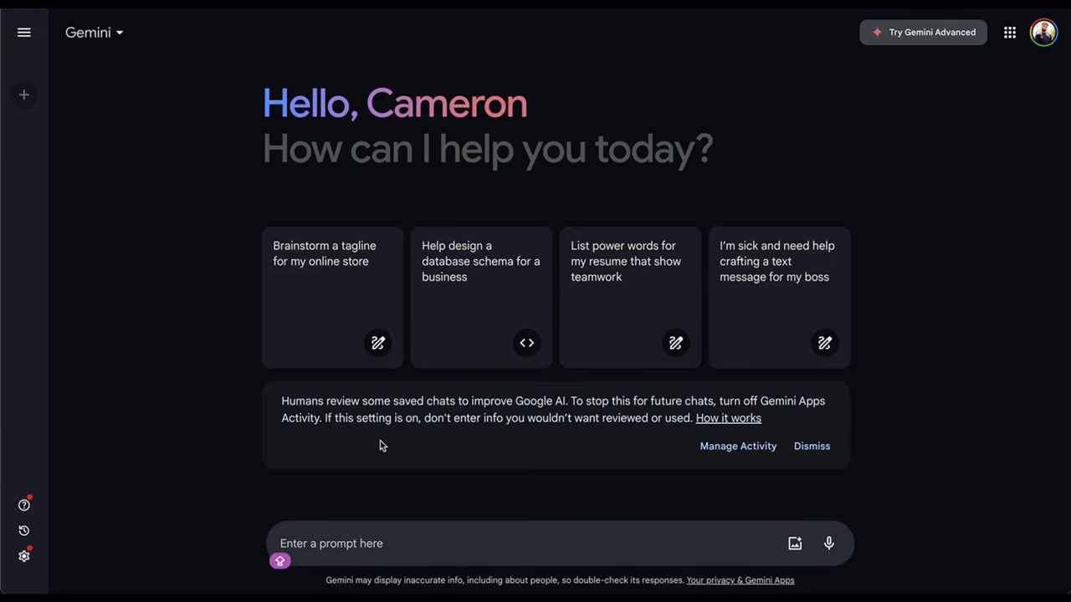
mouse_move(296, 283)
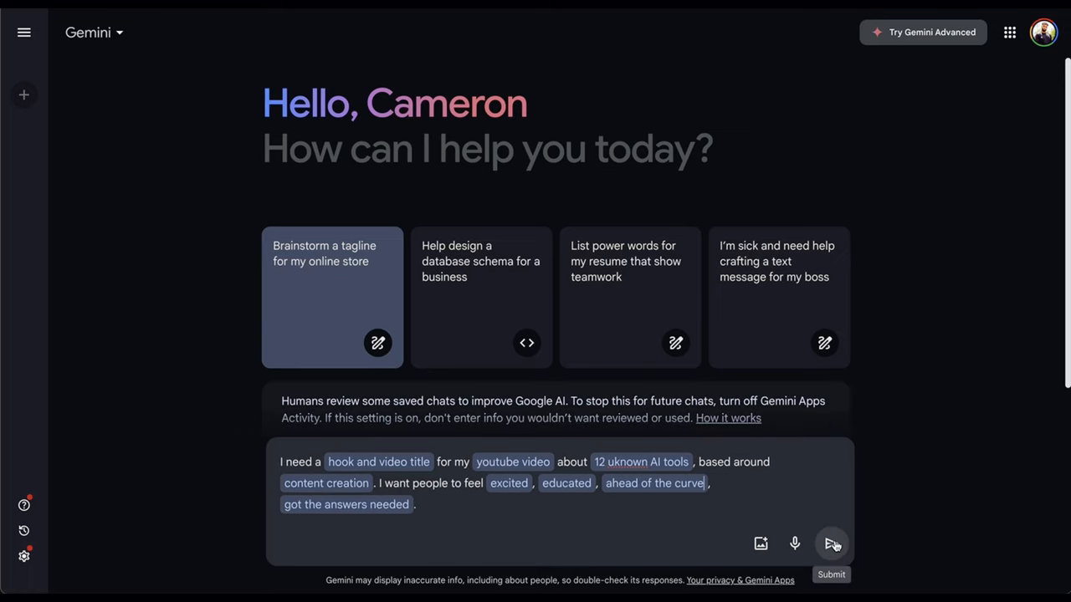
Submit the hook and title request, then double-check Gemini's suggested hook and titles
click(831, 543)
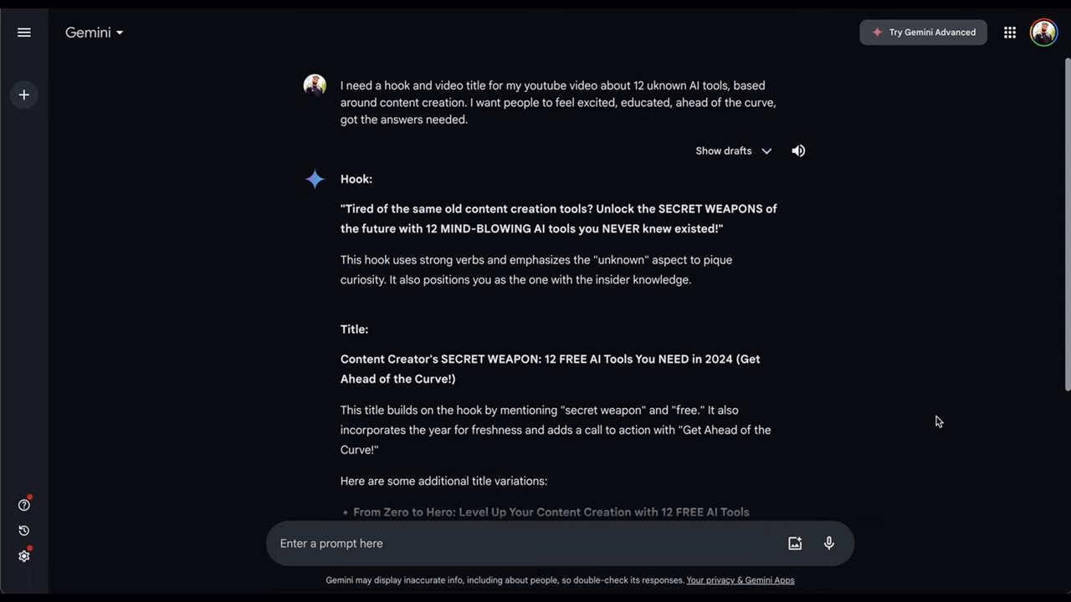
mouse_move(931, 420)
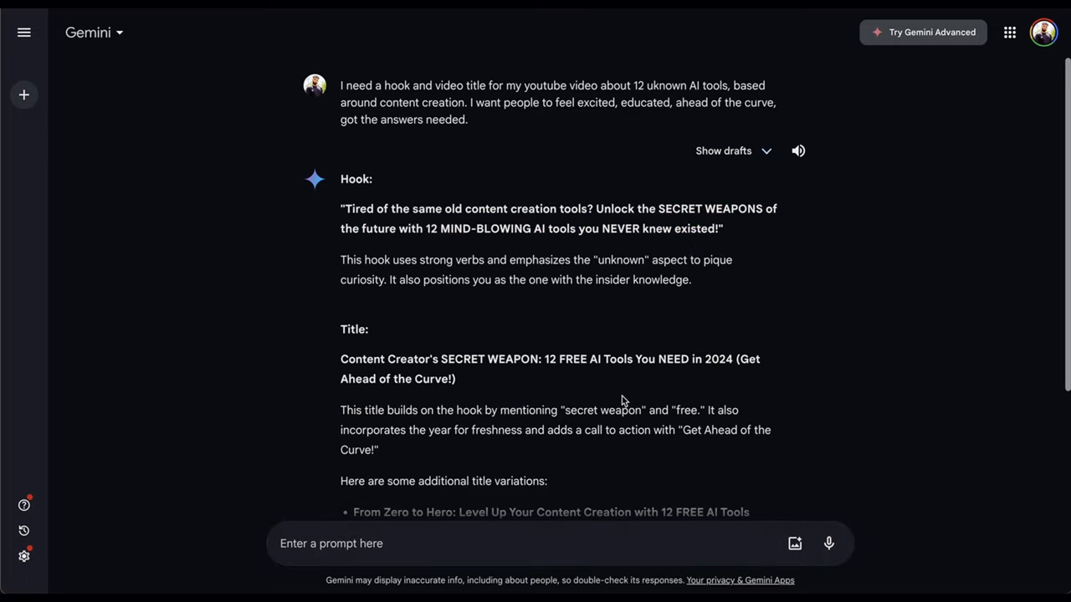
scroll(down, 3)
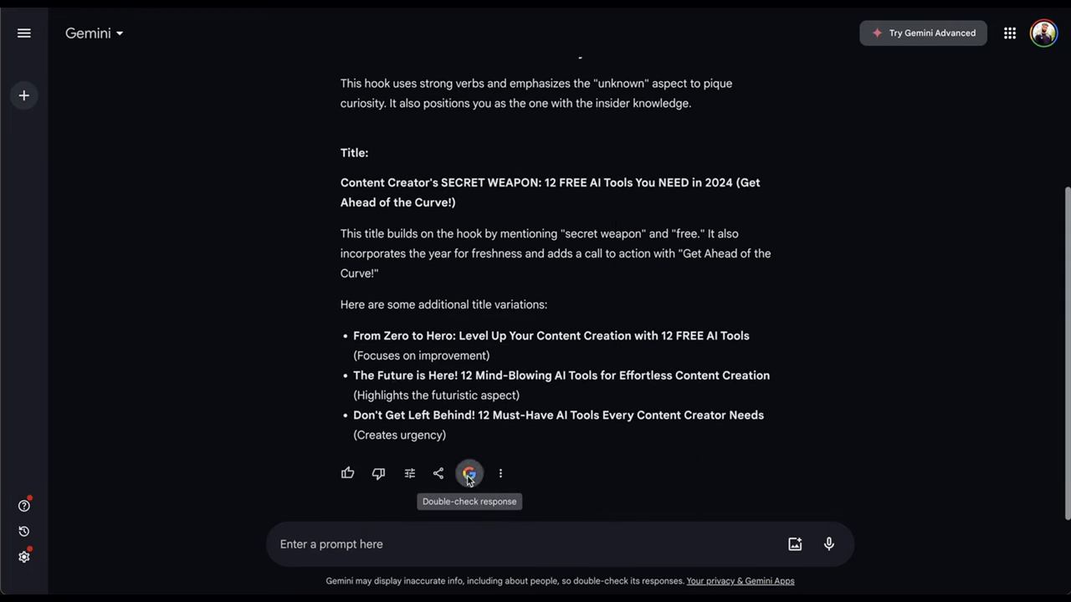
click(469, 472)
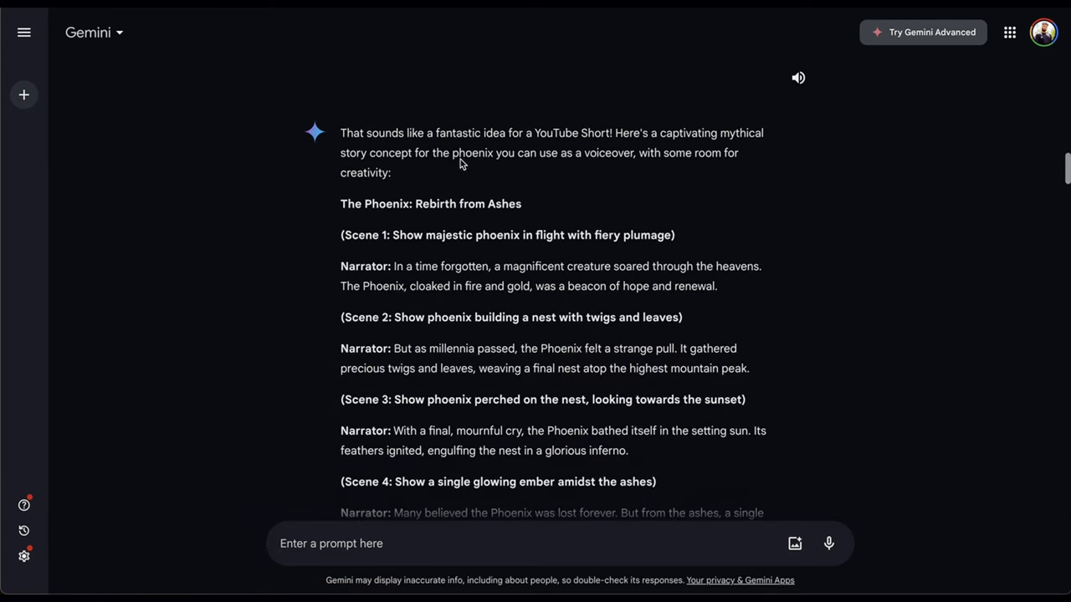
Scroll past the phoenix story chat and open Modify response on the recap reply
scroll(down, 3)
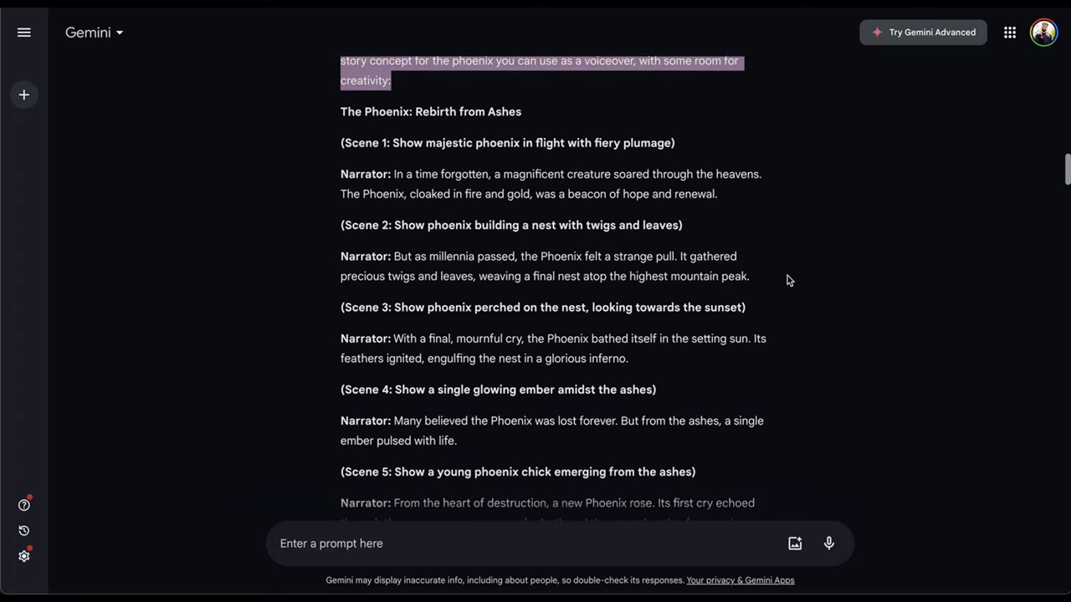
scroll(down, 3)
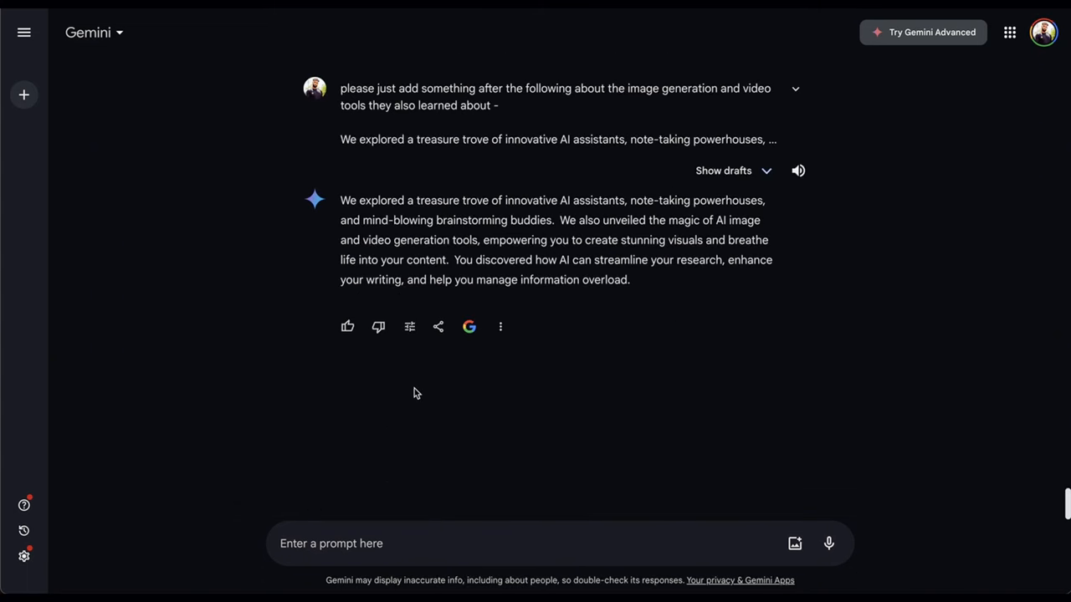
mouse_move(410, 327)
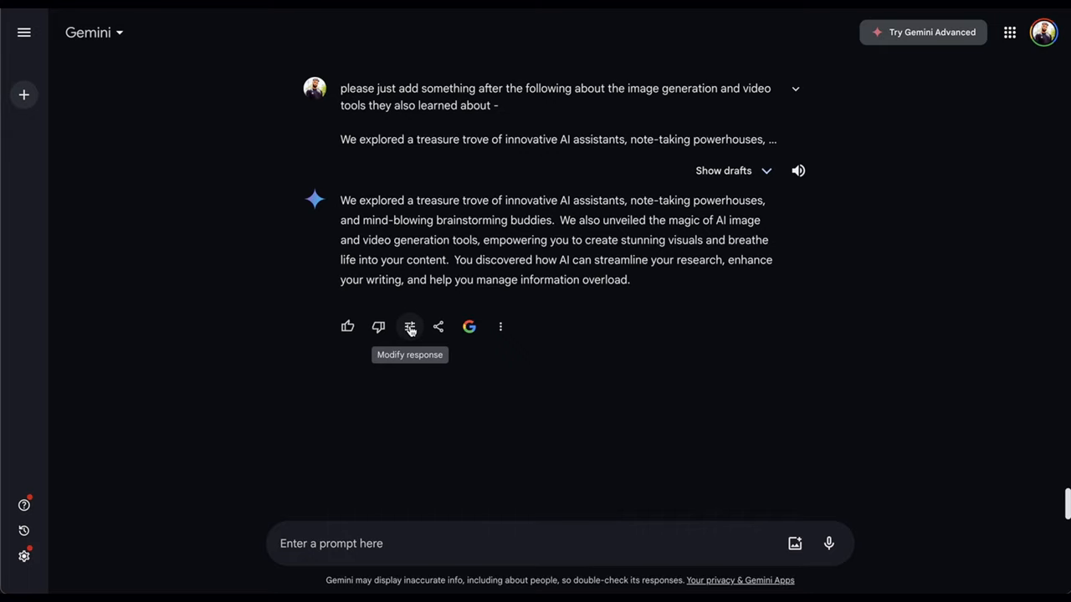
click(410, 326)
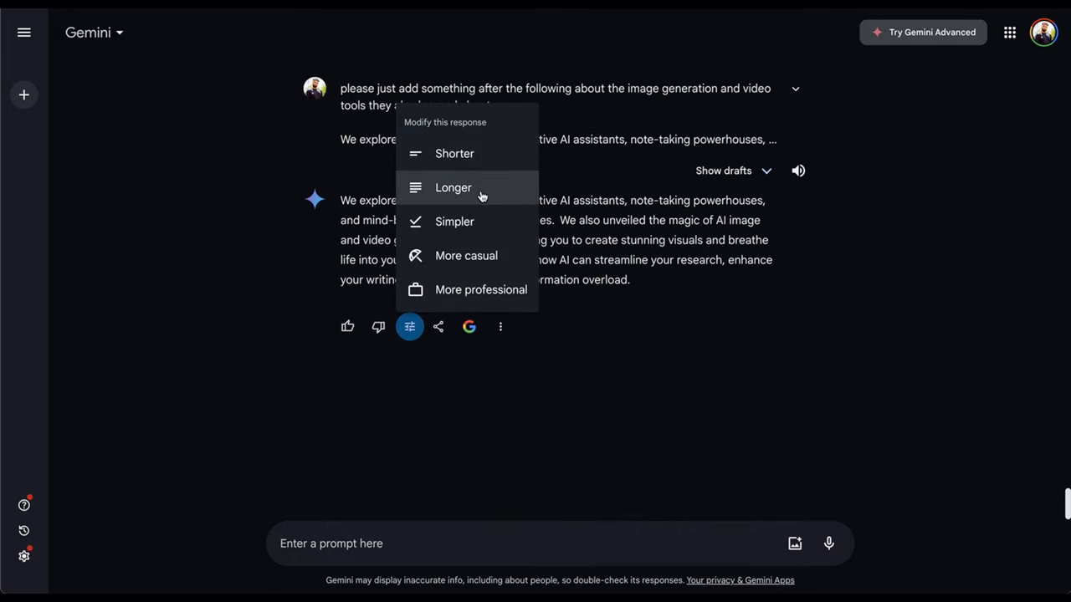
mouse_move(476, 255)
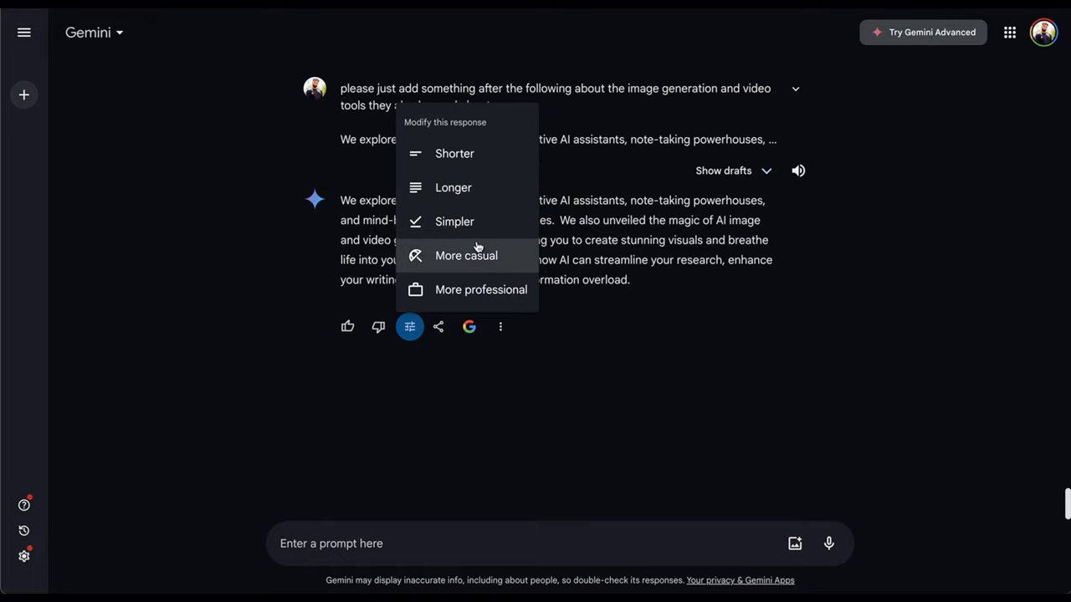
mouse_move(489, 226)
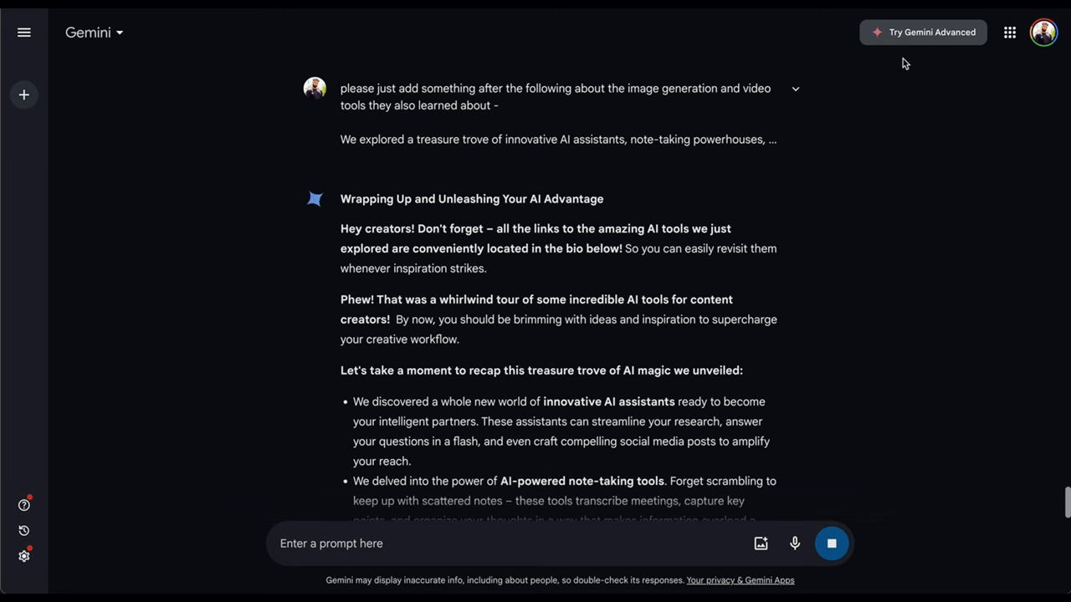
Read down Gemini's longer recap, ending on the AI image and video tools bullet
scroll(down, 3)
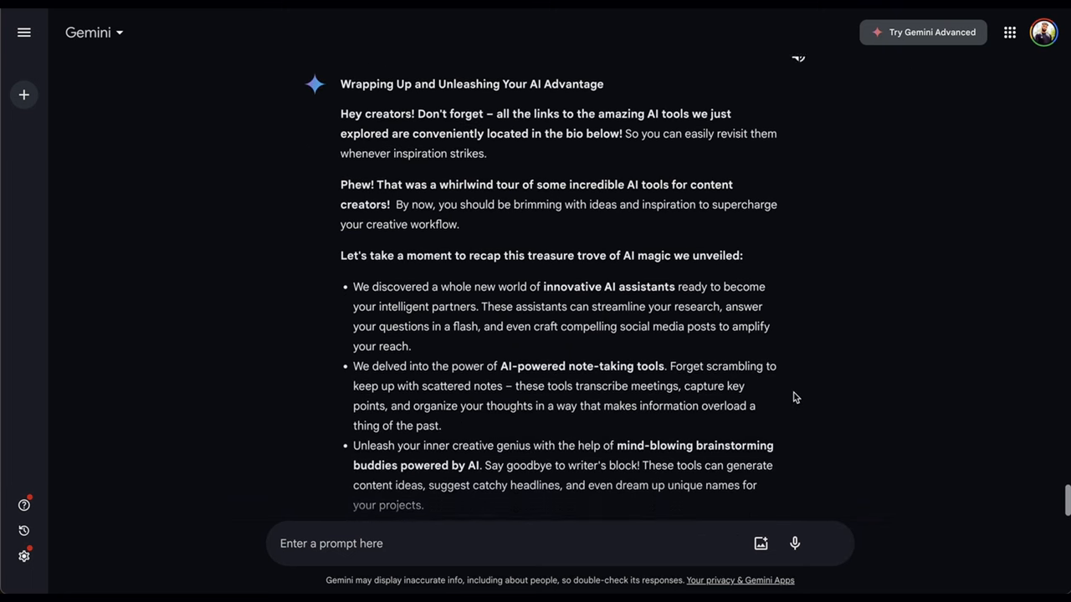
scroll(down, 3)
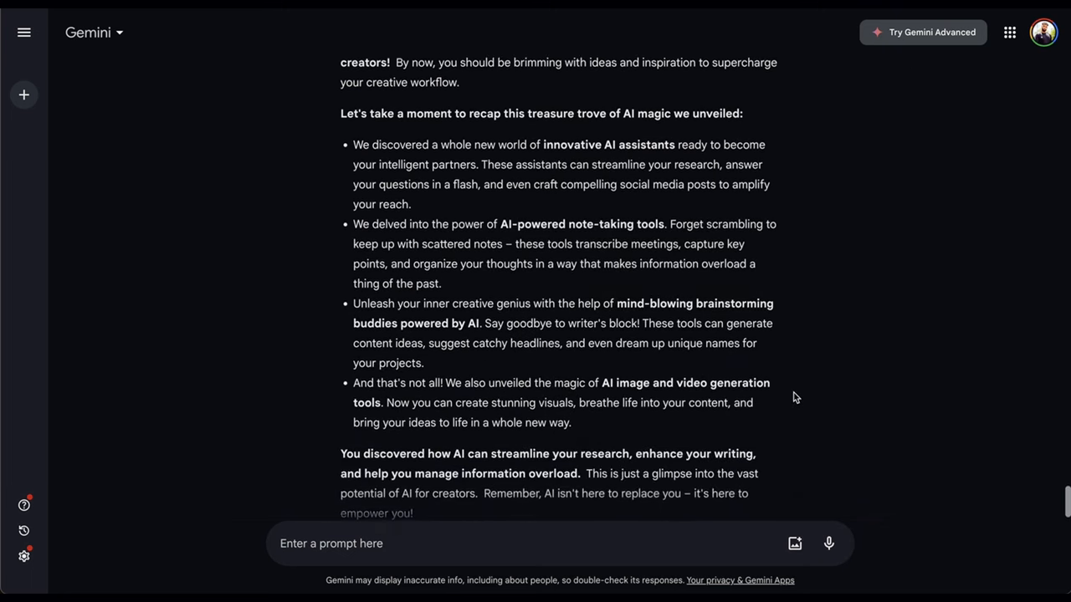
scroll(down, 3)
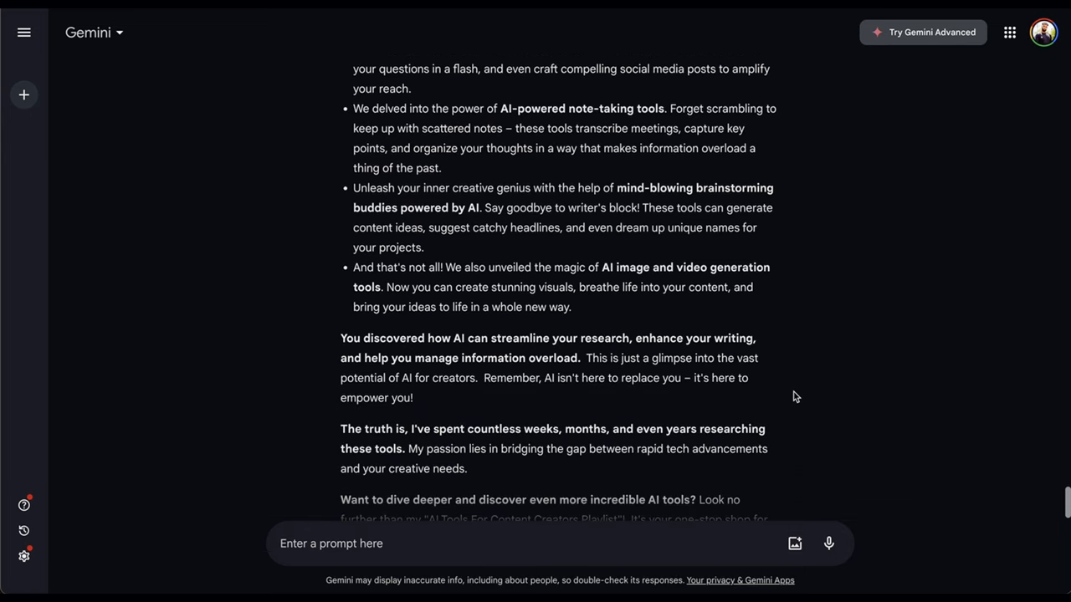
scroll(down, 3)
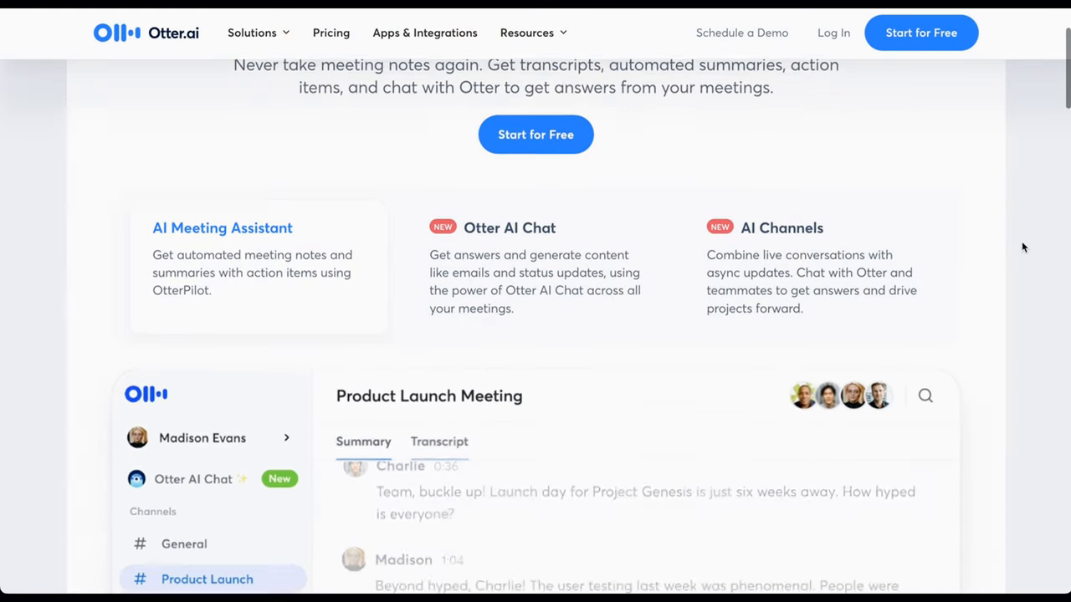
Scroll the Otter.ai homepage to the Product Launch chat and transcript demo
scroll(down, 3)
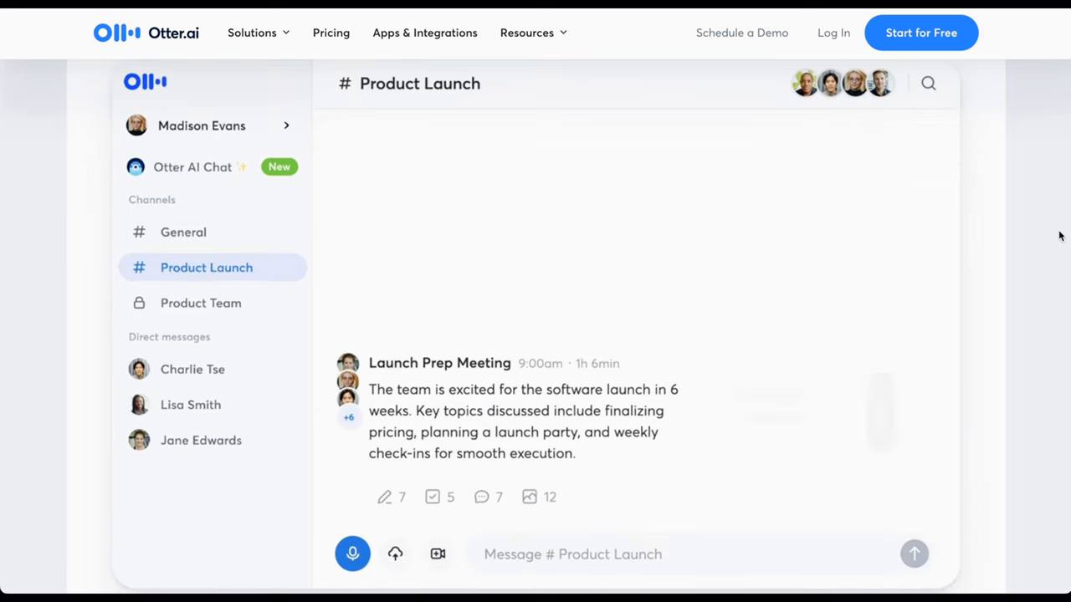
scroll(down, 3)
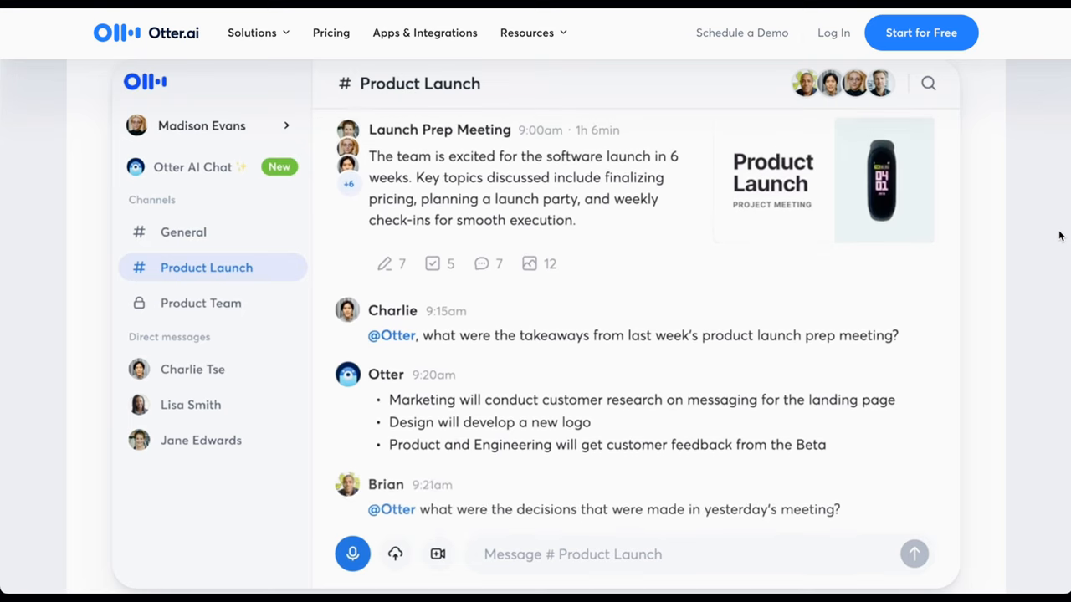
scroll(down, 3)
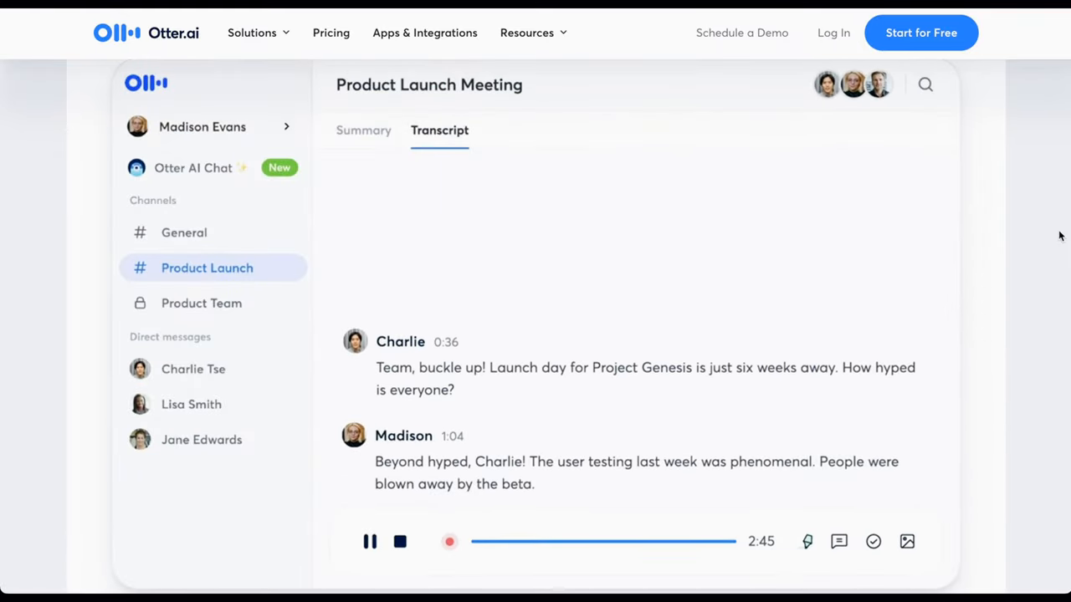
scroll(down, 3)
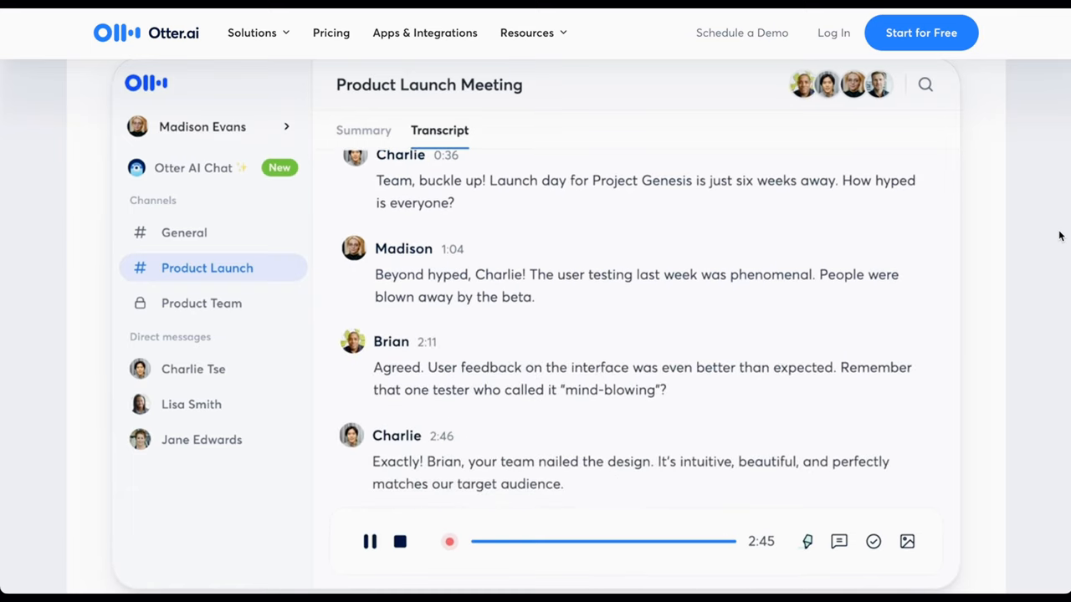
View the demo's Summary and Otter AI Chat, then reach the customer logos
click(363, 130)
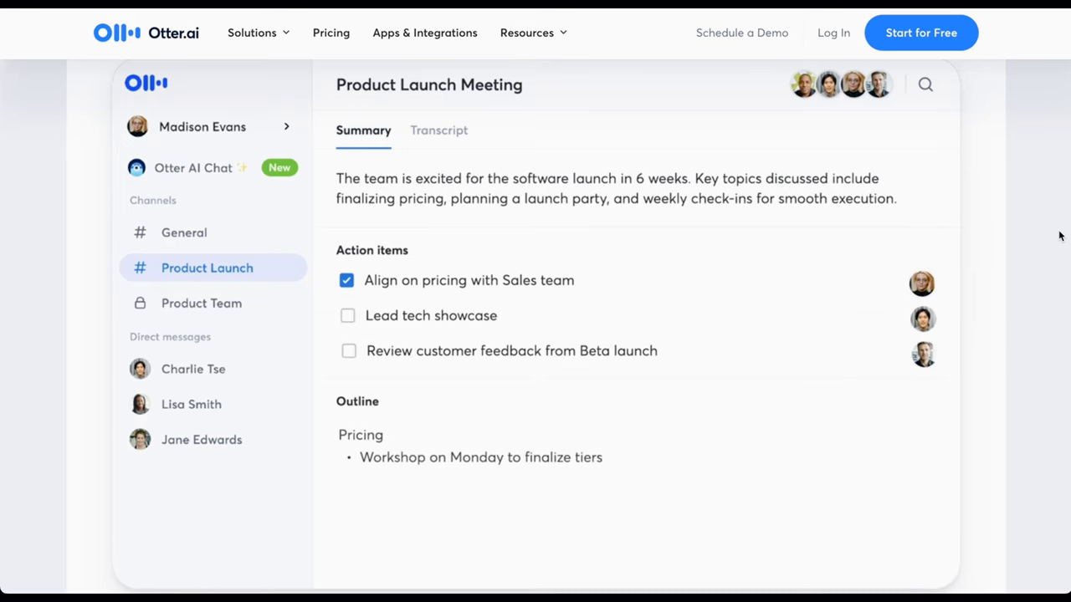
click(193, 168)
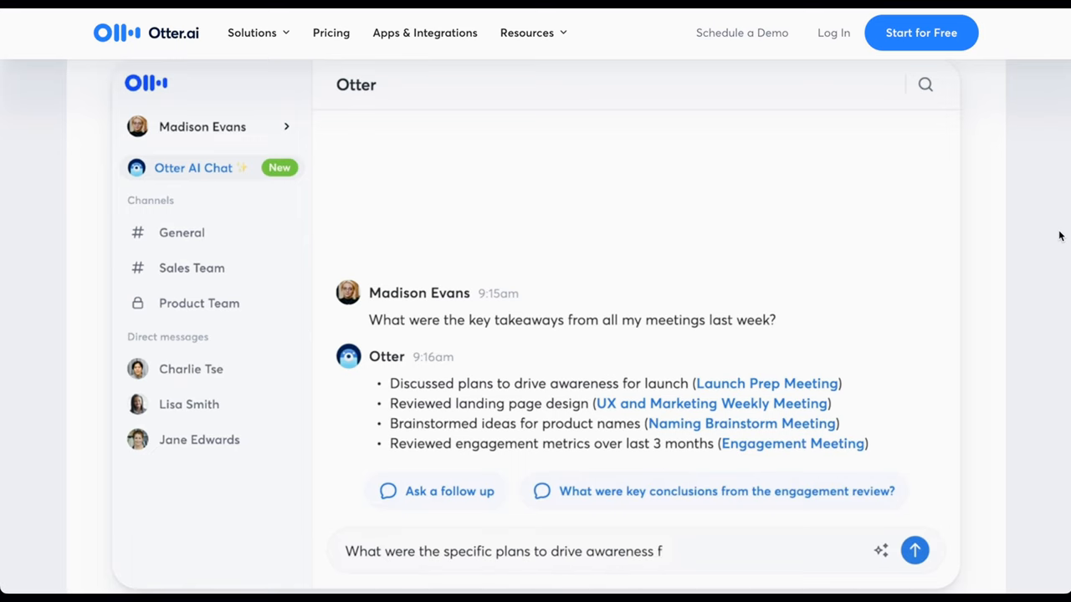
click(914, 550)
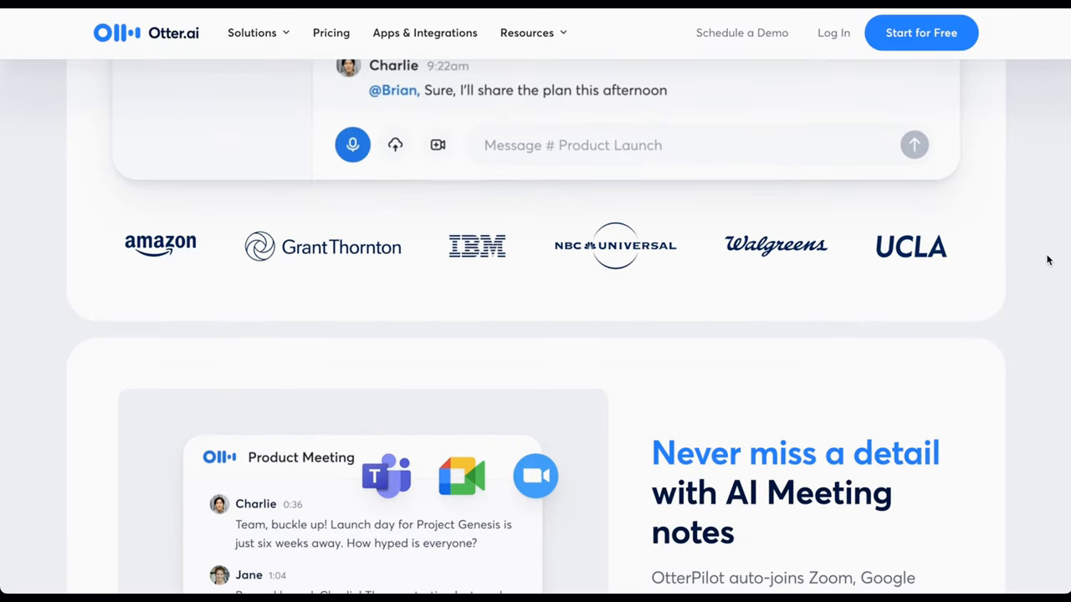
Scroll down to Otter.ai's 'Never miss a detail' OtterPilot meeting notes section
scroll(down, 3)
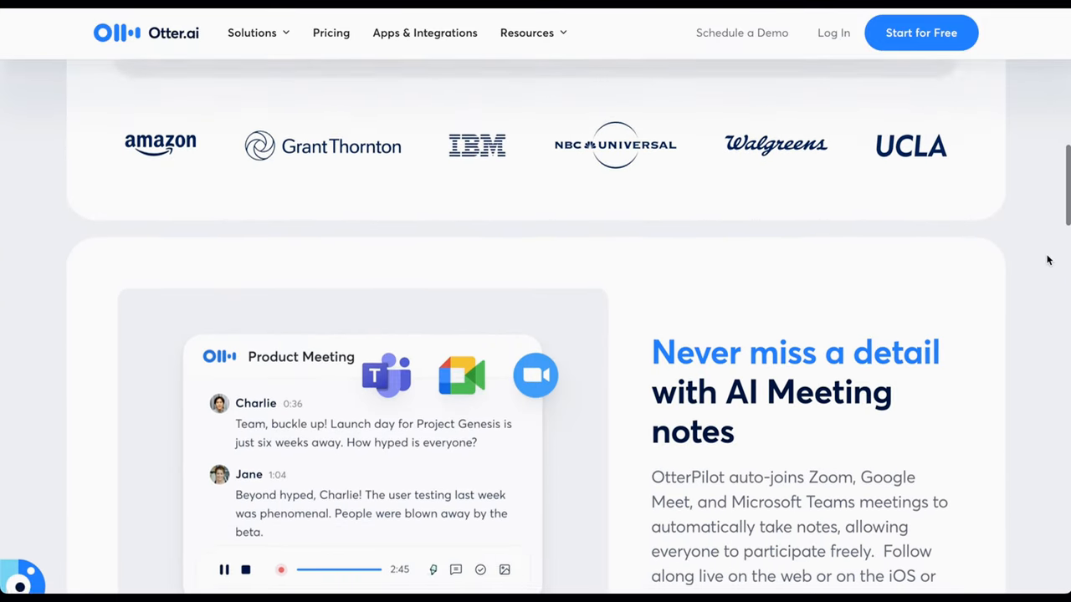
scroll(down, 3)
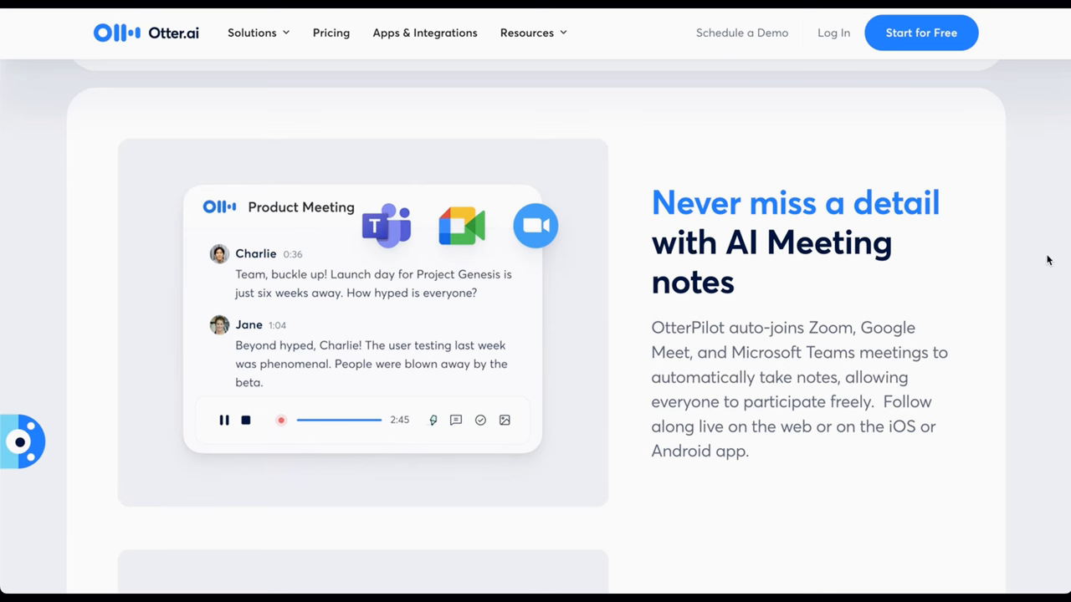
scroll(down, 3)
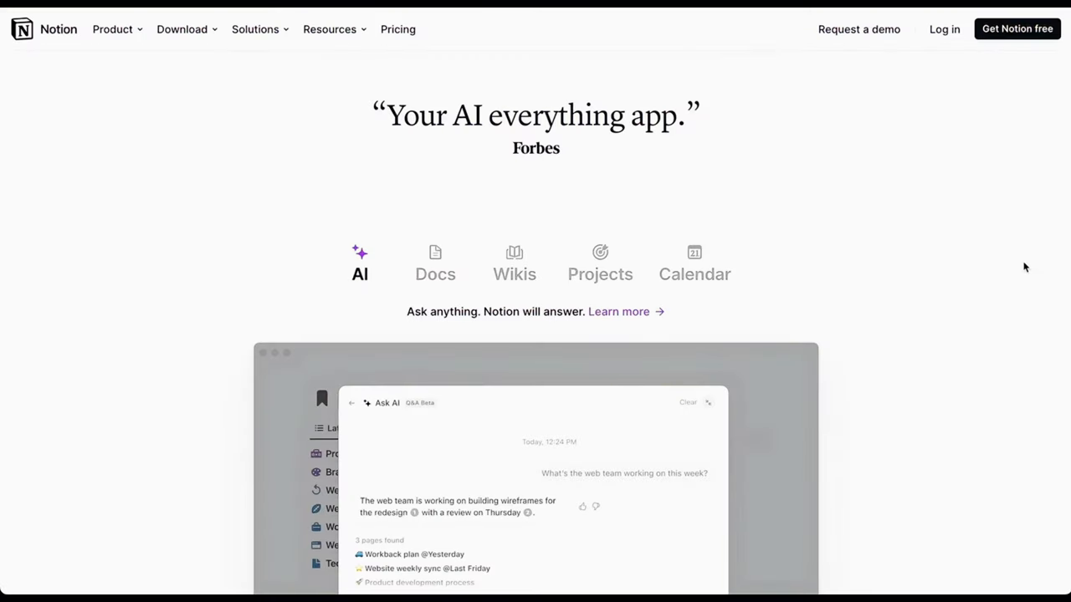
Preview Notion's Wikis and Projects features, then scroll to the customer logos
scroll(down, 3)
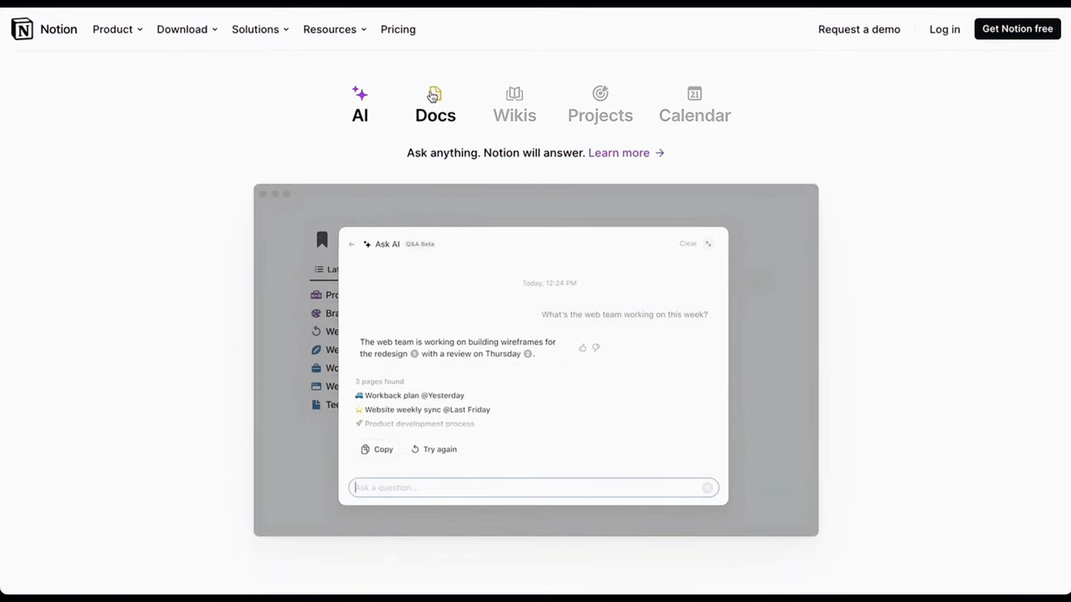
click(514, 104)
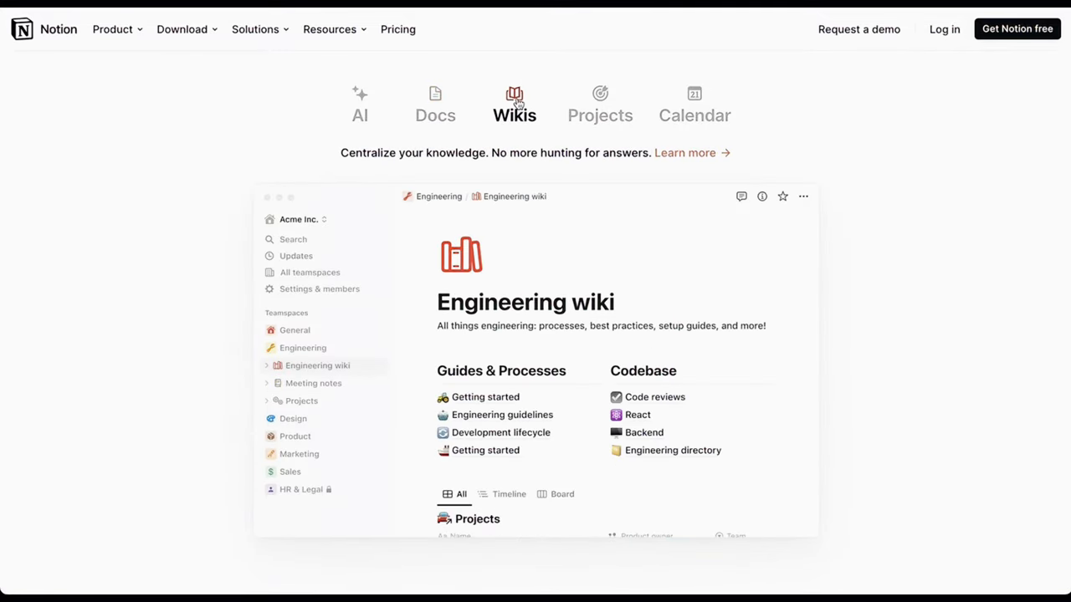
click(599, 104)
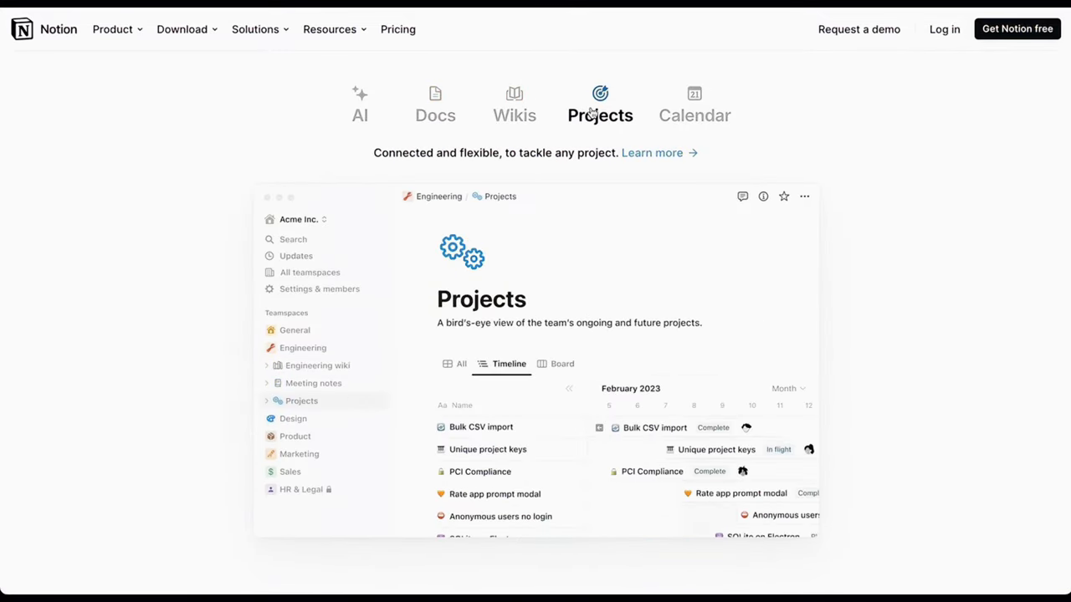
scroll(down, 3)
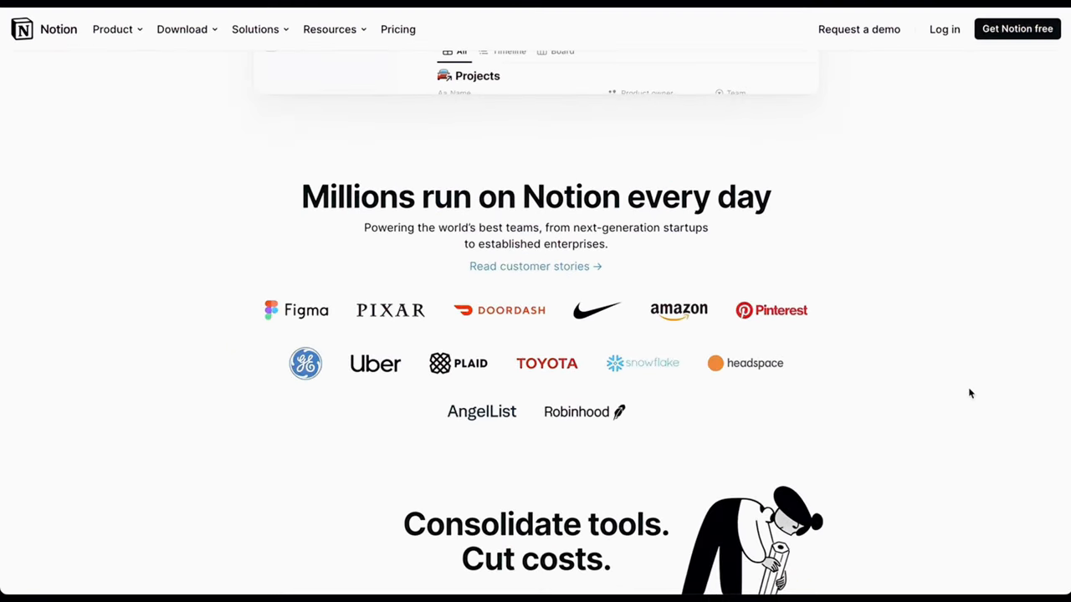
scroll(down, 3)
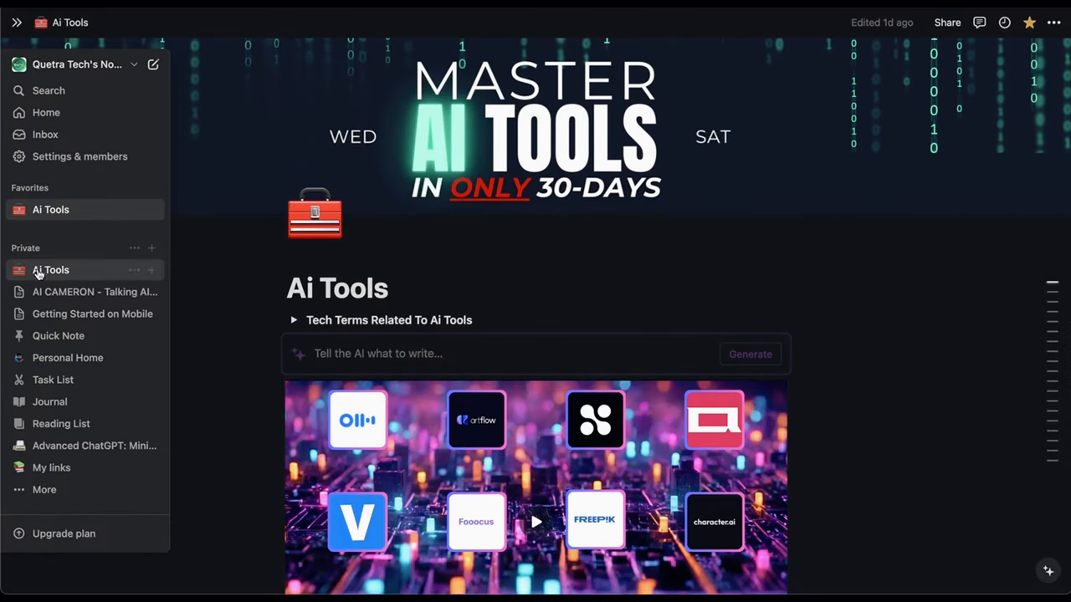
Open Personal Home, bring back the sidebar page list, and open the Replicate page
click(67, 357)
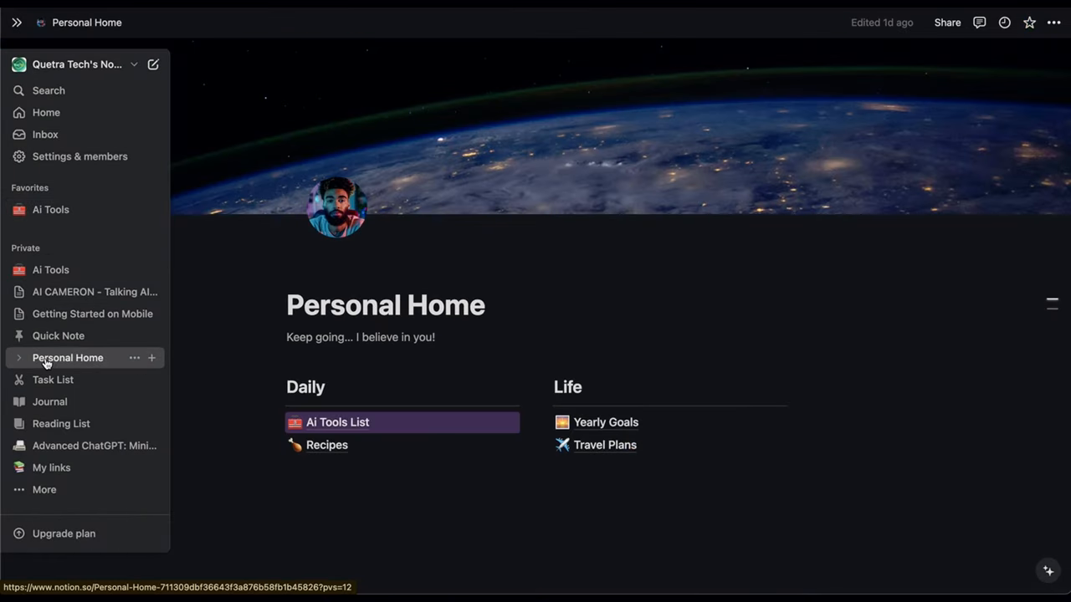
click(16, 23)
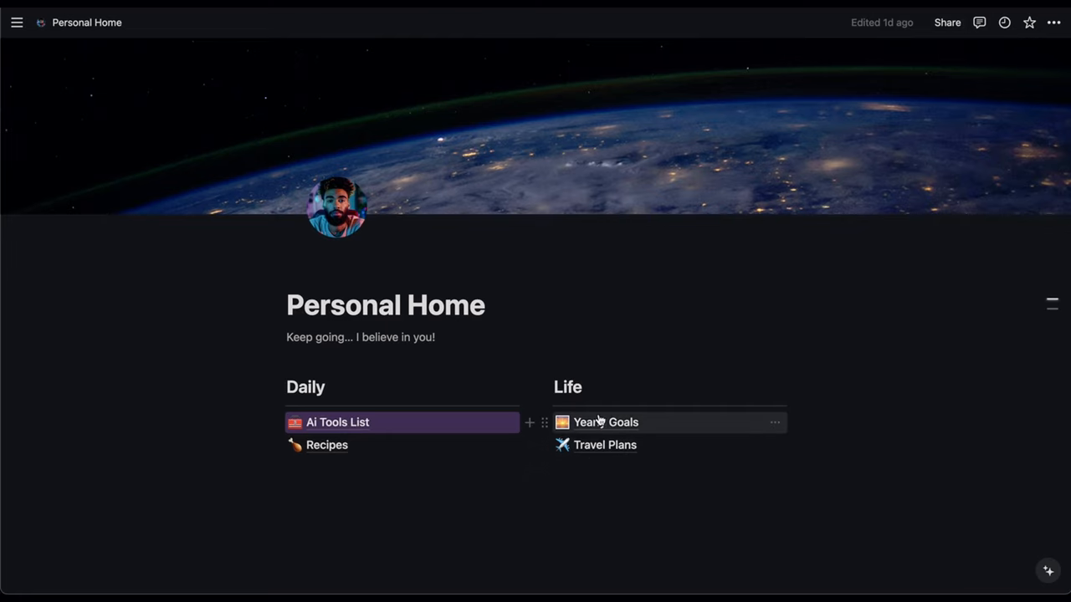
click(16, 23)
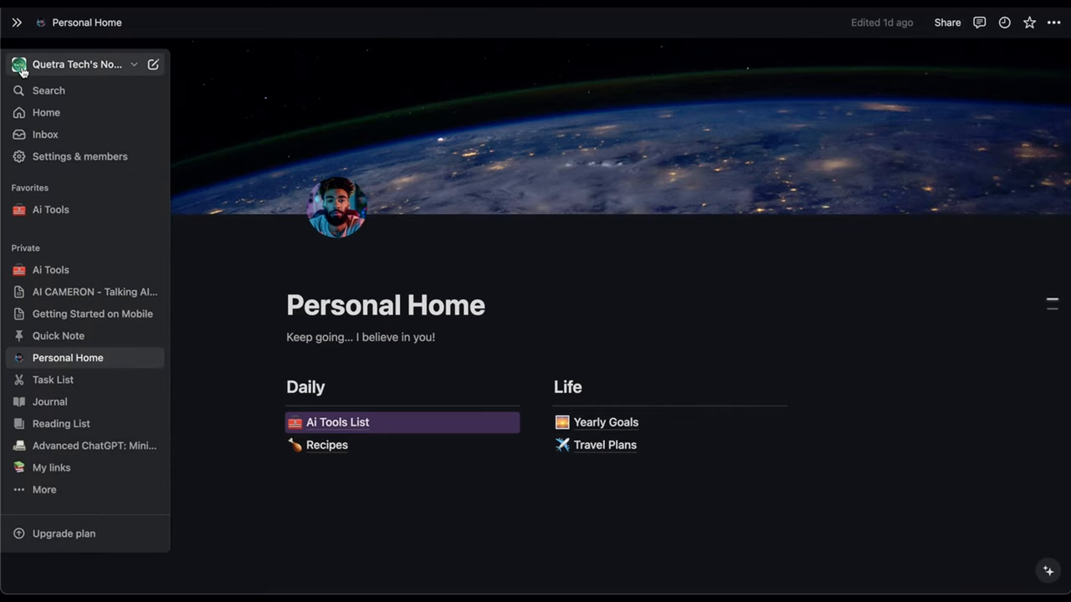
mouse_move(46, 112)
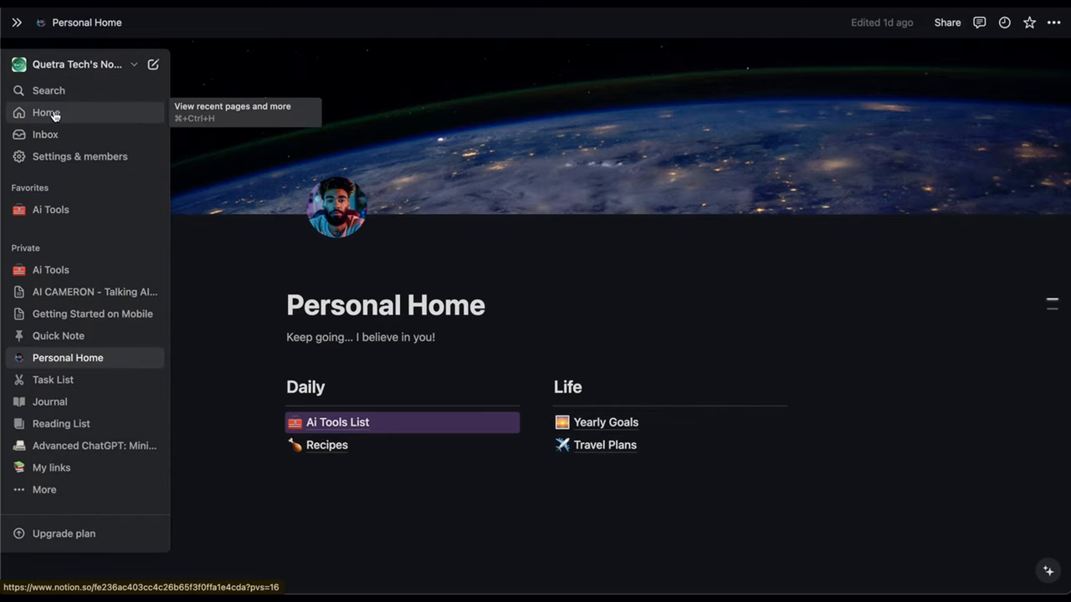
mouse_move(79, 157)
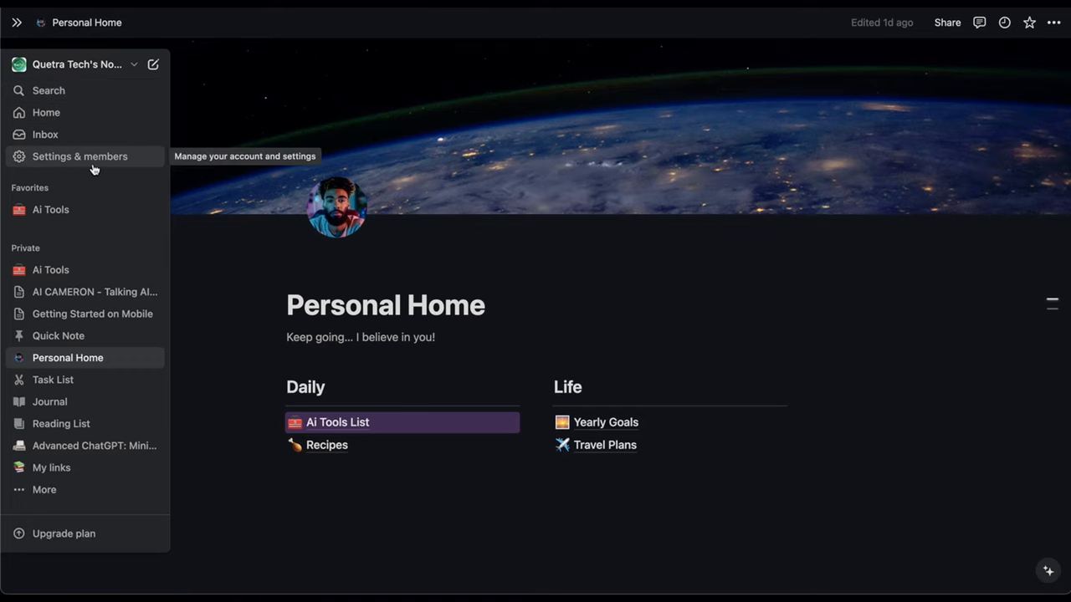
mouse_move(76, 313)
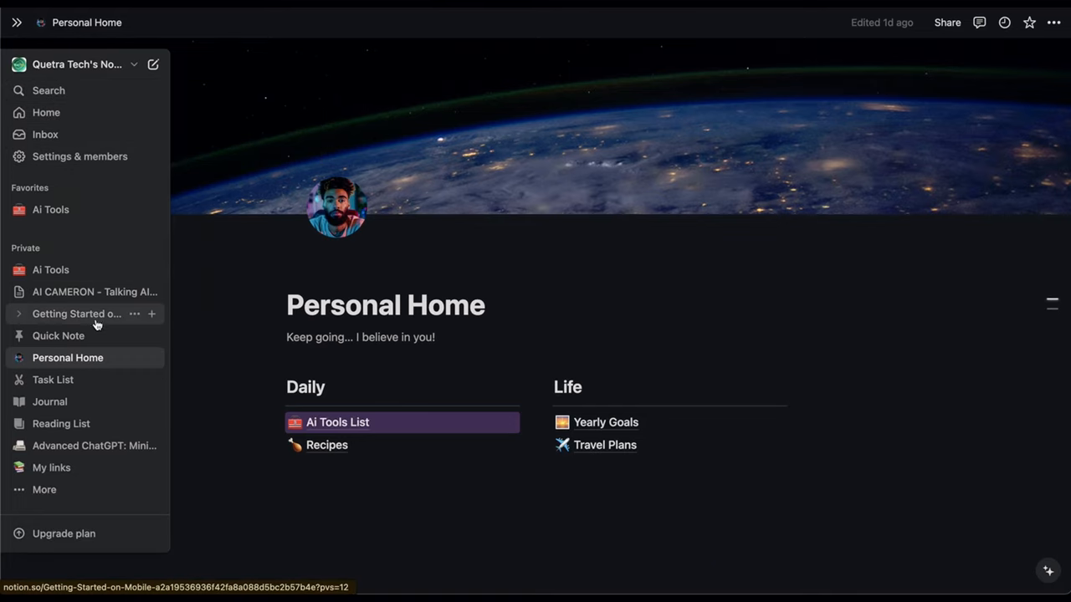
click(50, 401)
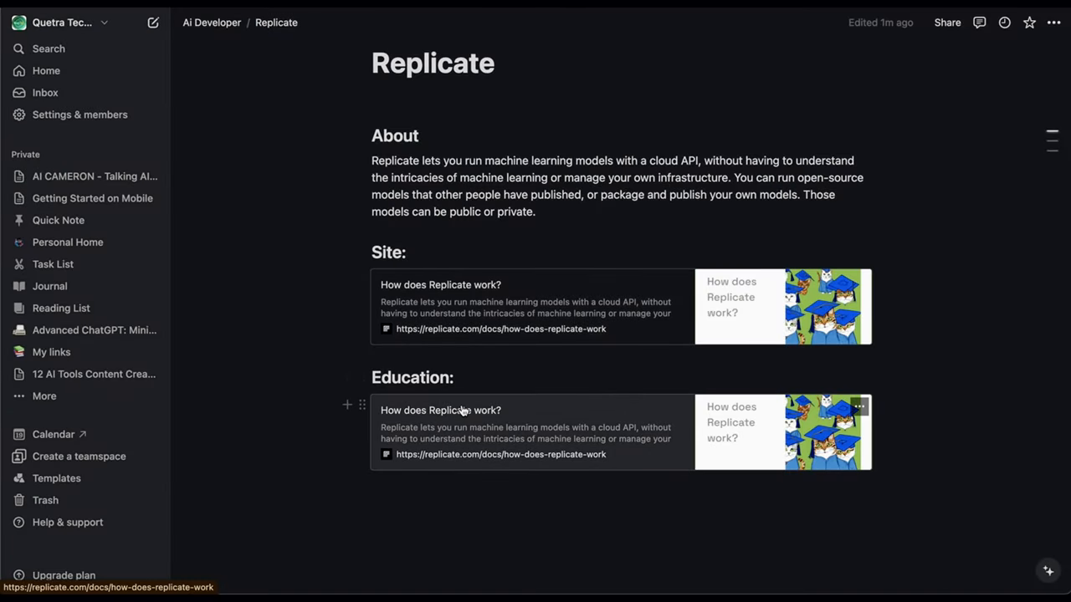
Open and close the Education bookmark options, then view the Task List board
click(858, 408)
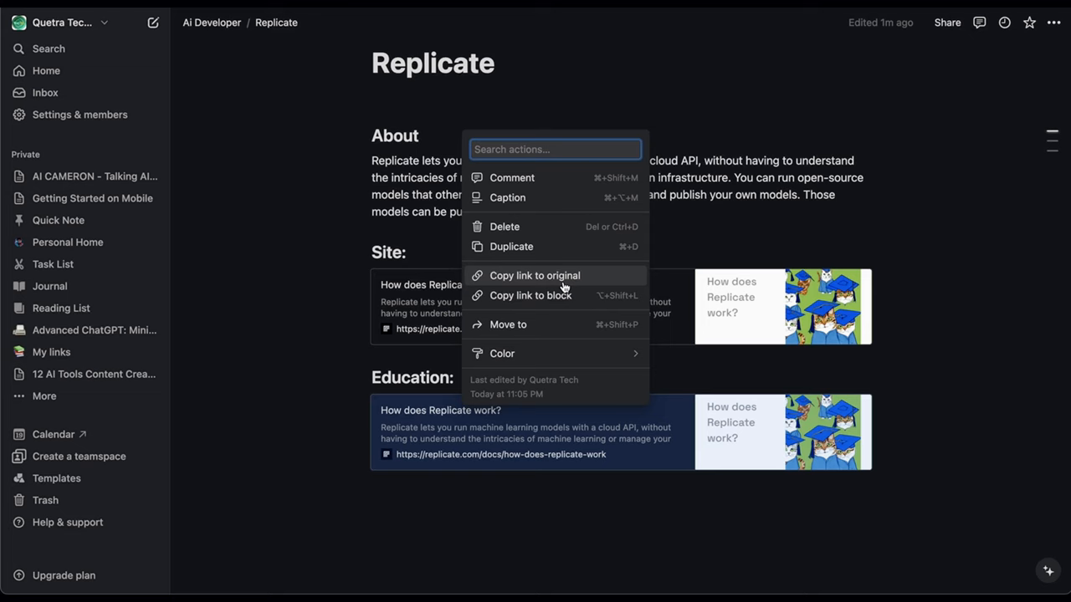
click(535, 276)
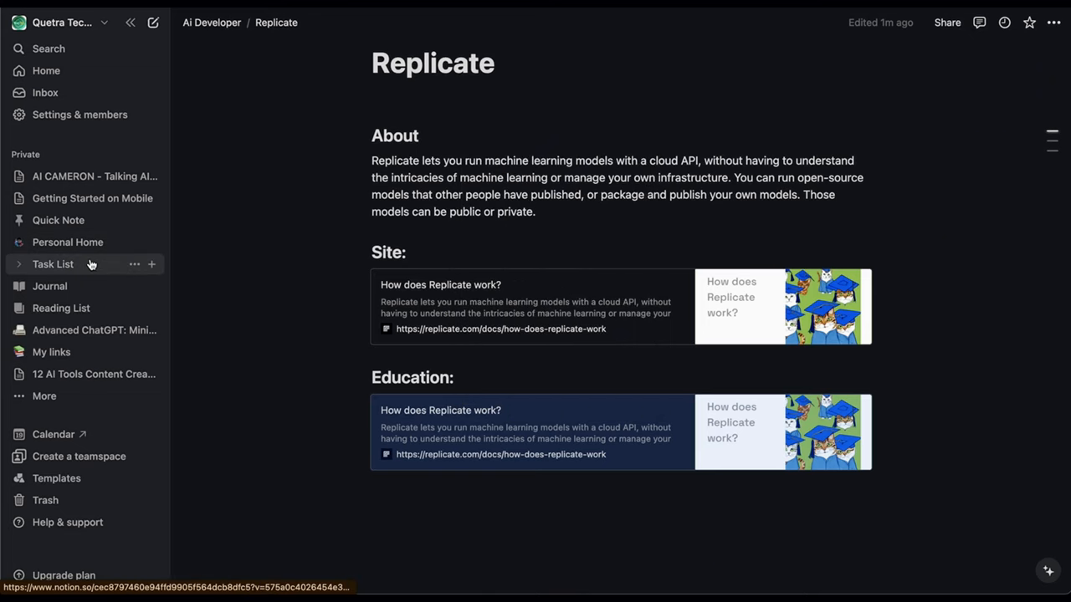
click(53, 263)
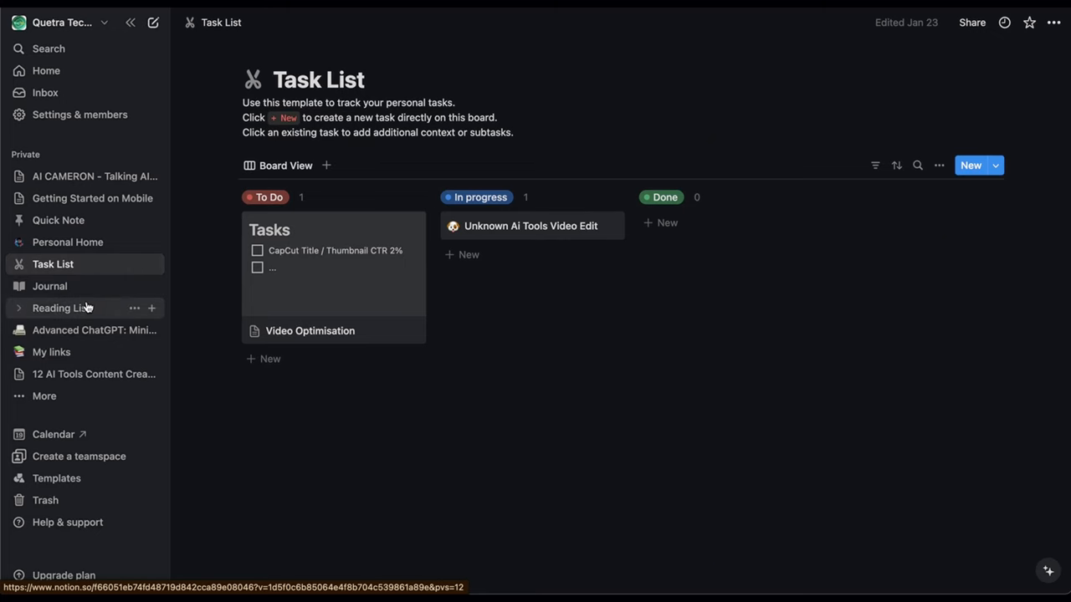
click(94, 176)
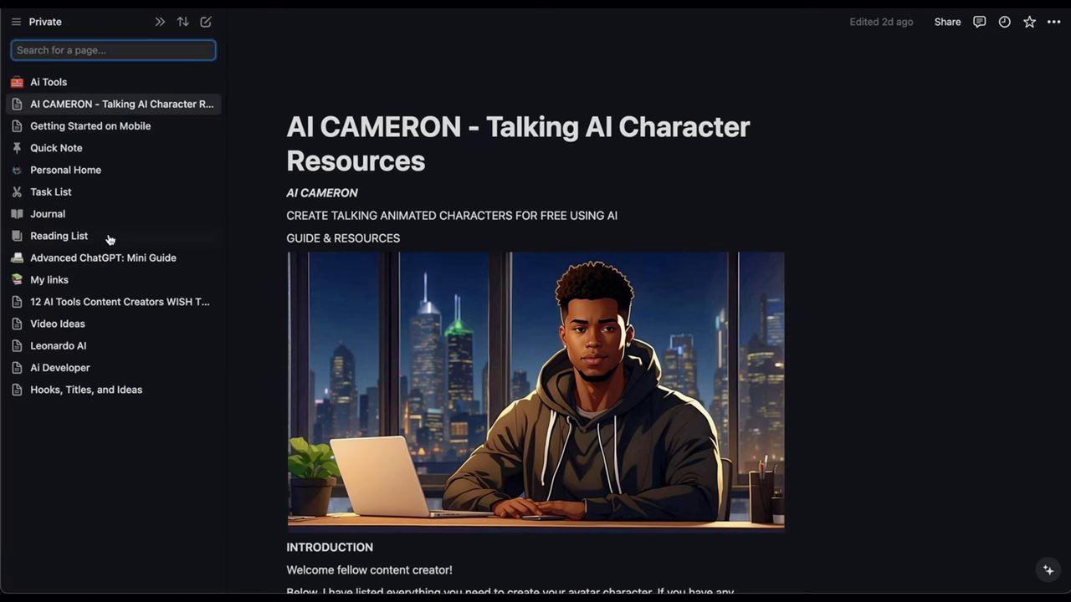
Jump to the guide's Tool #7 Haiper AI and Closing Script sections, then open Ai Tools
click(120, 302)
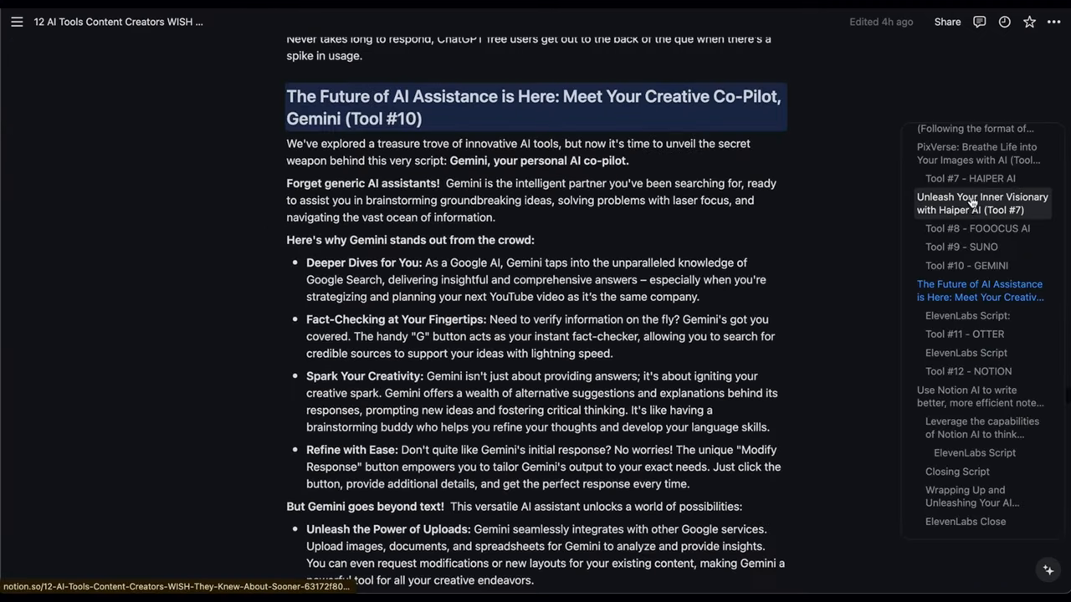
click(971, 178)
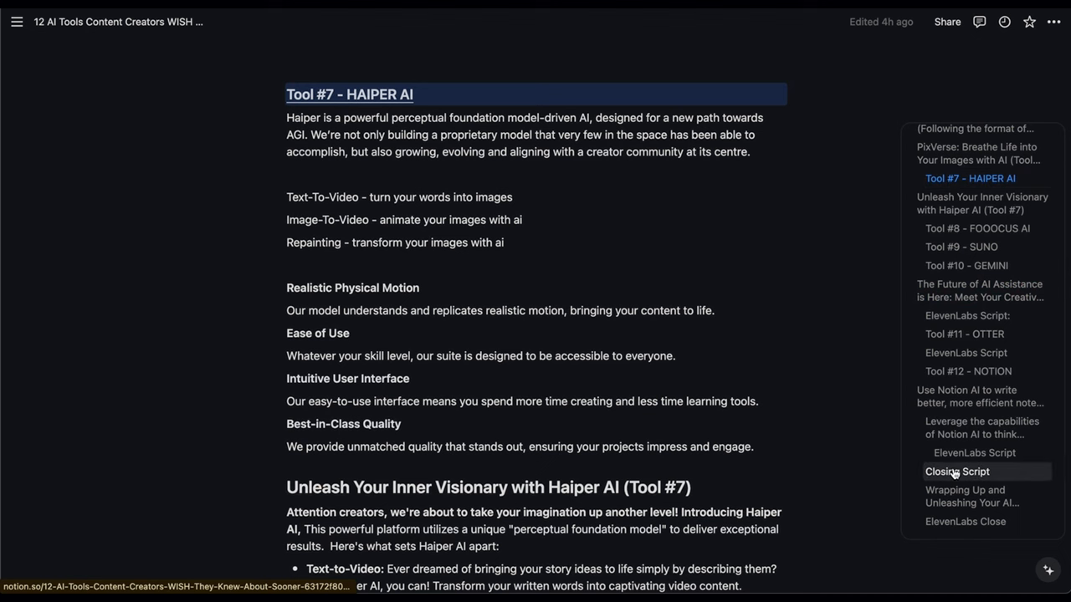
click(956, 471)
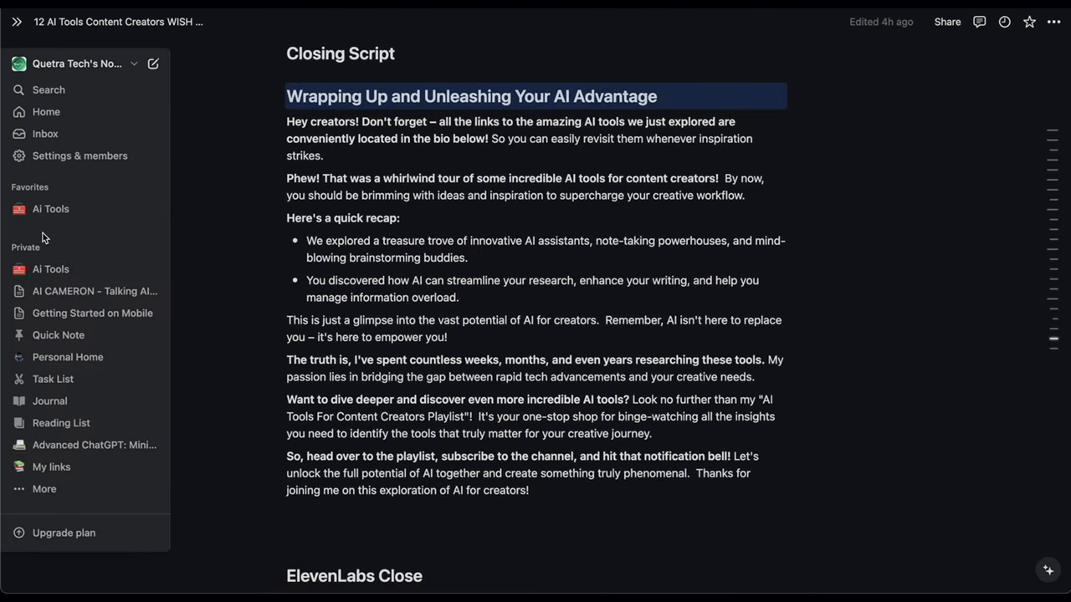
click(50, 208)
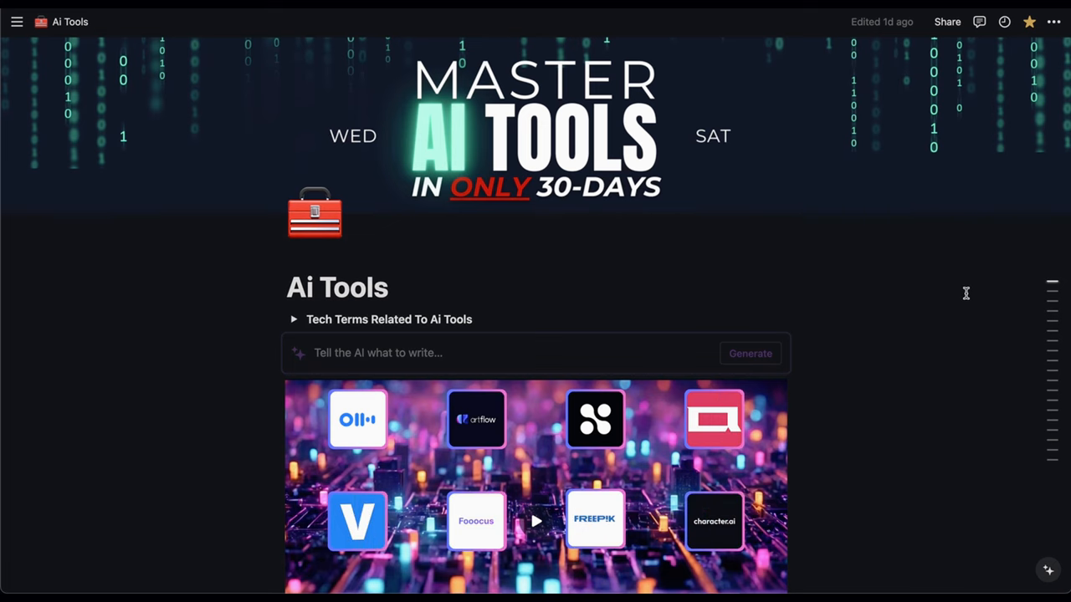
Browse the Ai Tools categories and enter the Replicate docs URL in the Reading List
scroll(down, 3)
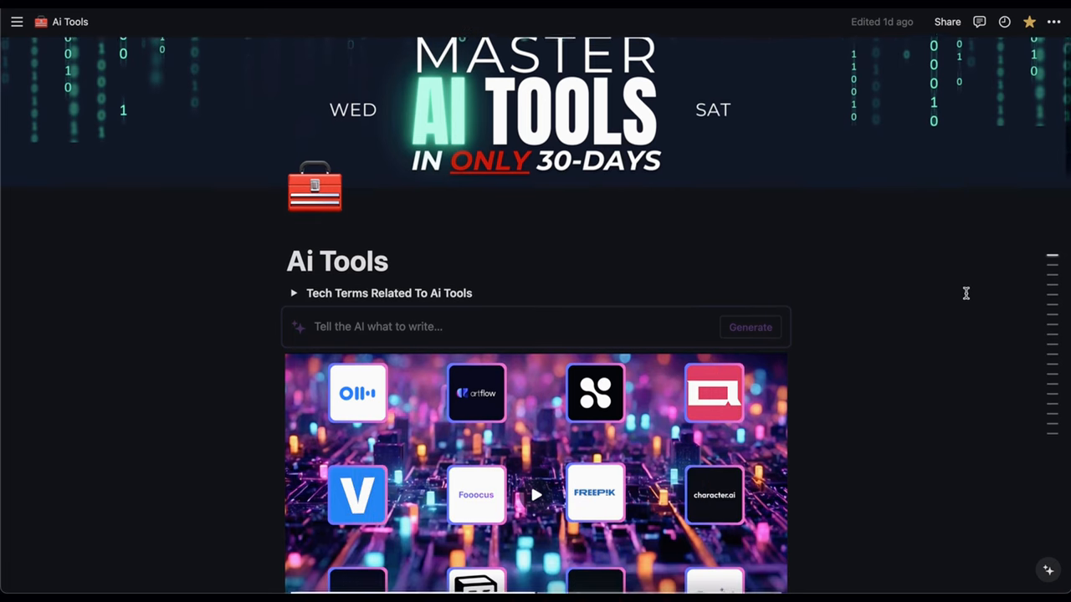
scroll(down, 3)
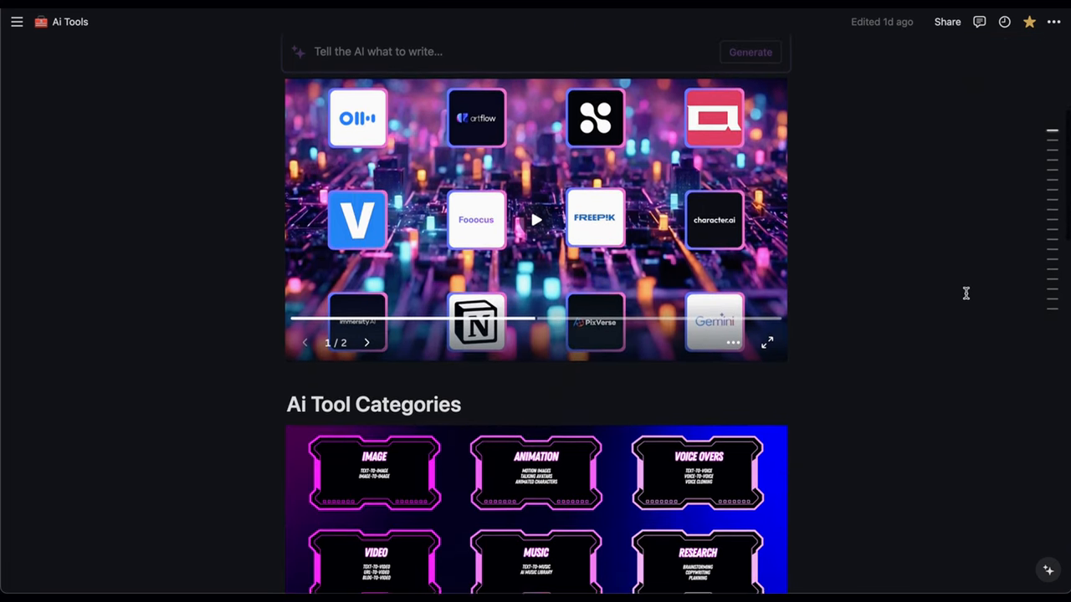
scroll(down, 3)
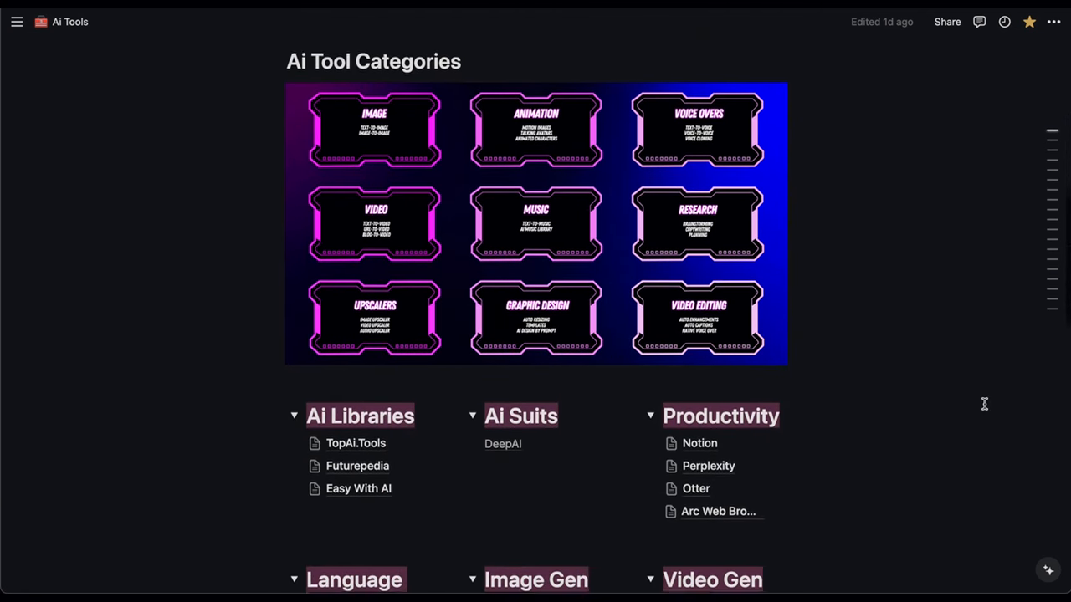
scroll(down, 3)
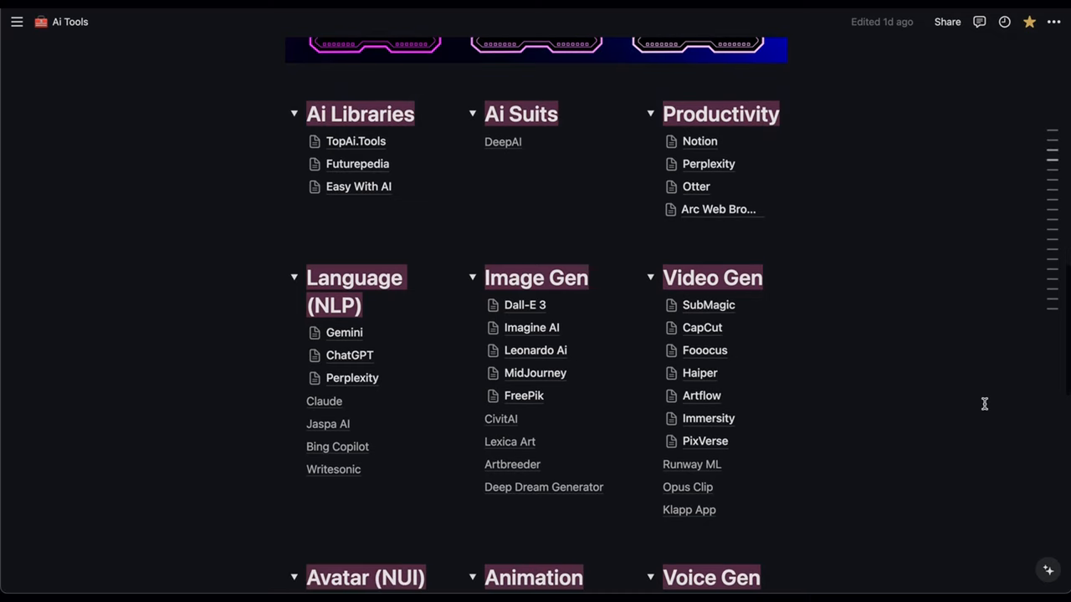
scroll(down, 3)
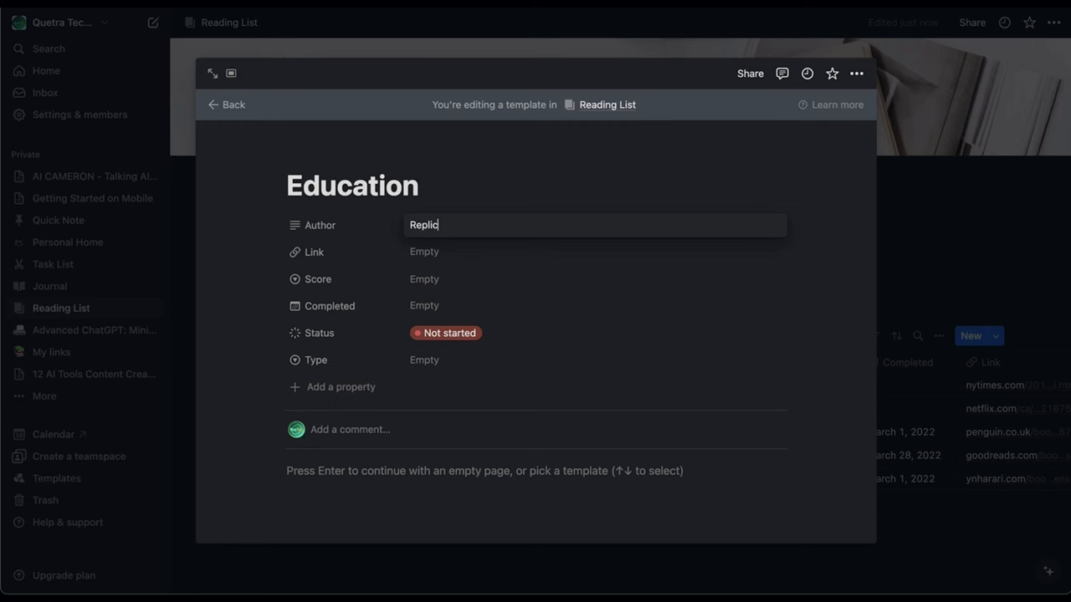
text(https://replicate.com/docs/how-does-replicate-work)
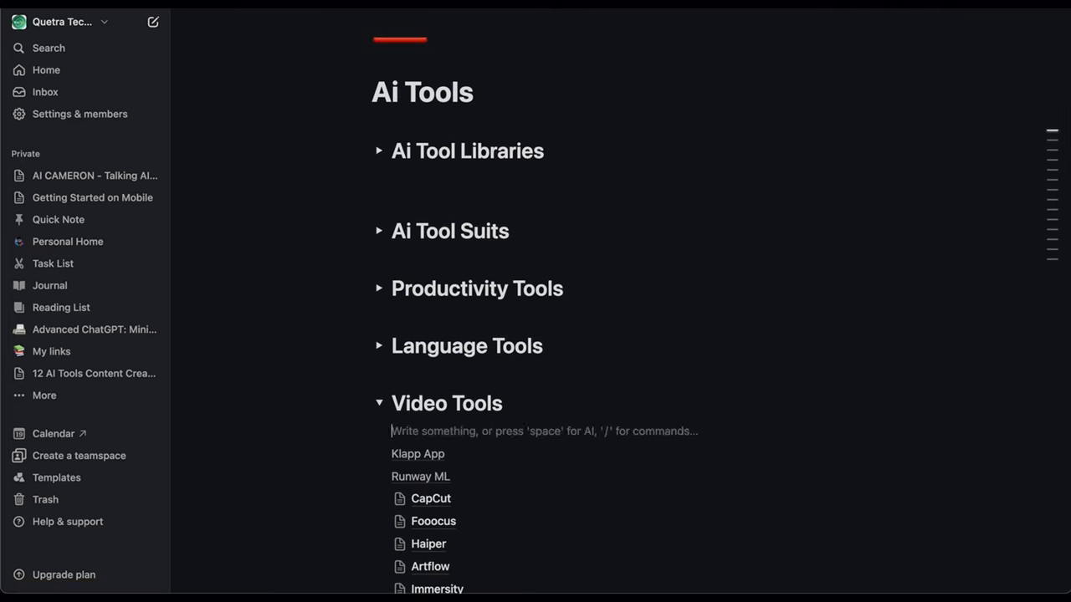
scroll(down, 3)
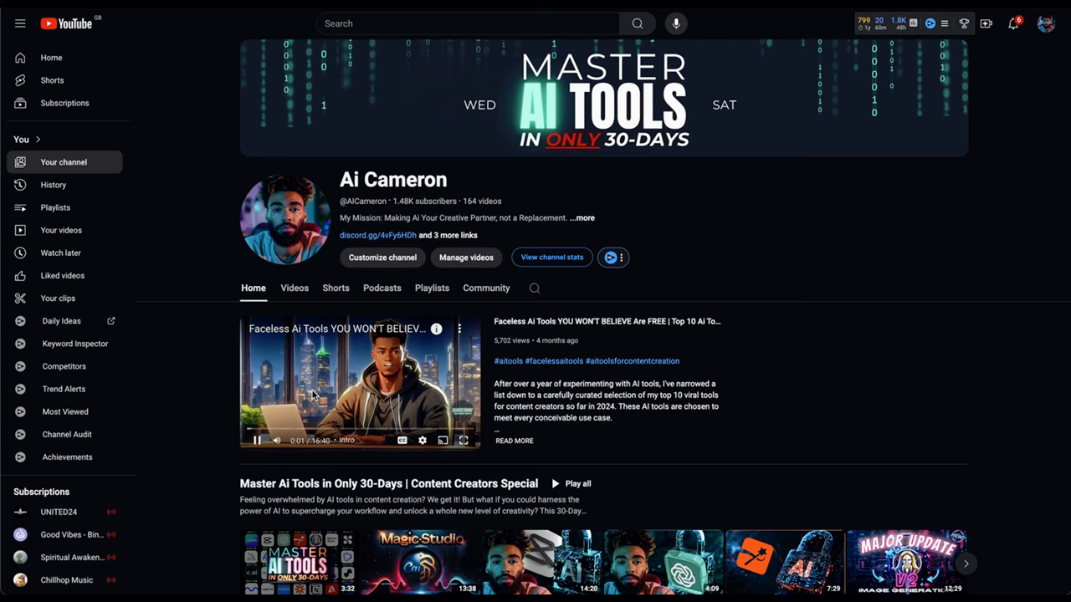
Open the 'Faceless Ai Tools YOU WON'T BELIEVE Are FREE' video and show its save and report menu
click(360, 381)
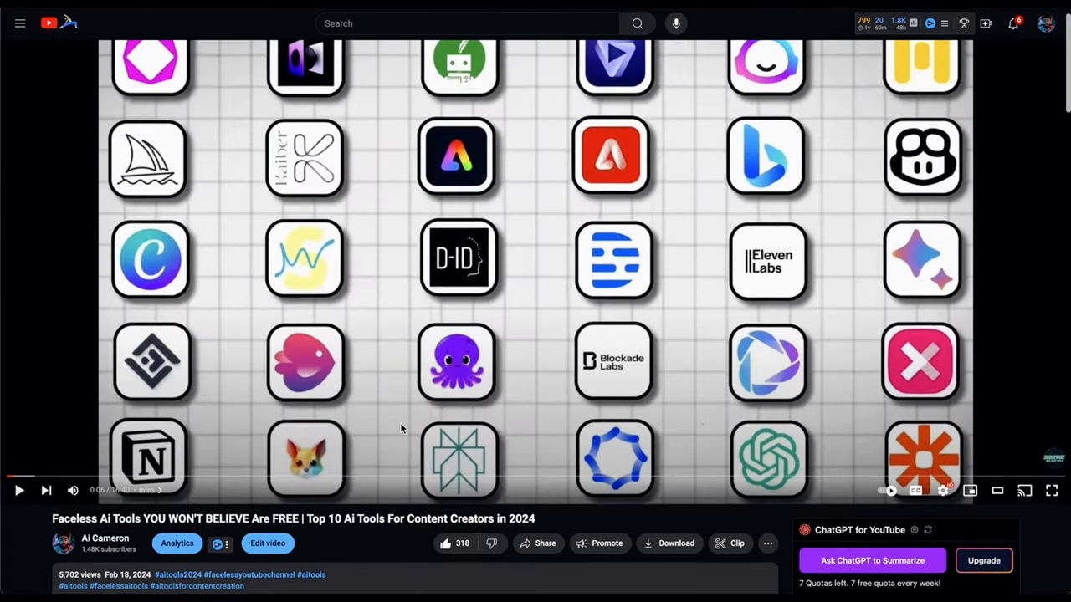
click(767, 543)
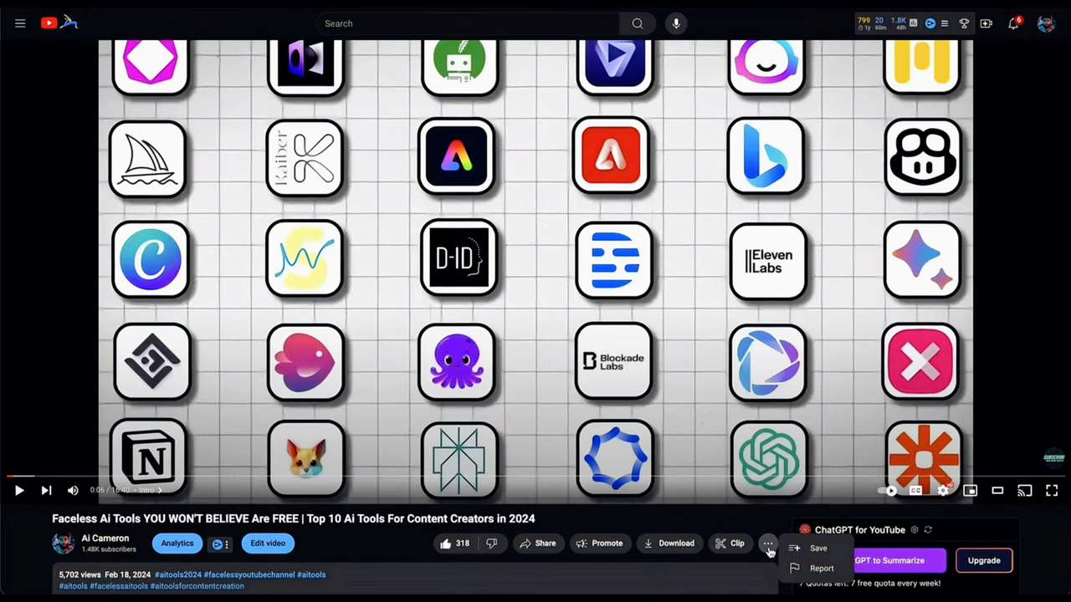